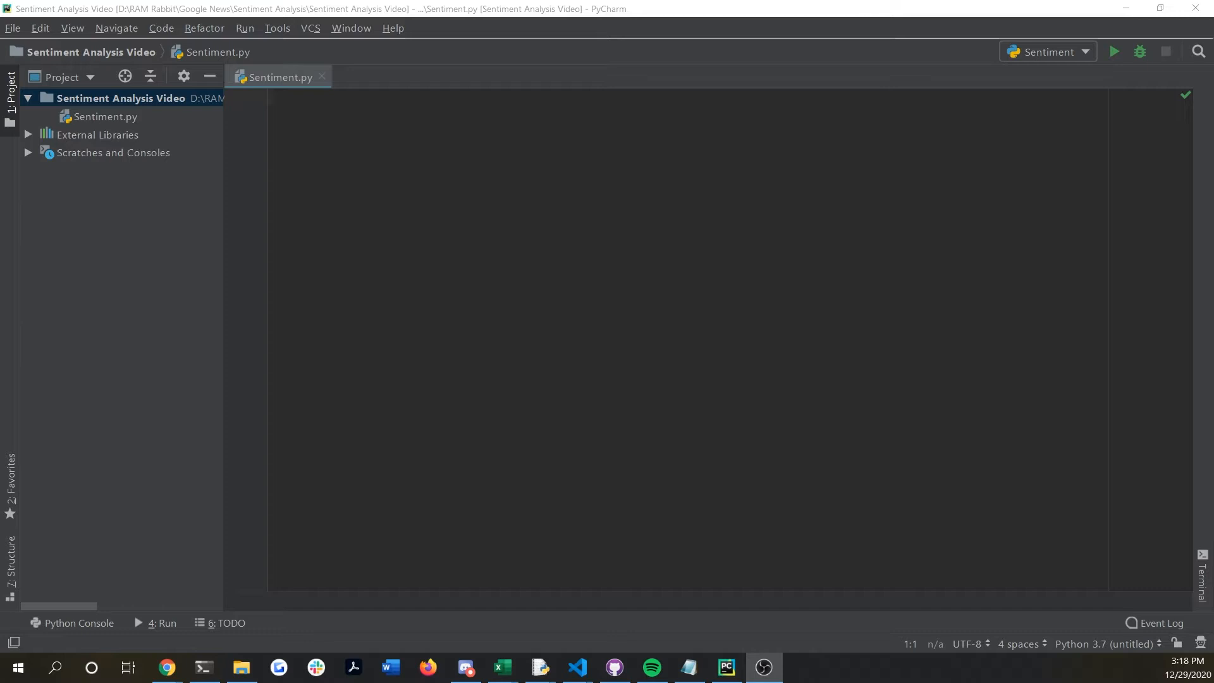
# Select the Env virtualenv (Python 3.8) as the project interpreter from the status bar
pyautogui.click(727, 668)
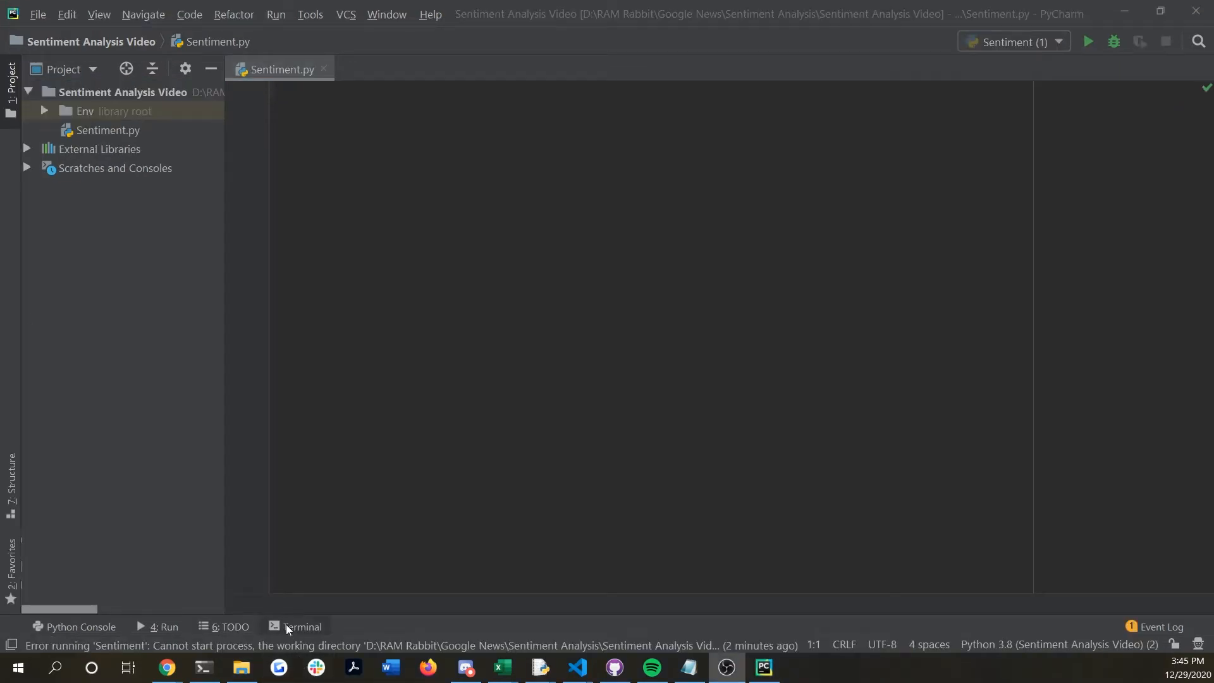
# In the project terminal, run pip install vaderSentiment
pyautogui.click(302, 626)
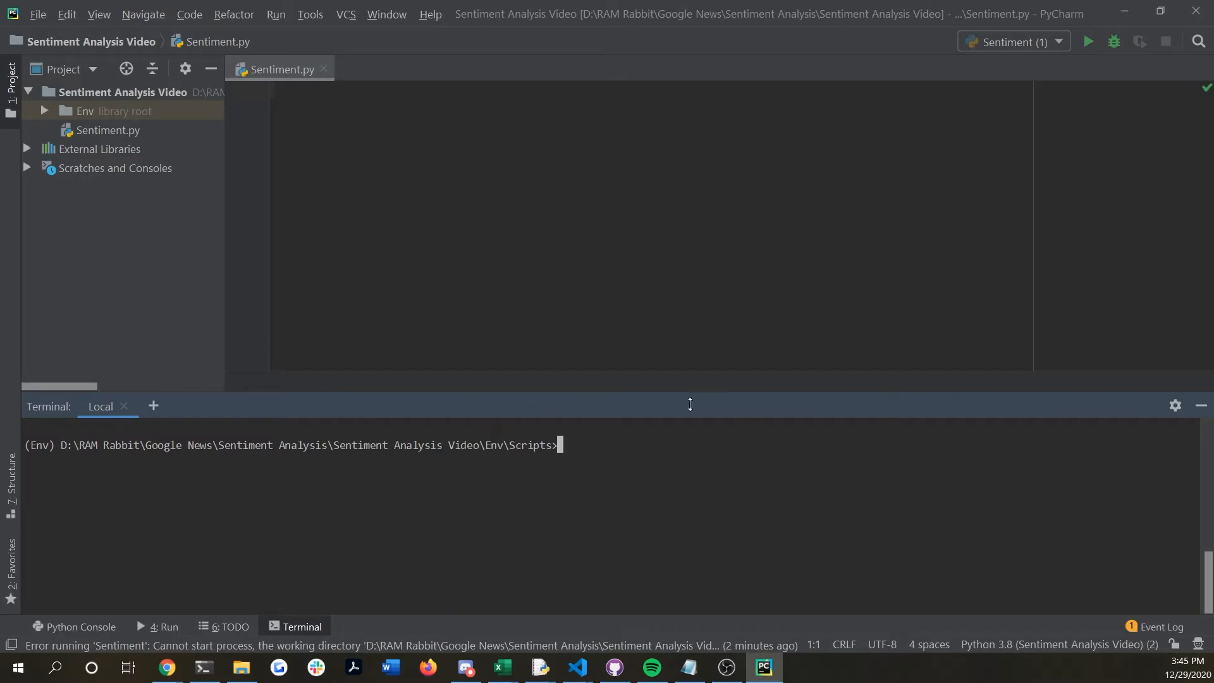
pyautogui.moveTo(760, 468)
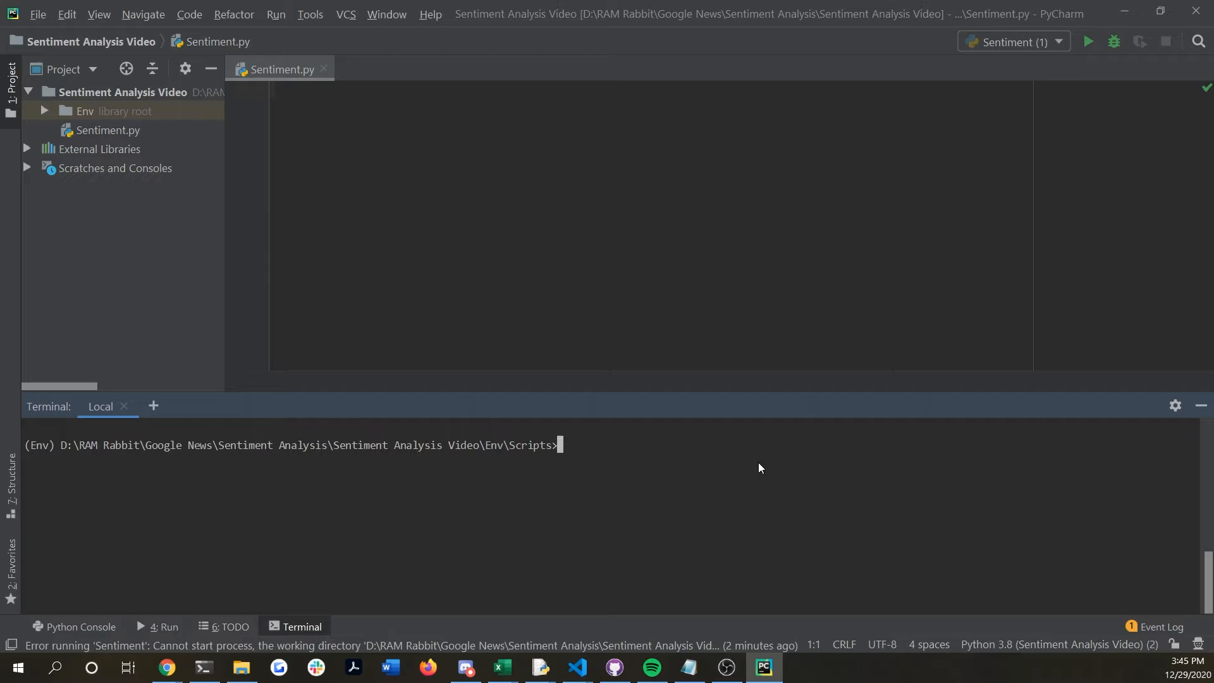
pyautogui.write('p')
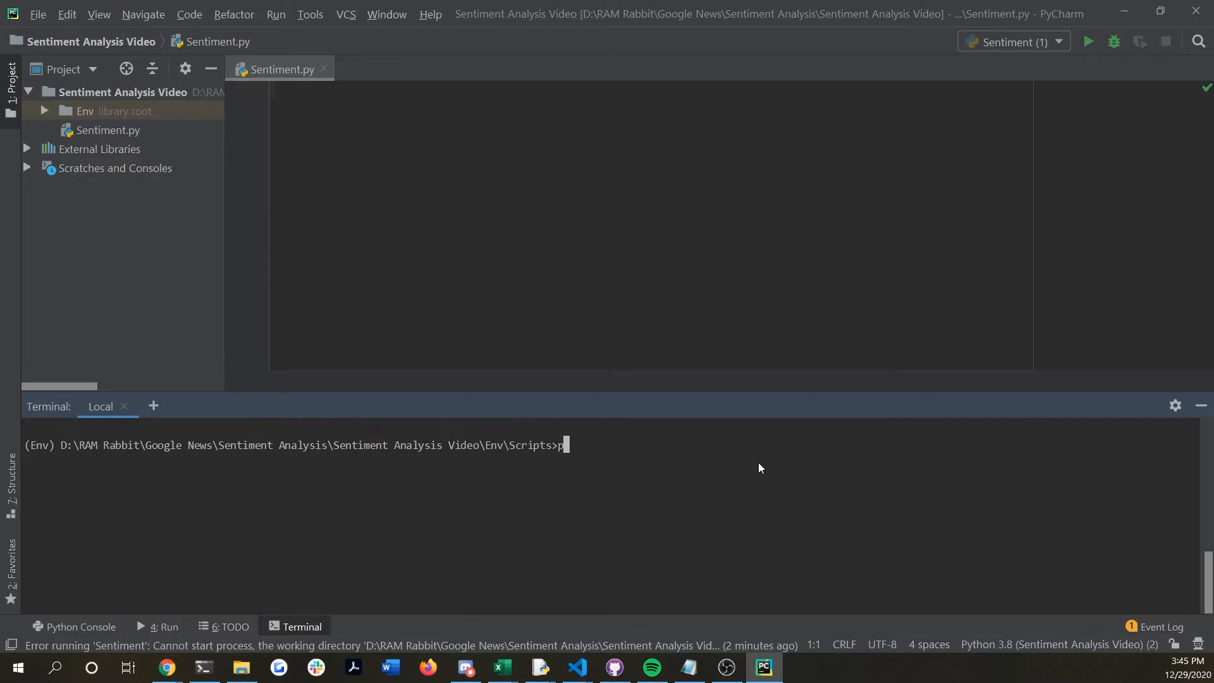
pyautogui.write('pip install v')
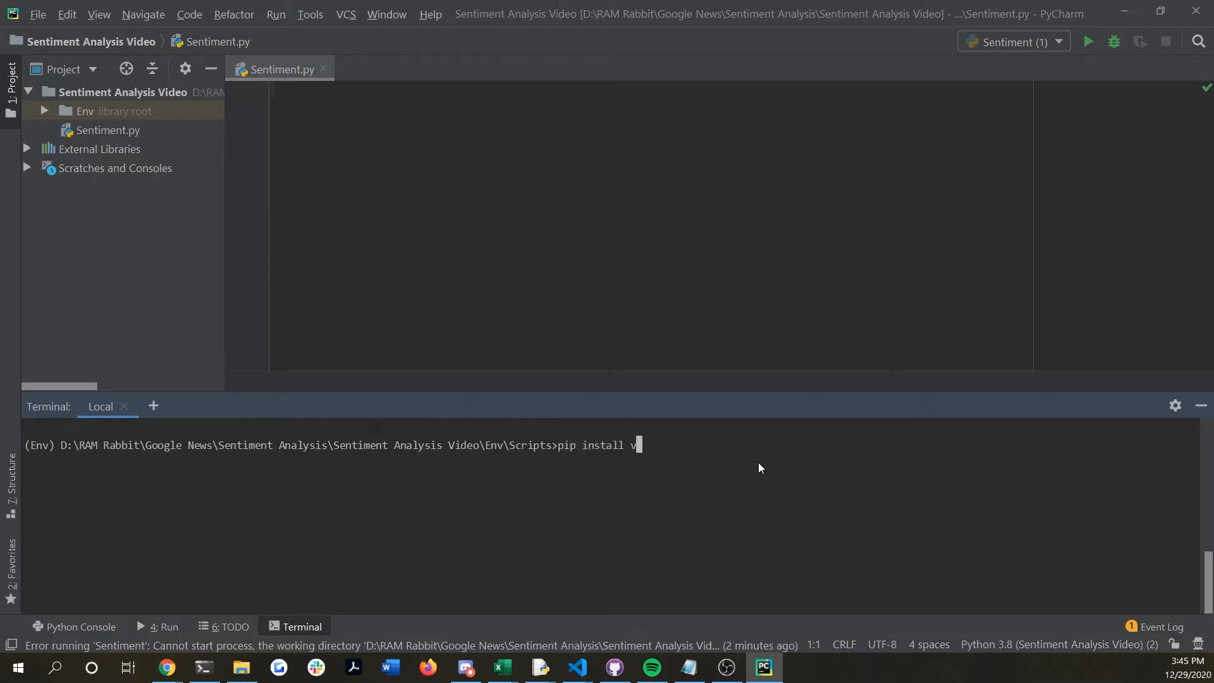
pyautogui.write('aderSentiment')
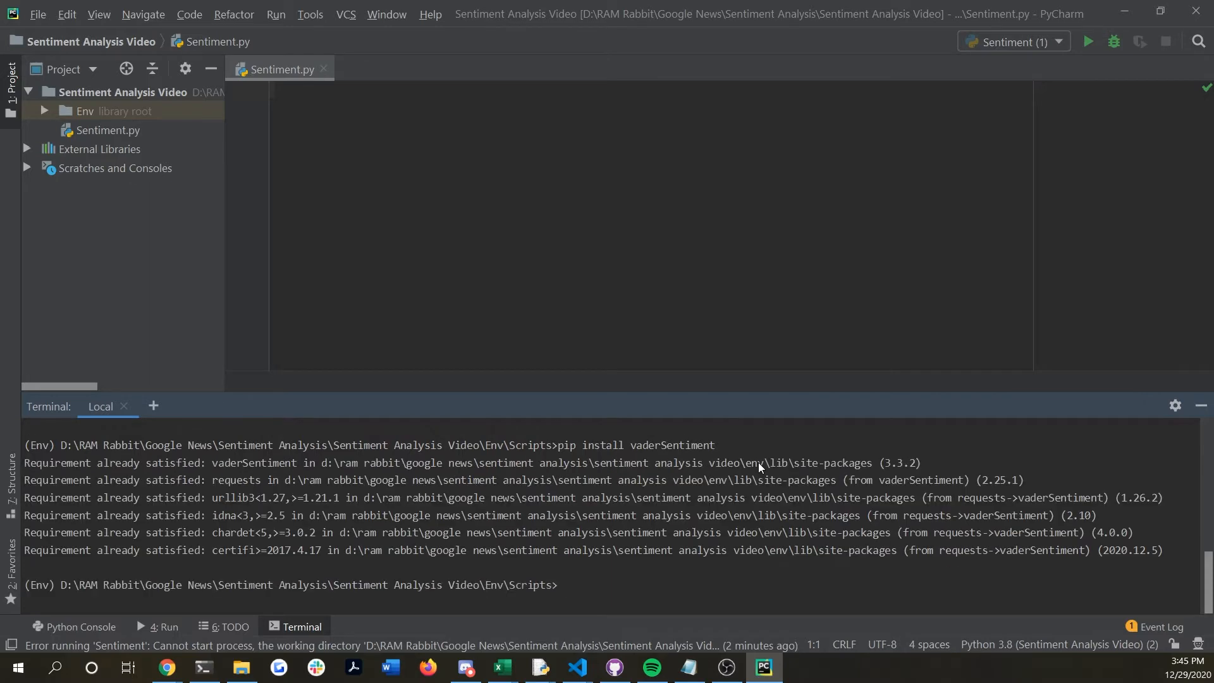
pyautogui.moveTo(759, 466)
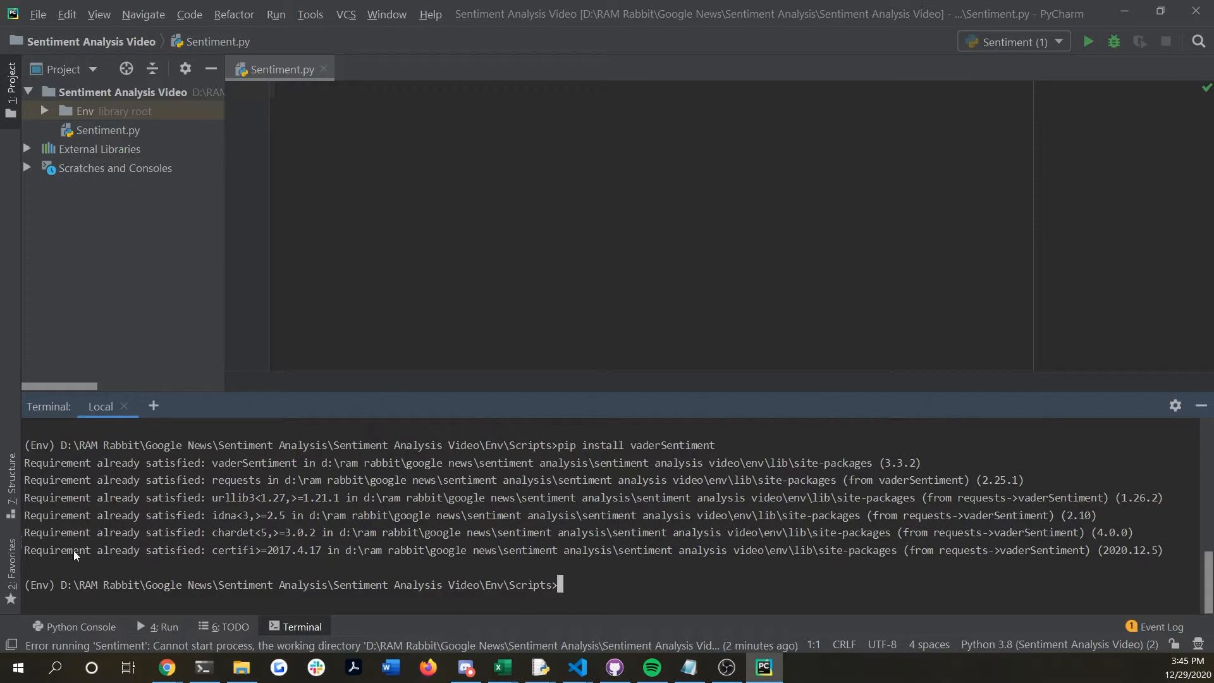
pyautogui.moveTo(306, 562)
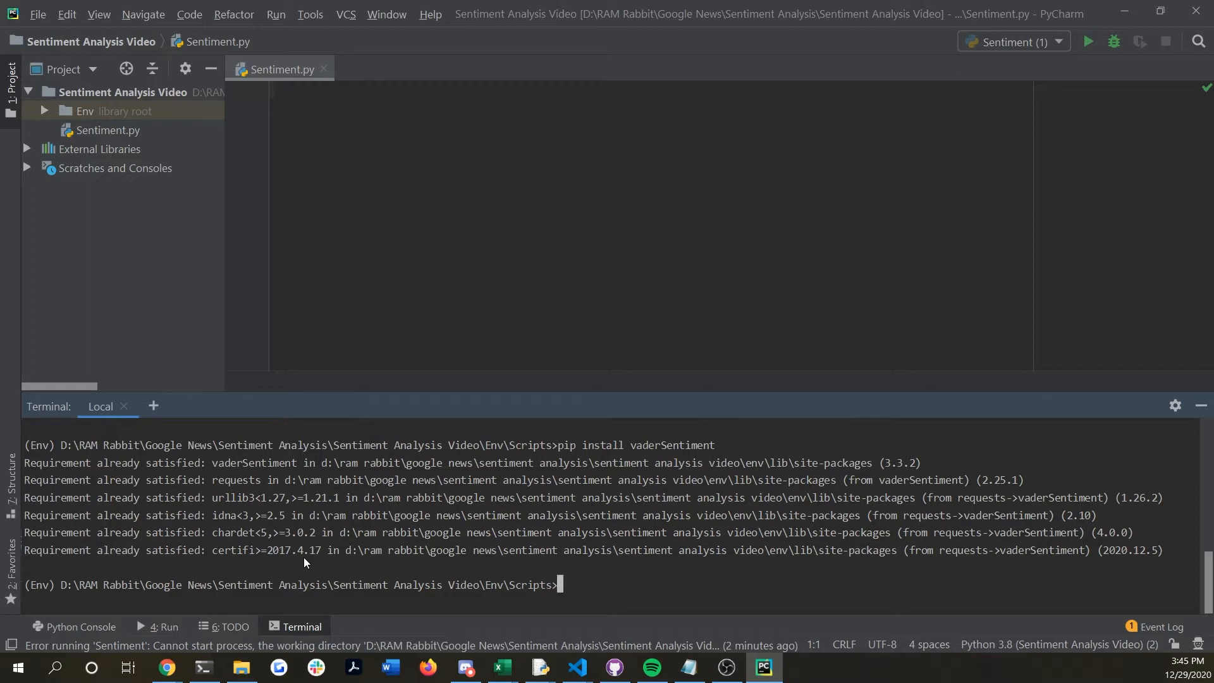
# Run pip install pandas in the same terminal
pyautogui.write('pip')
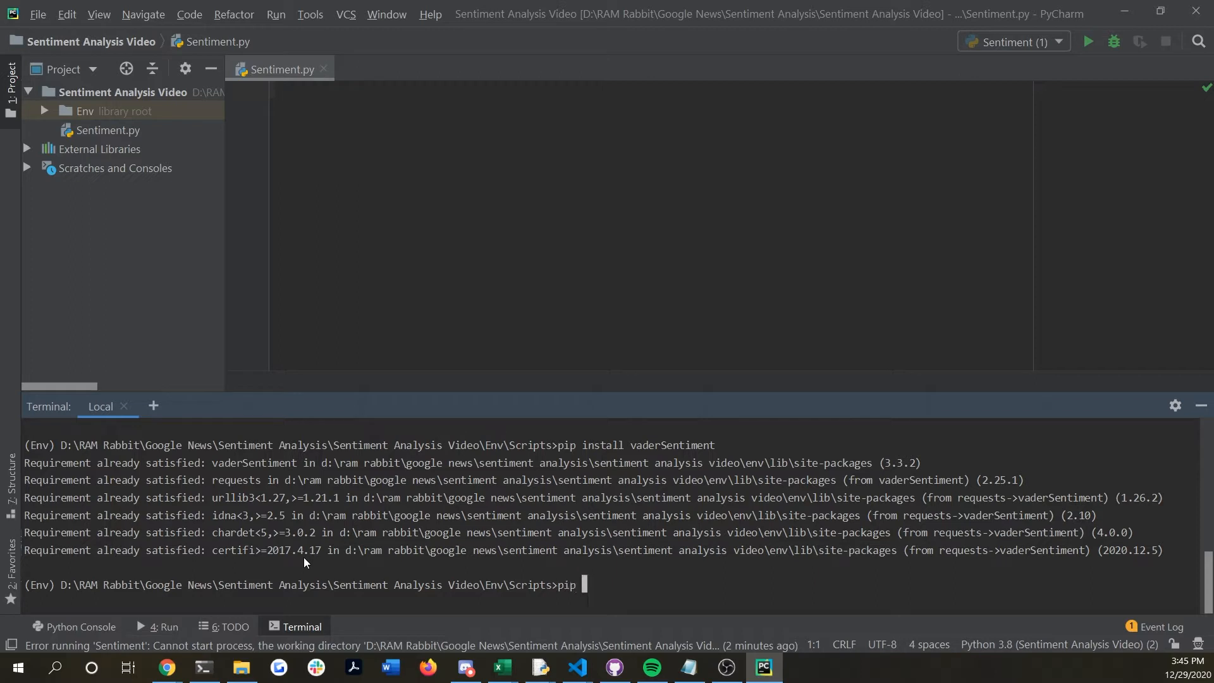
pyautogui.write('pan')
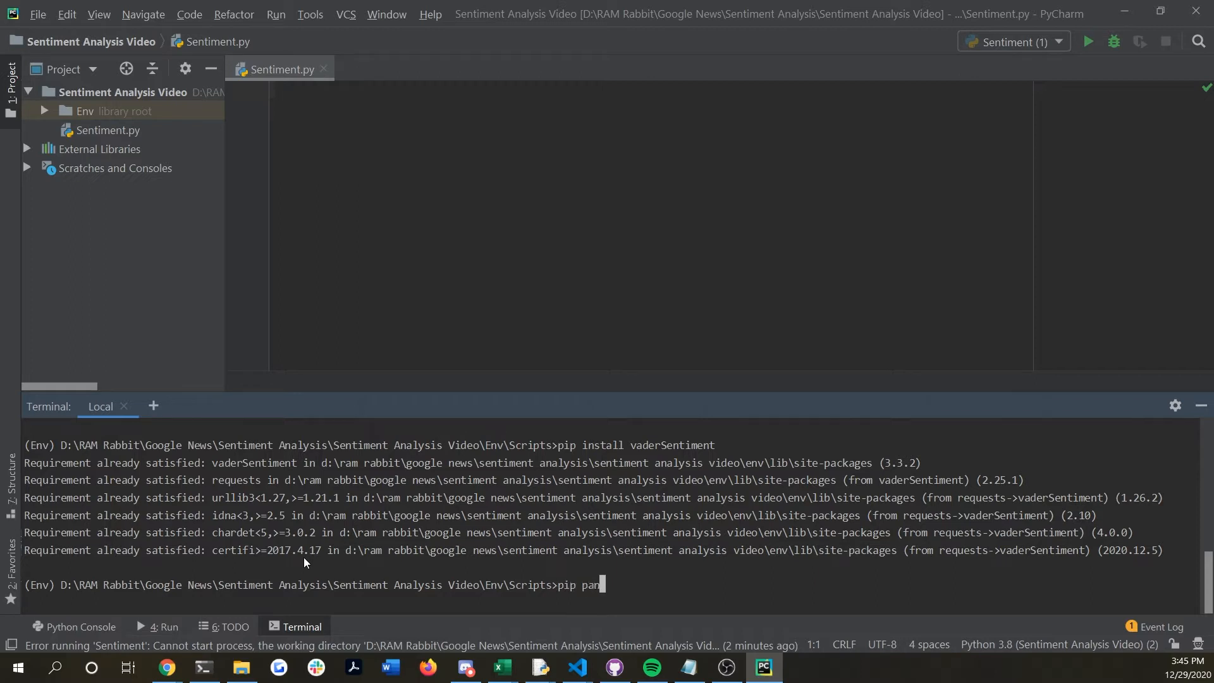
pyautogui.write('nstall')
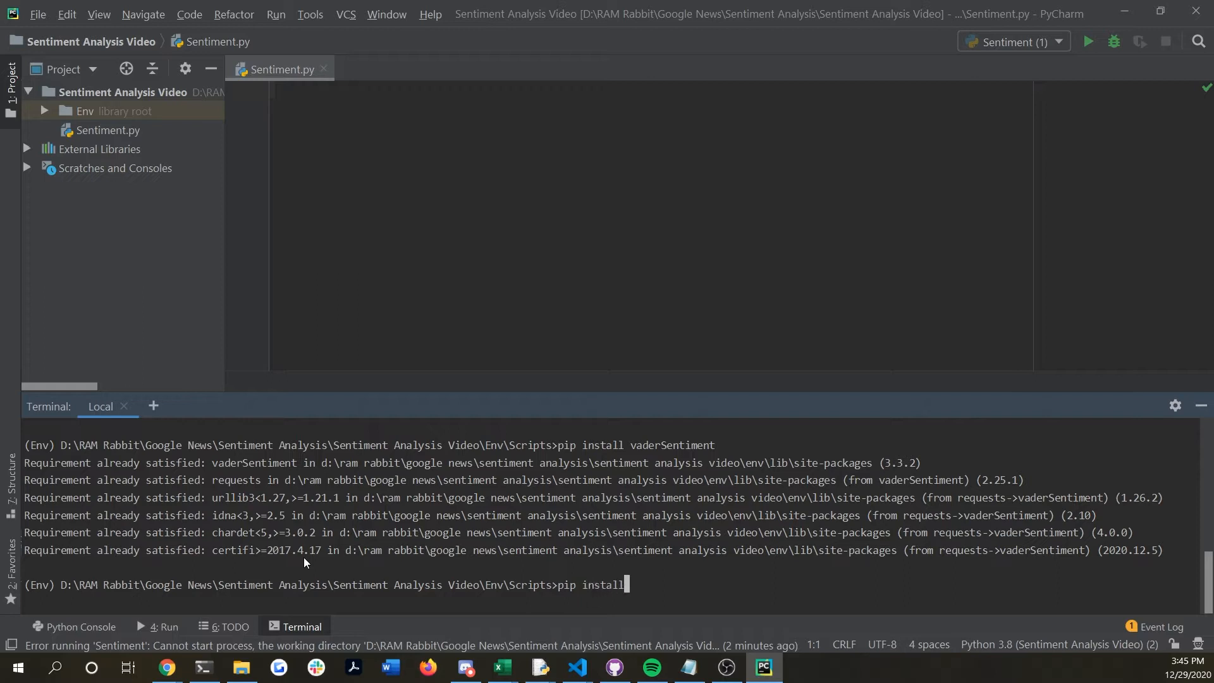
pyautogui.write('pandas')
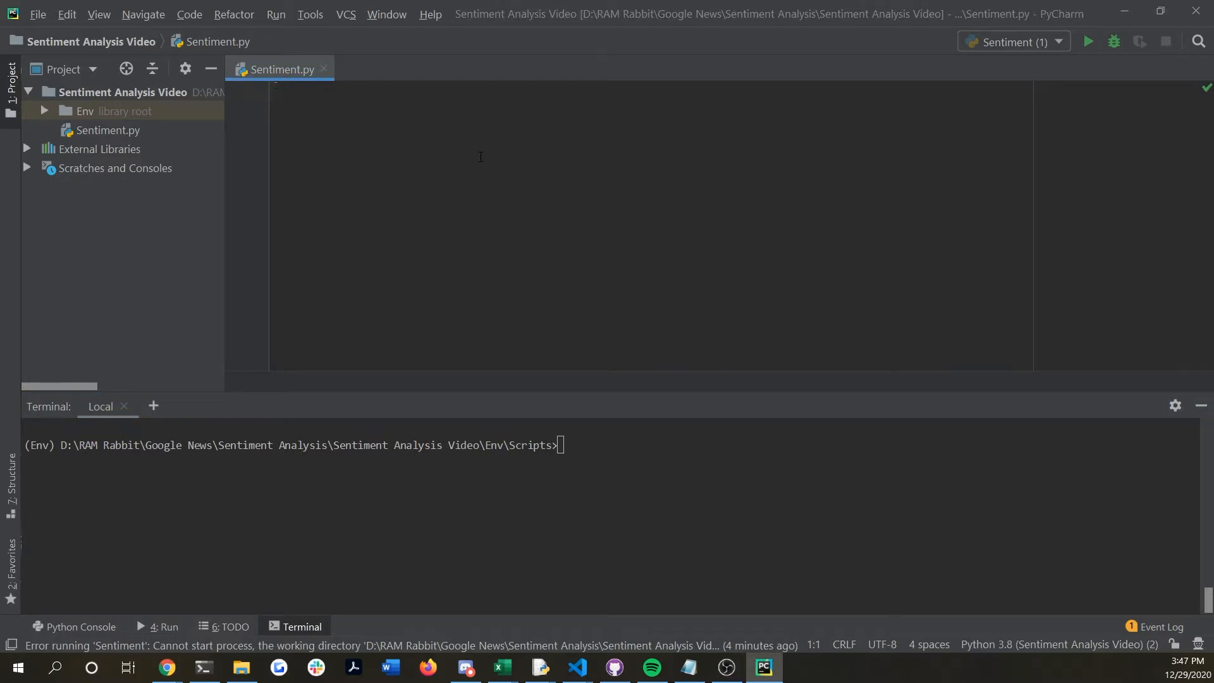
# Write from vaderSentiment.vaderSentiment import SentimentIntensityAnalyzer as the first line
pyautogui.write('from')
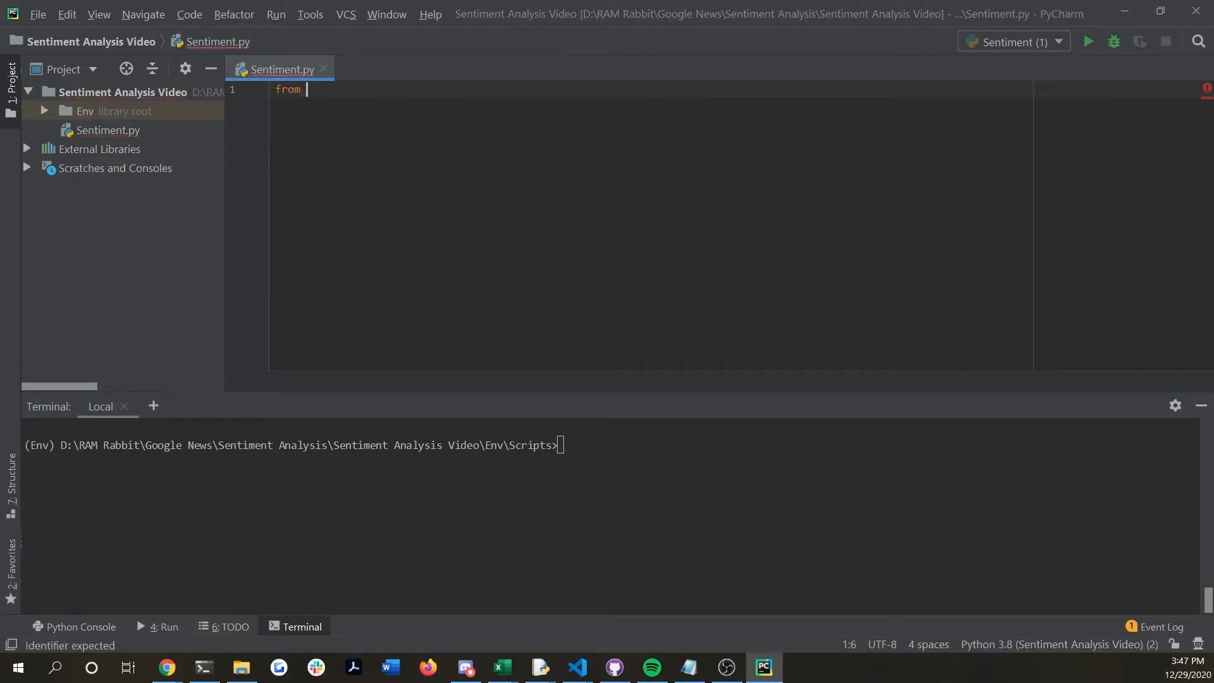
pyautogui.write('vaderSentiment.vaderSentiment import')
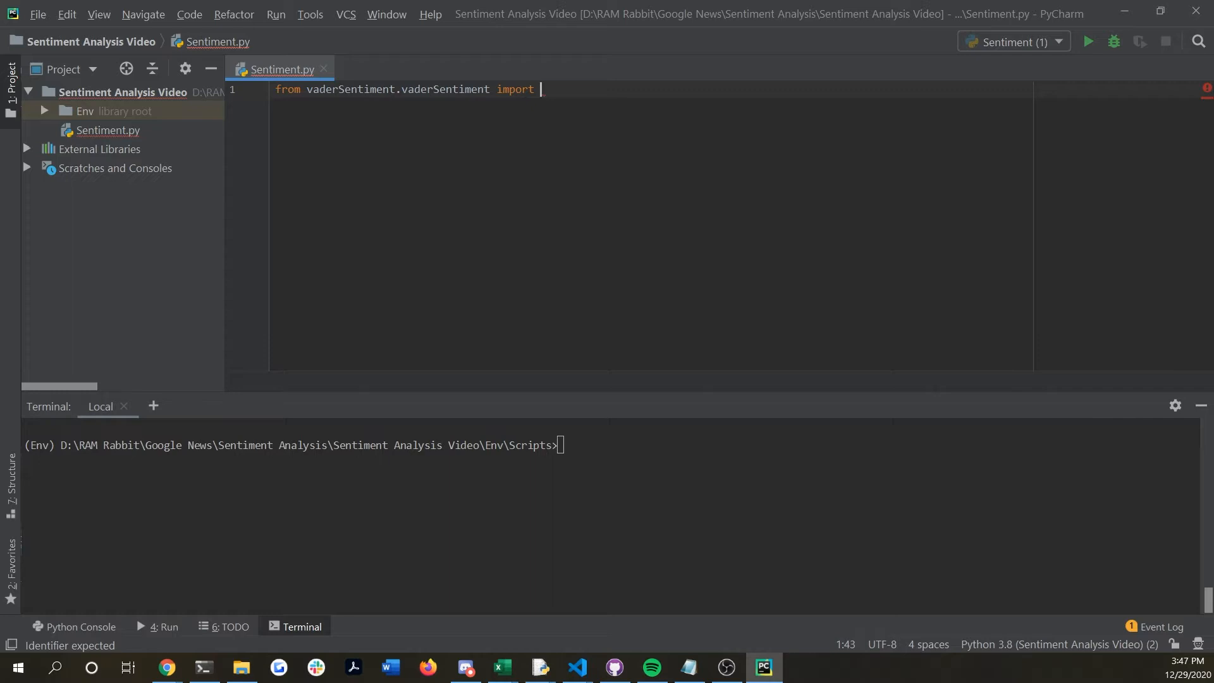
pyautogui.write('sentiment')
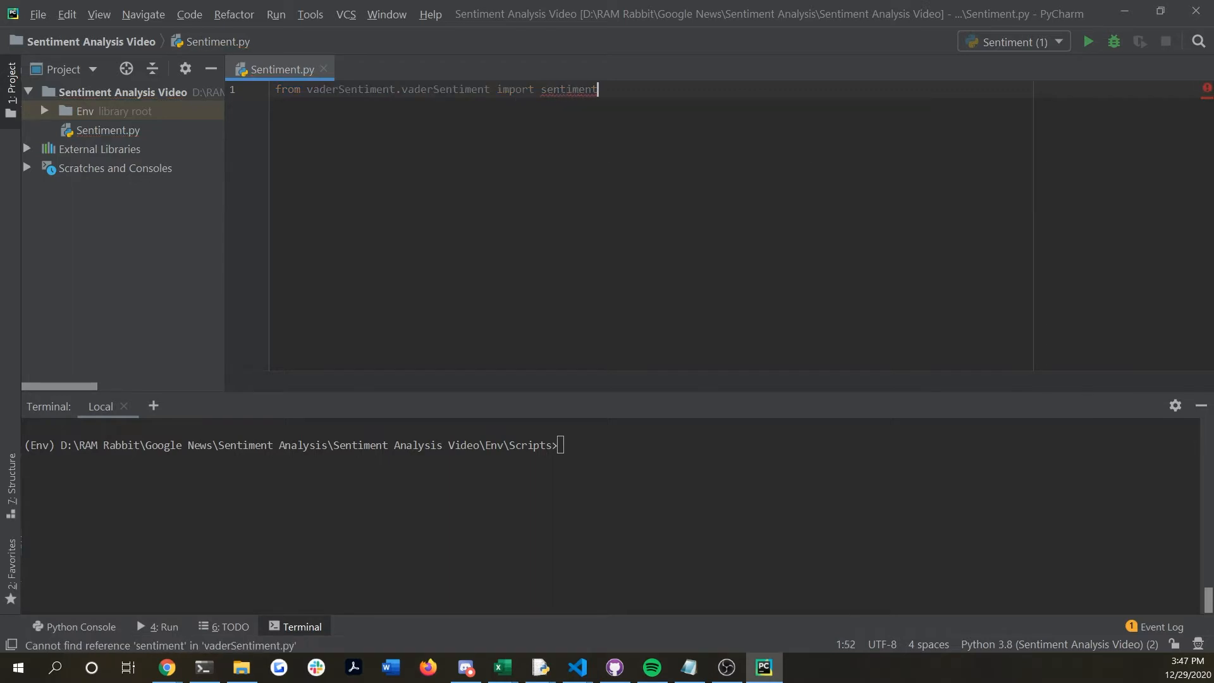
pyautogui.press('Backspace')
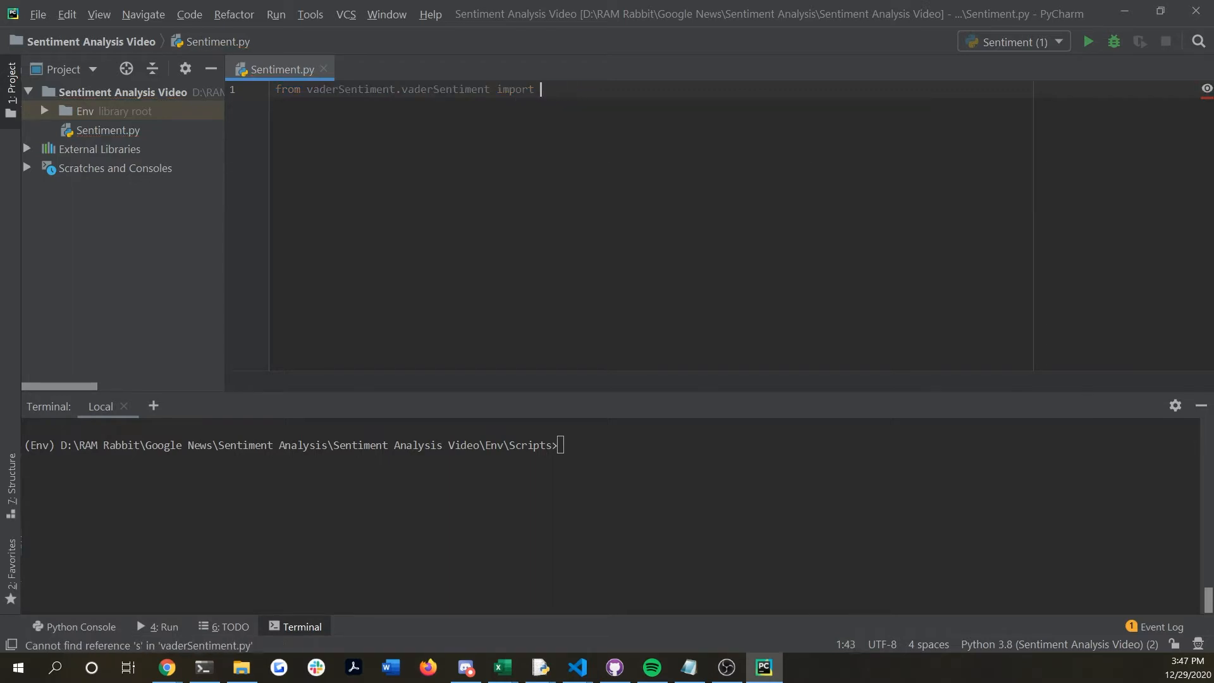
pyautogui.write('Sentime')
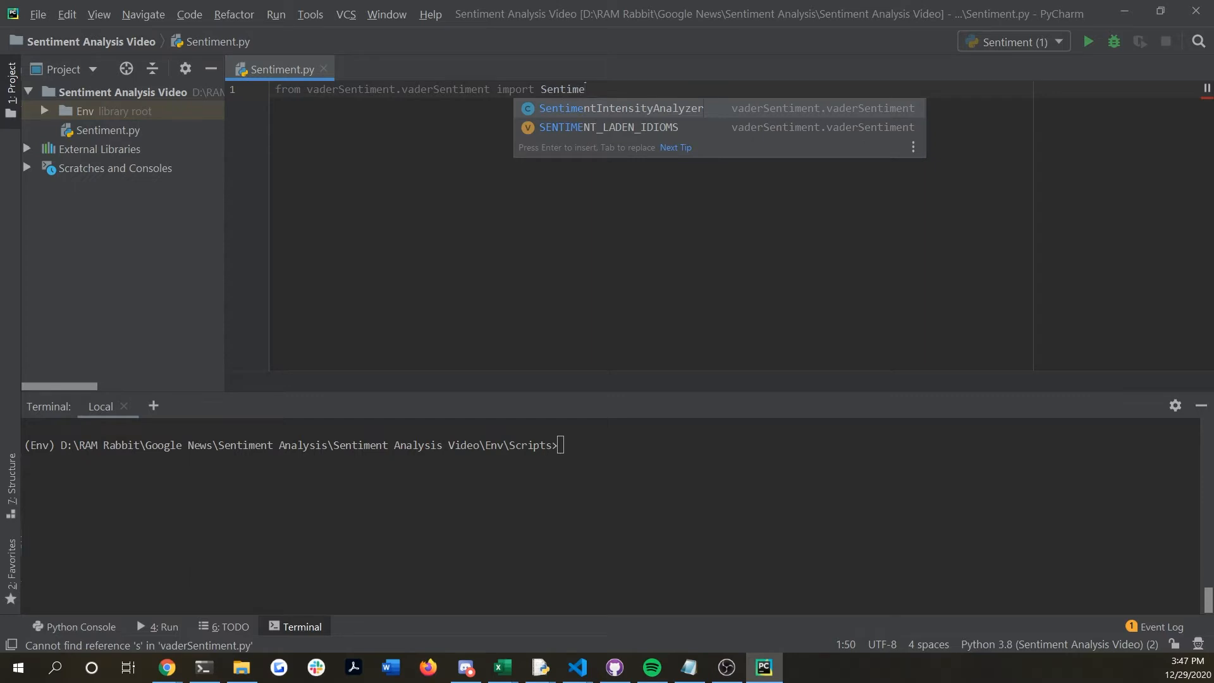
pyautogui.press('Enter')
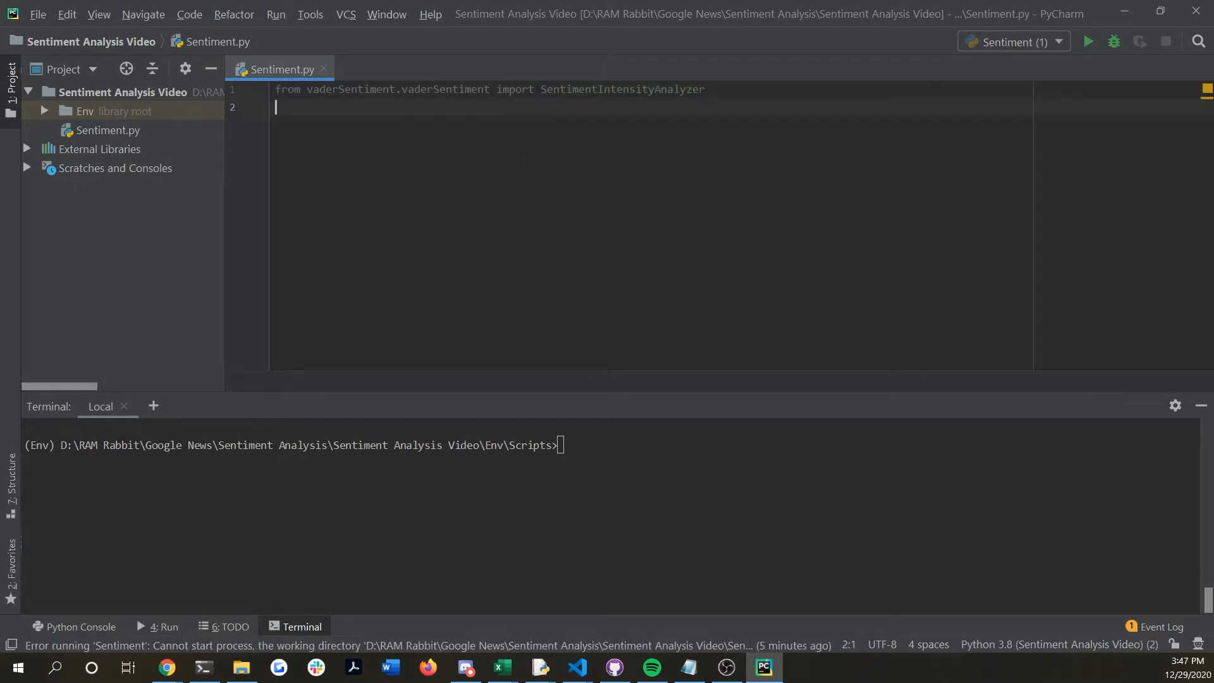
# Add import pandas as pd and start df = pd.read_csv('')
pyautogui.write('import pandas as pd')
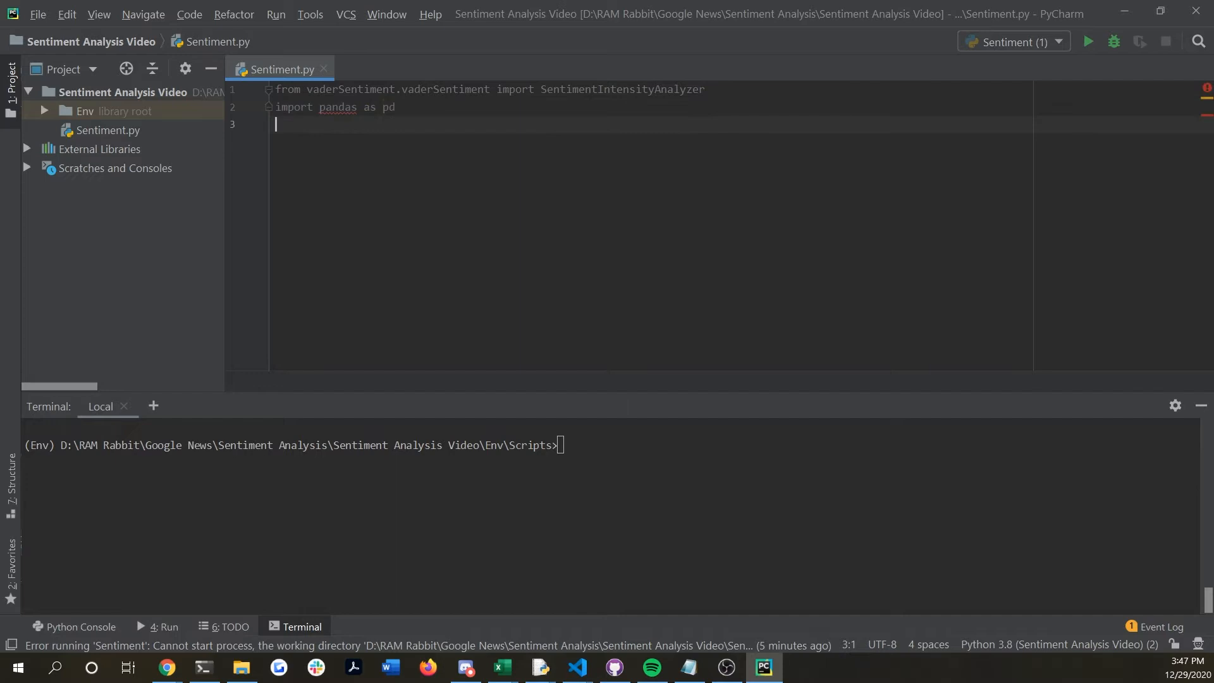
pyautogui.click(1089, 42)
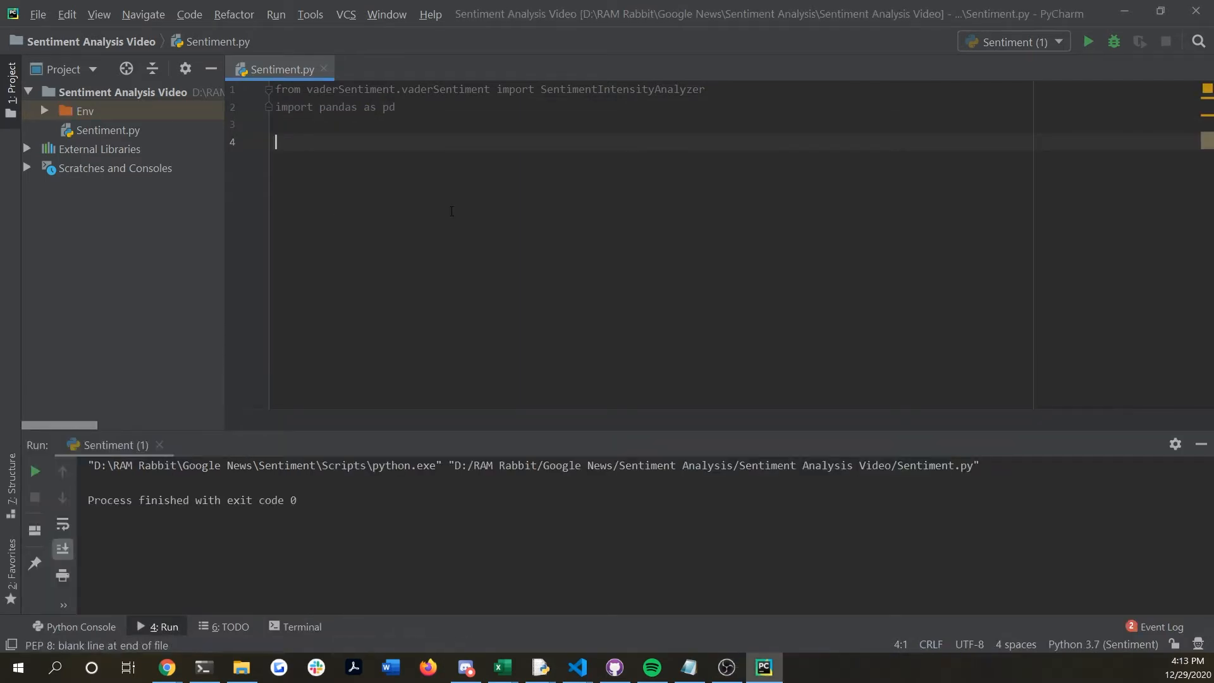
pyautogui.write('df =')
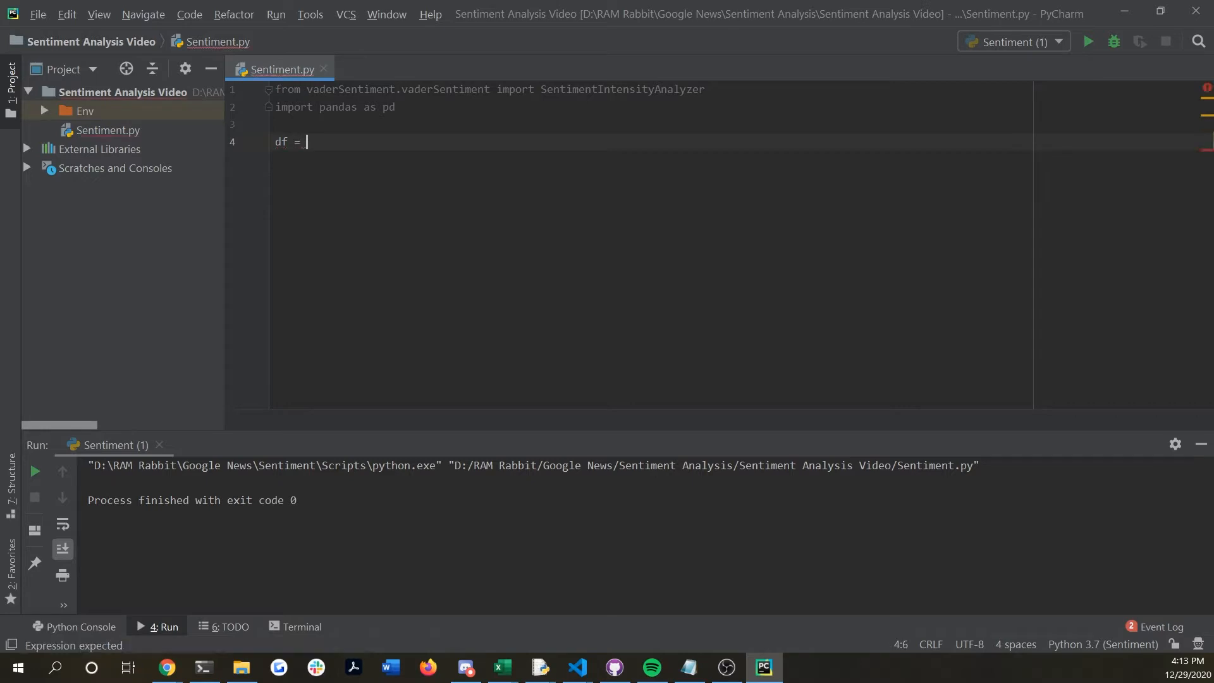
pyautogui.write('pd.read_csv("')
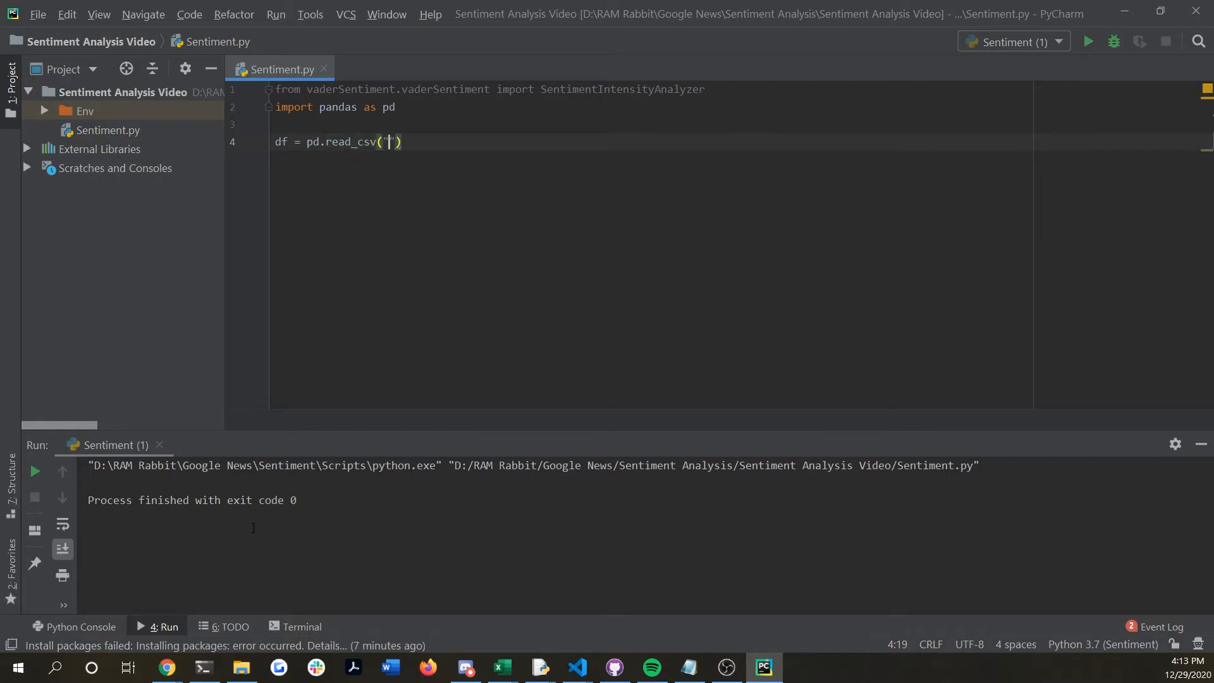
pyautogui.moveTo(245, 556)
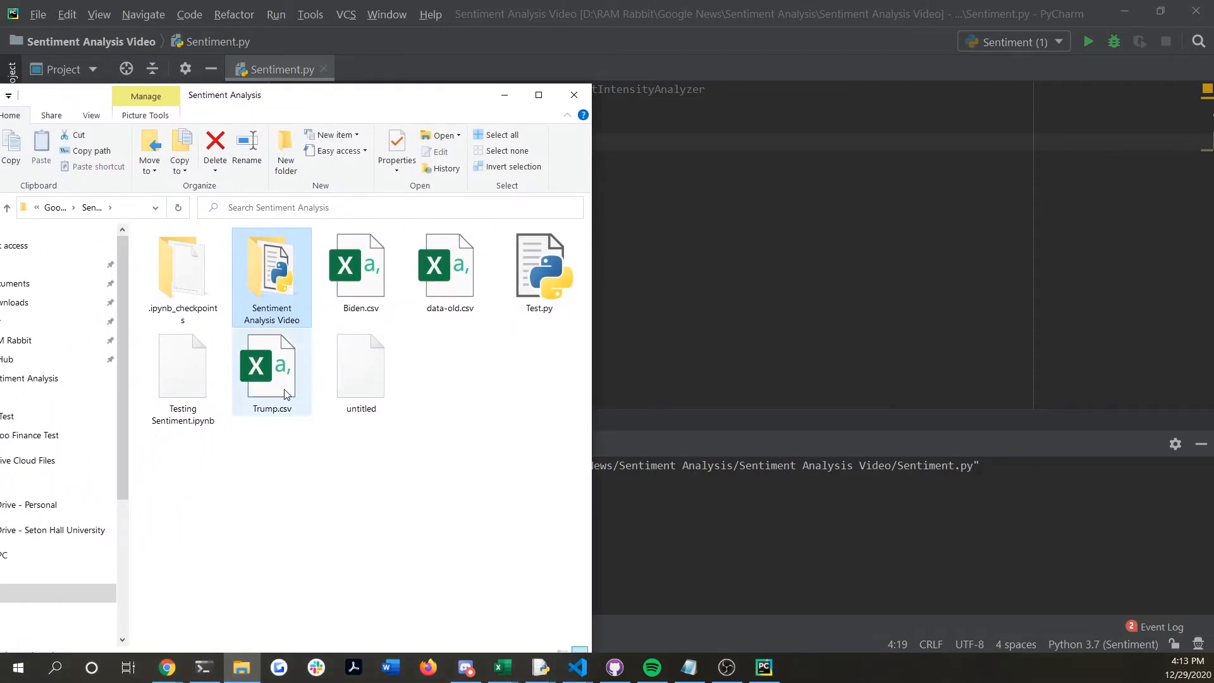
# Open Trump.csv in Notepad and type the header line "Title, Time, Description, Source"
pyautogui.rightClick(268, 373)
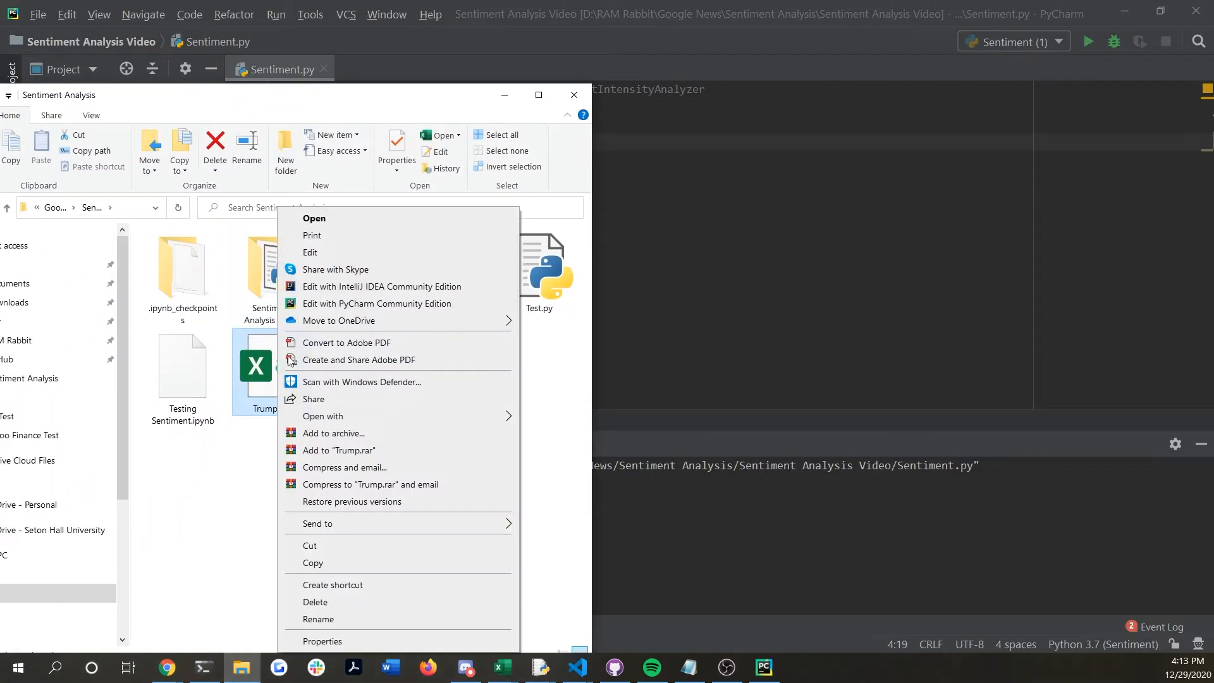
pyautogui.moveTo(329, 249)
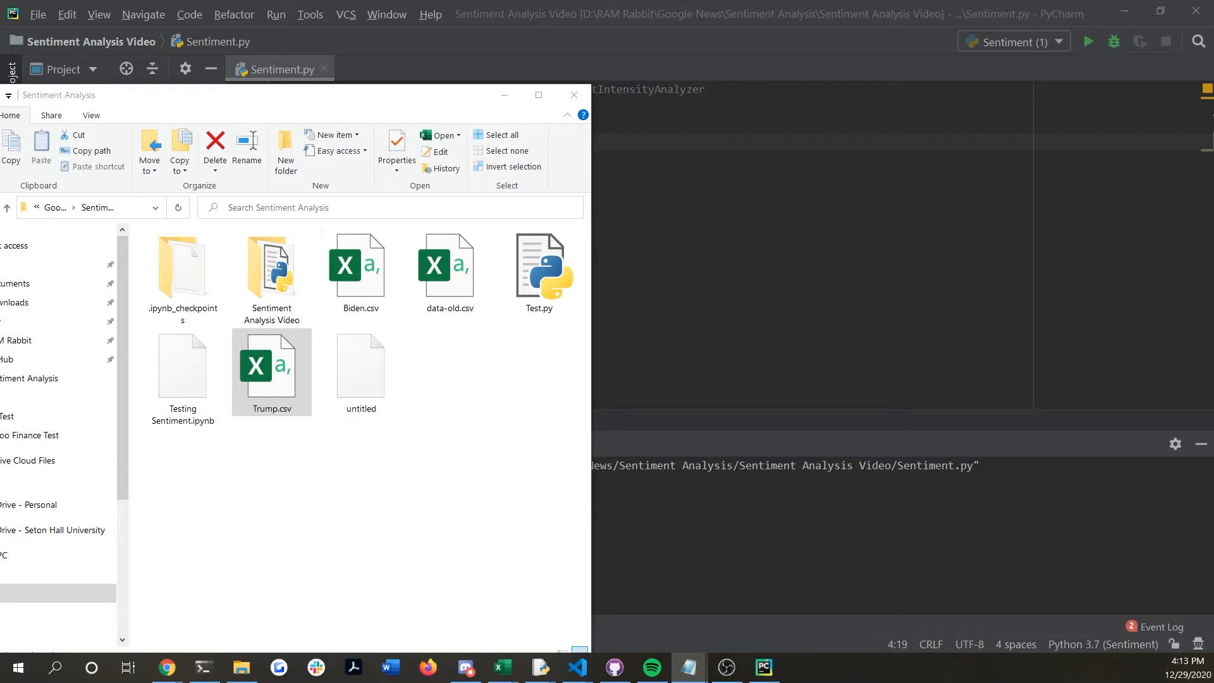
pyautogui.doubleClick(271, 365)
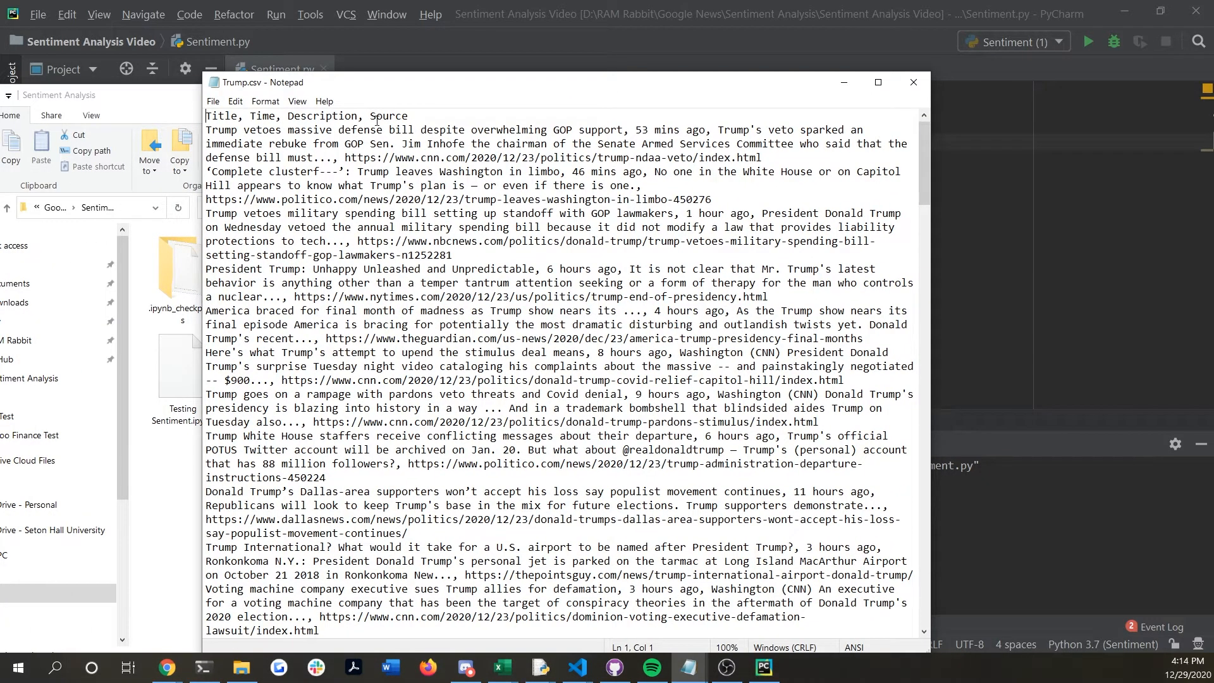
pyautogui.moveTo(261, 172)
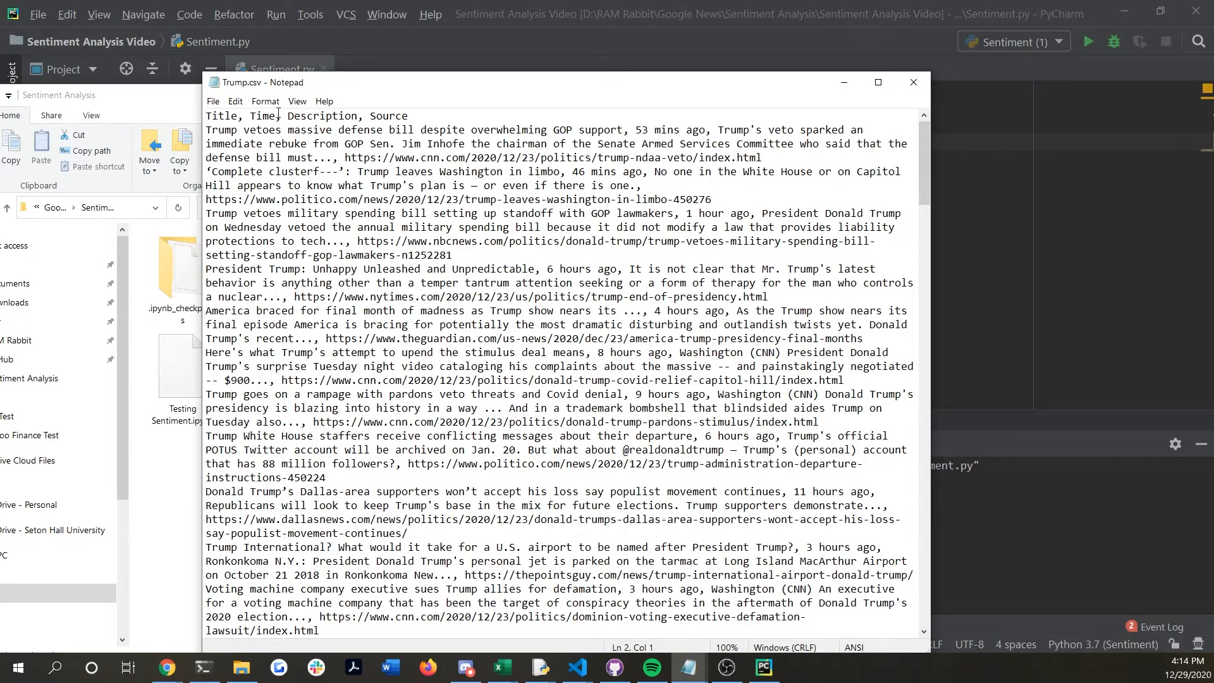
pyautogui.moveTo(534, 143)
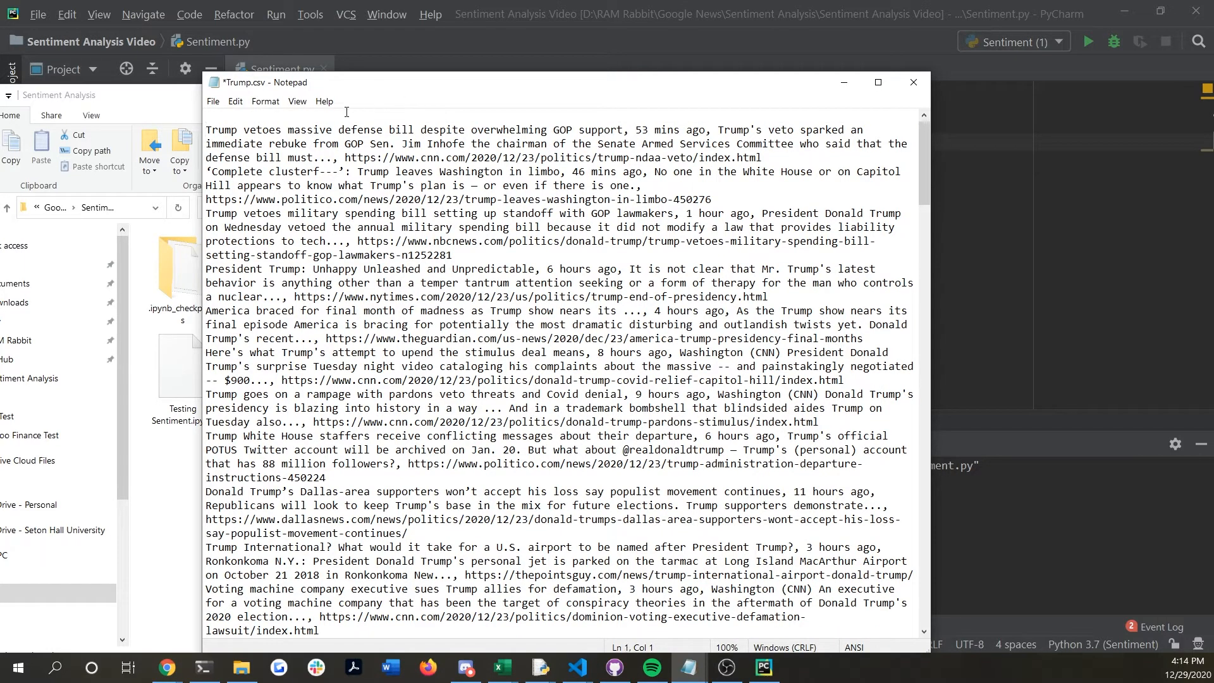
pyautogui.write('Title,')
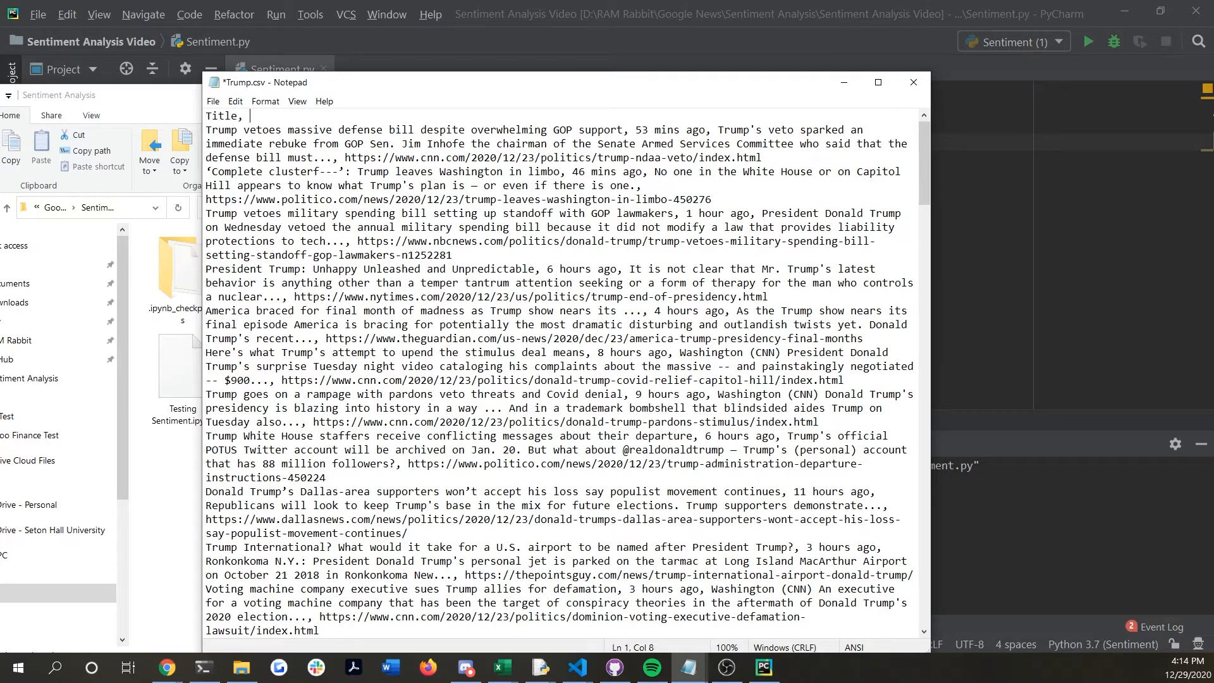
pyautogui.write('Time, D')
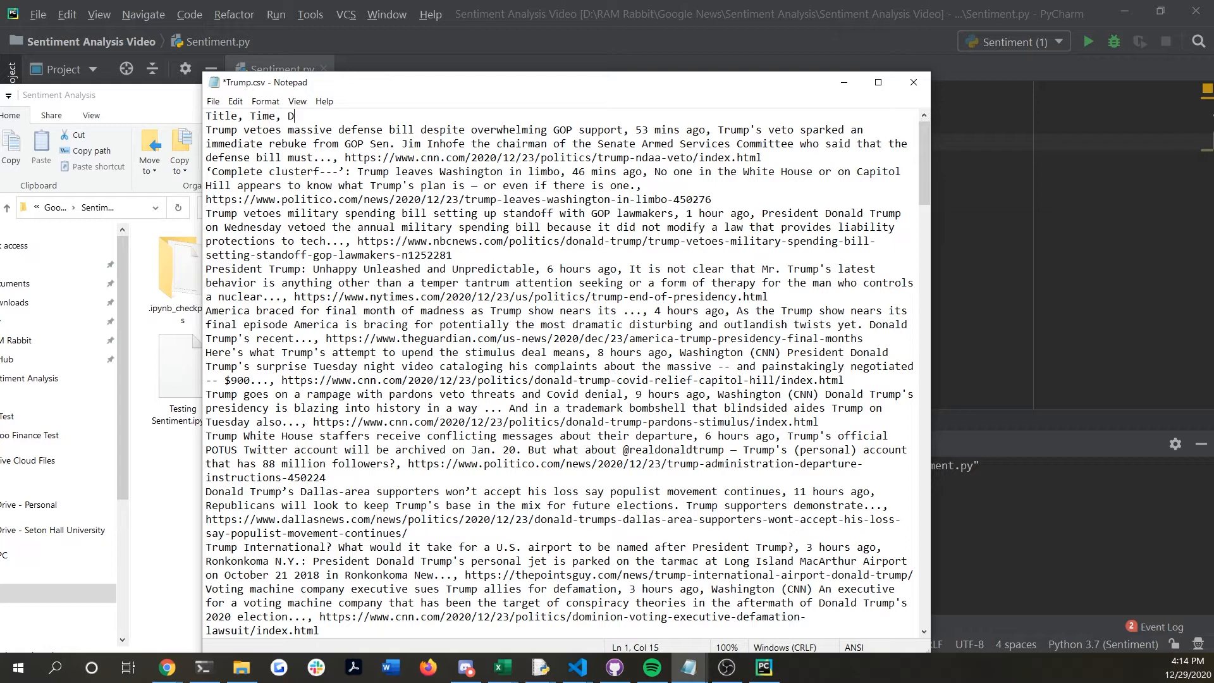
pyautogui.write('escription, Source')
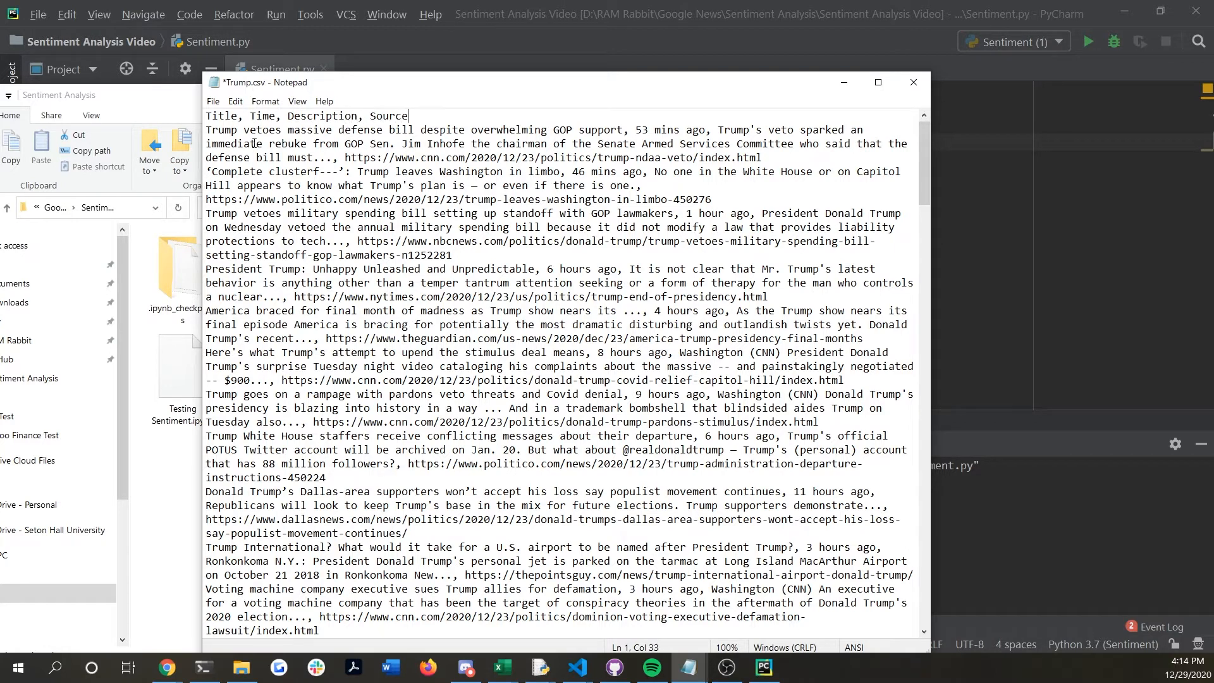
# Close Notepad's Trump.csv and return from File Explorer to the PyCharm script
pyautogui.click(213, 101)
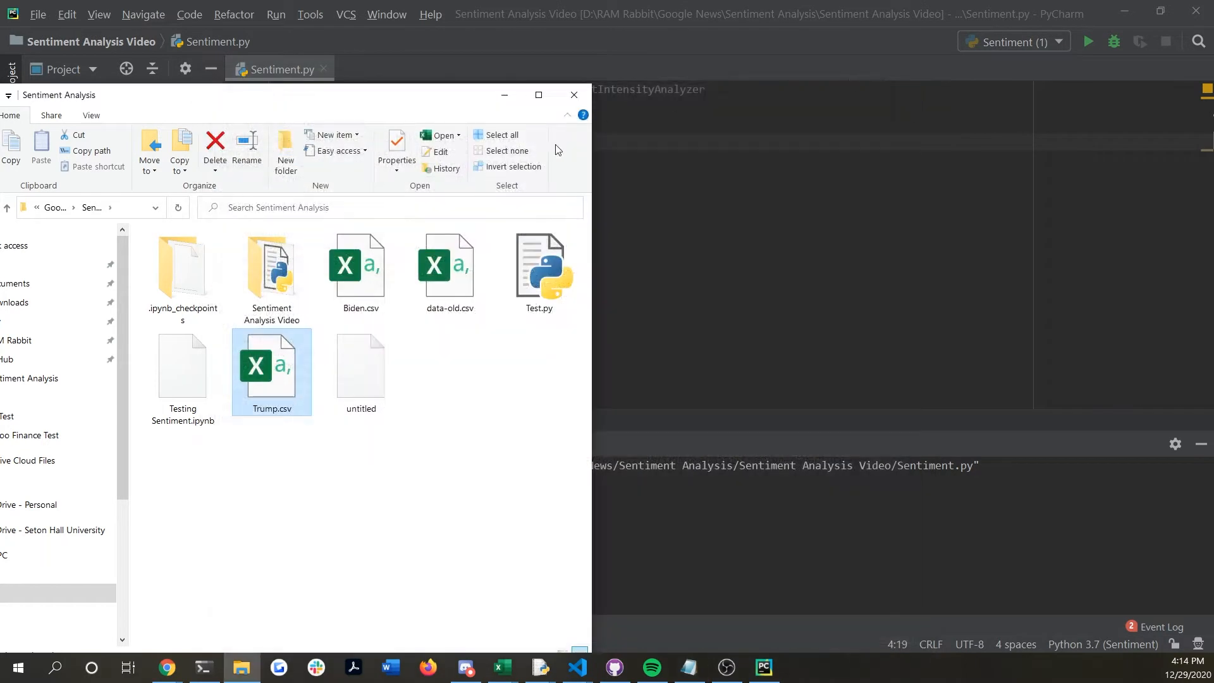
pyautogui.moveTo(303, 436)
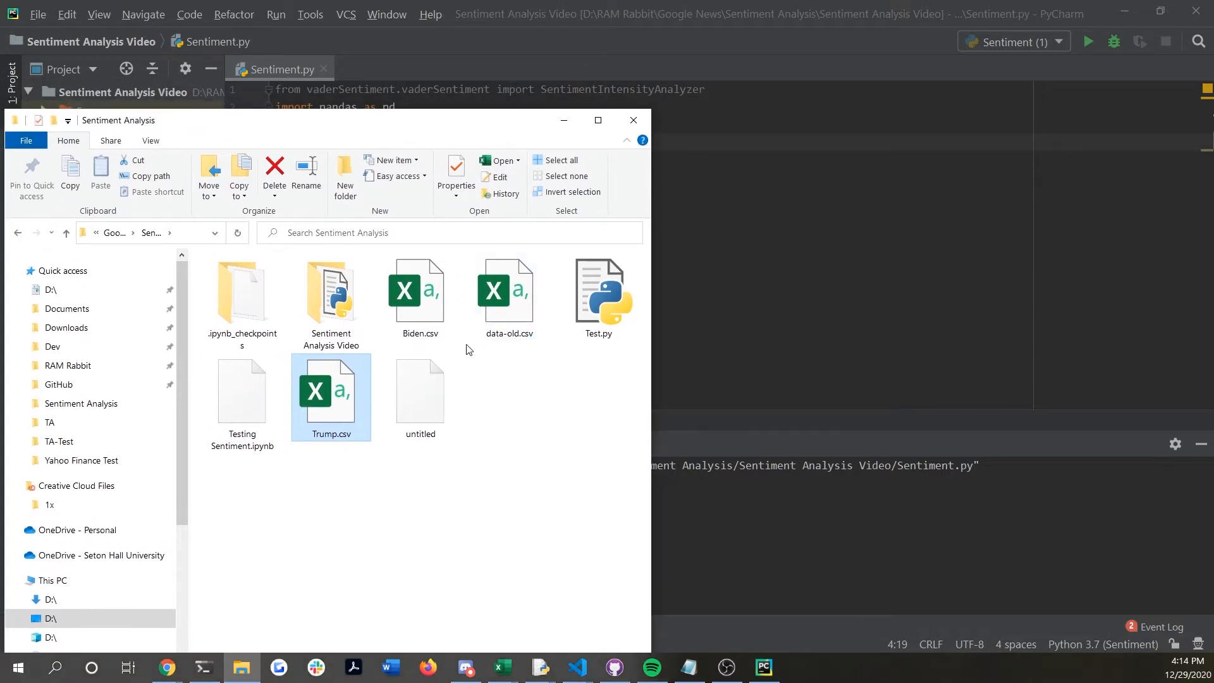
pyautogui.doubleClick(331, 291)
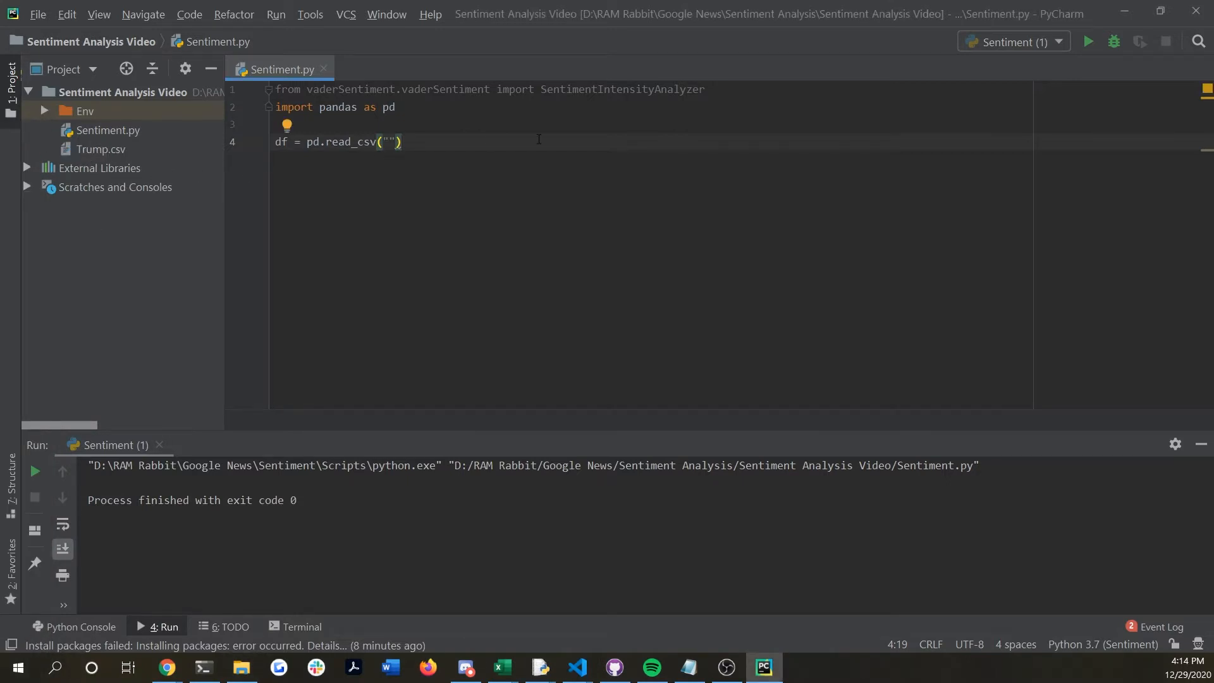
# Complete read_csv with "Trump.csv" and encoding='cp1252'
pyautogui.write('Trump.csv')
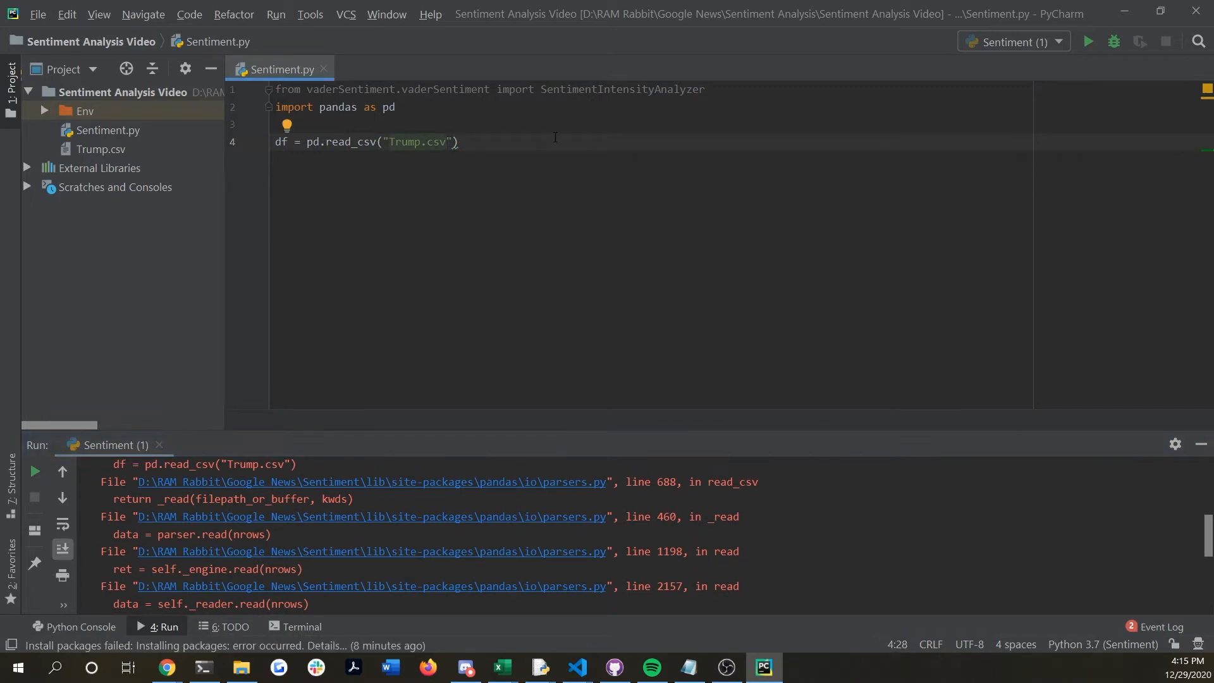
pyautogui.write(', encoding=')
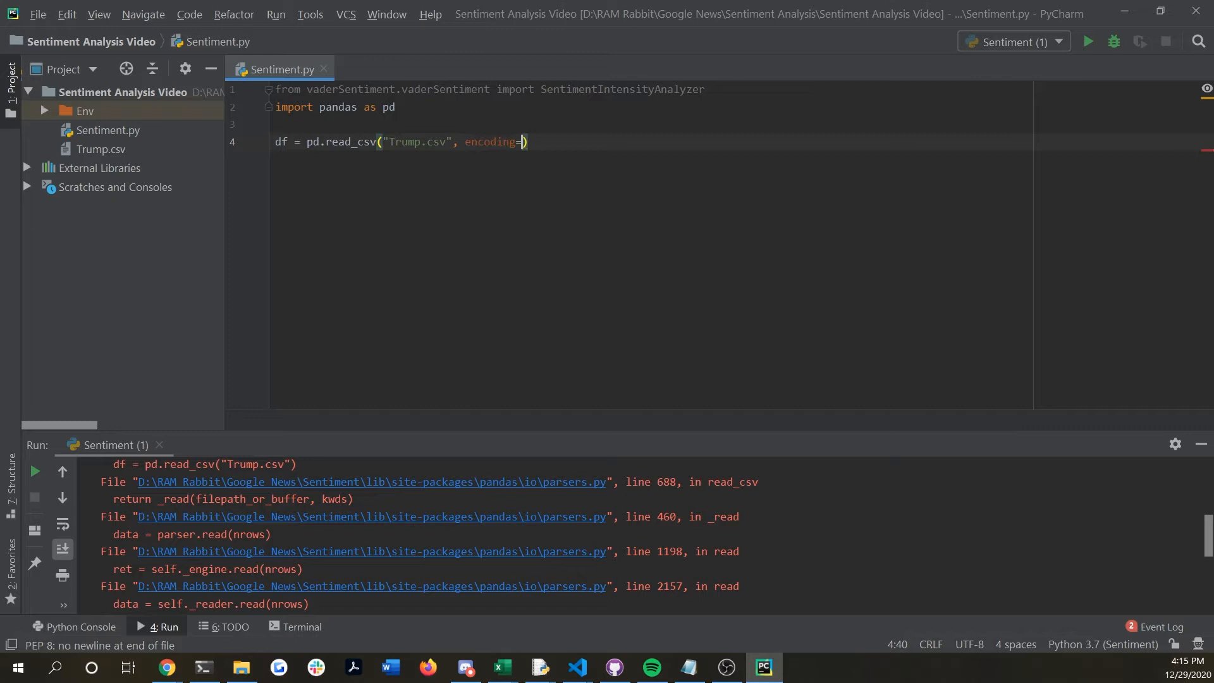
pyautogui.write("'")
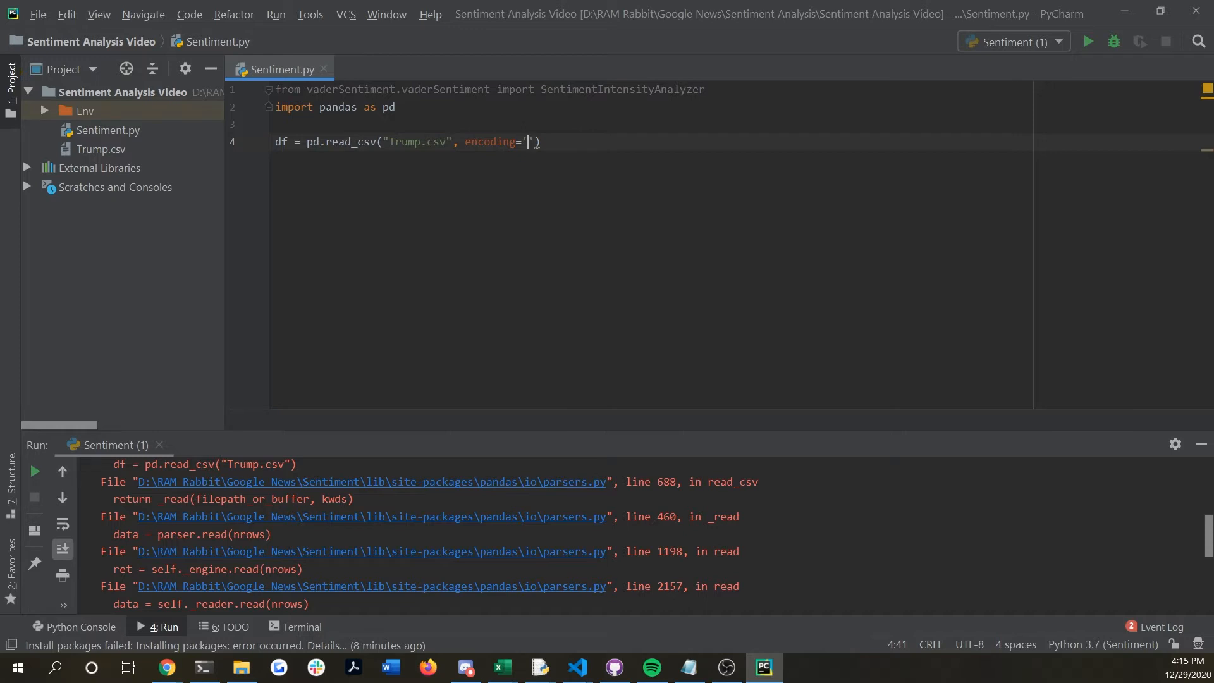
pyautogui.write('cp1252')
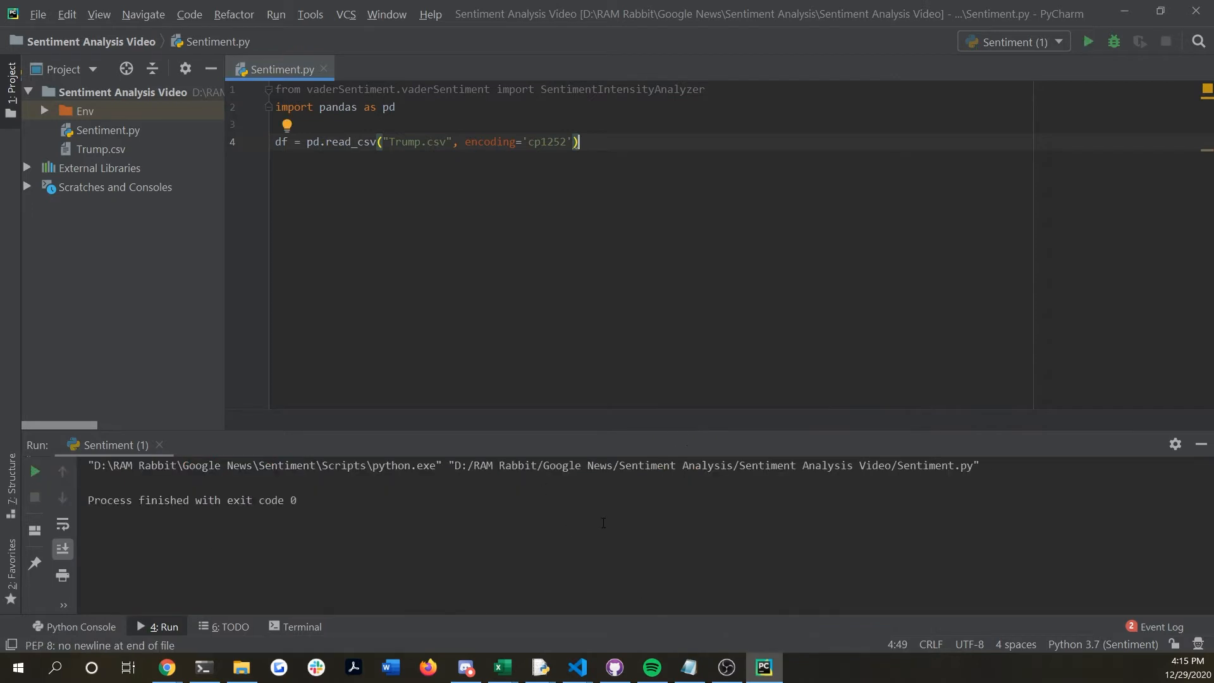
# Add print(df.head()) and run Sentiment to show the first five article rows
pyautogui.press('Enter')
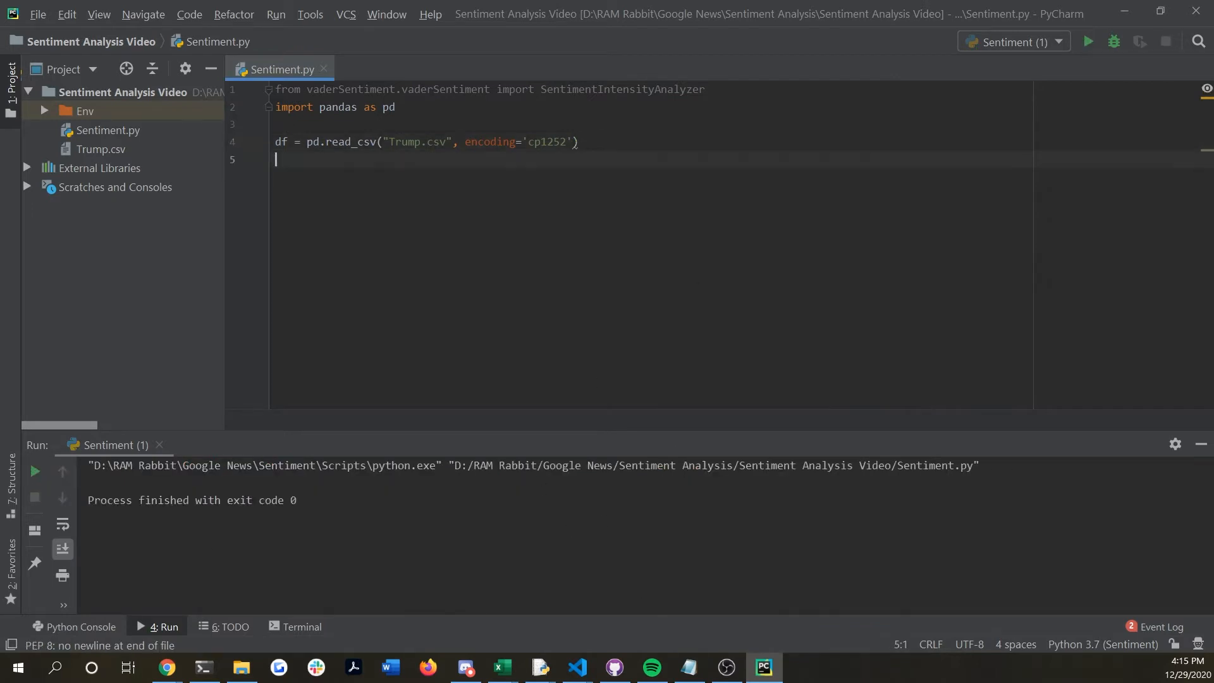
pyautogui.write('print(df)')
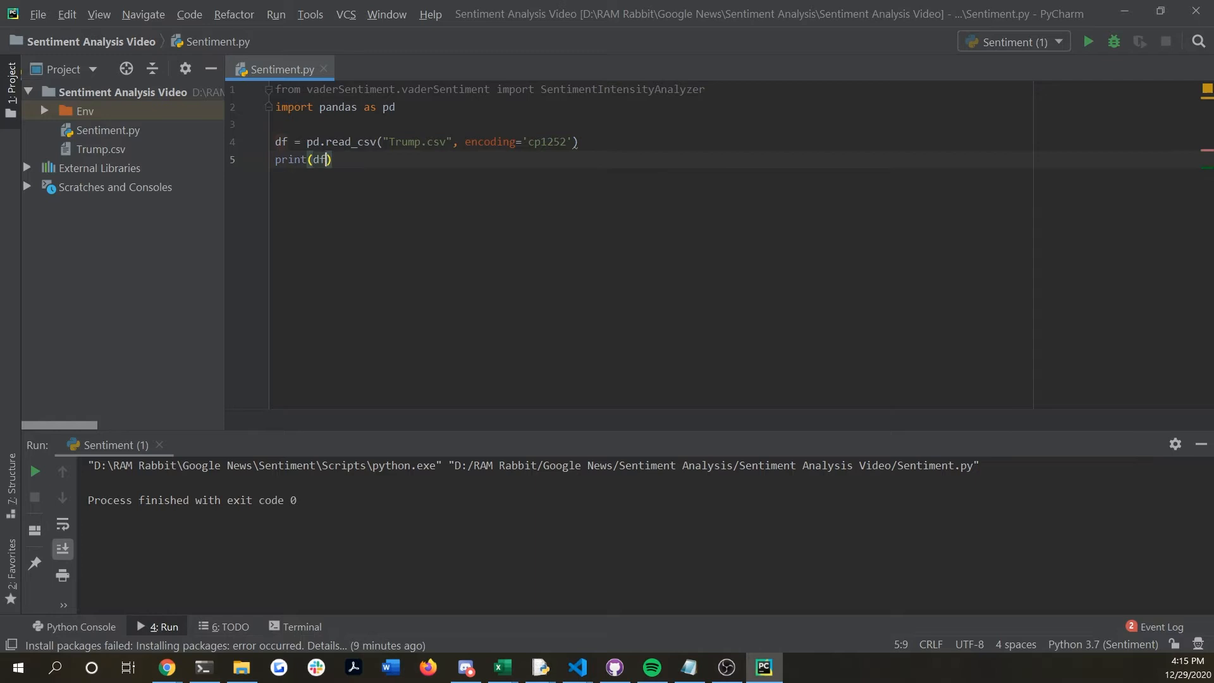
pyautogui.write('.head(')
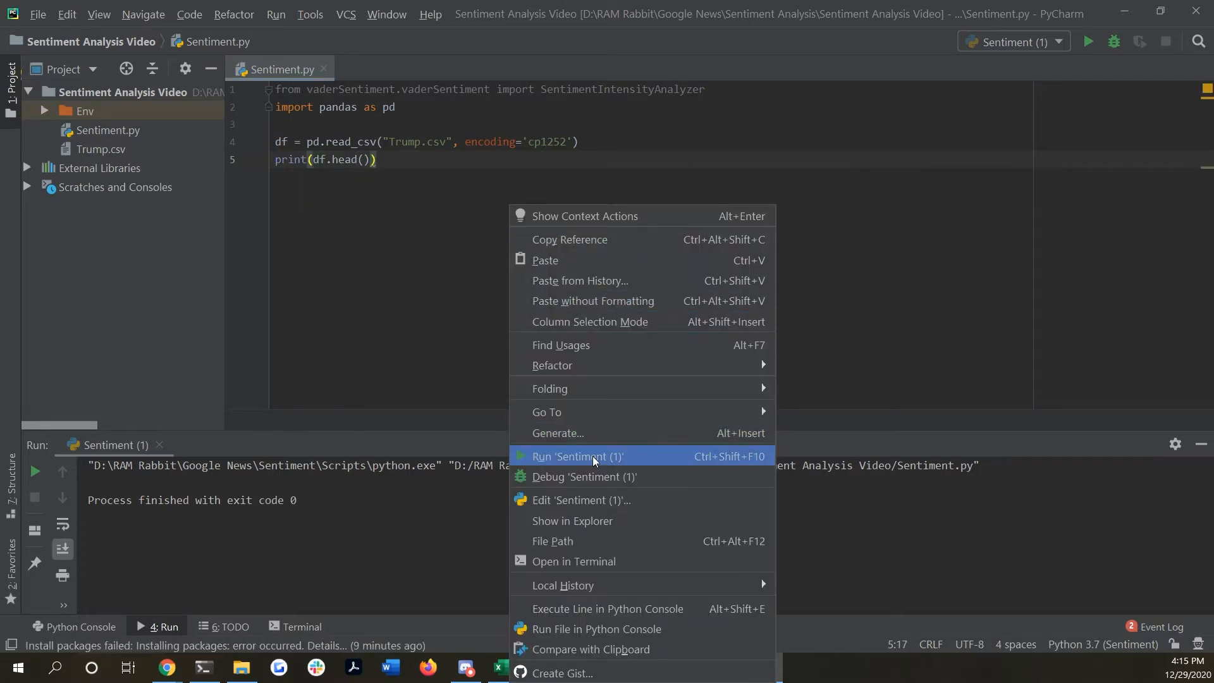
pyautogui.click(579, 456)
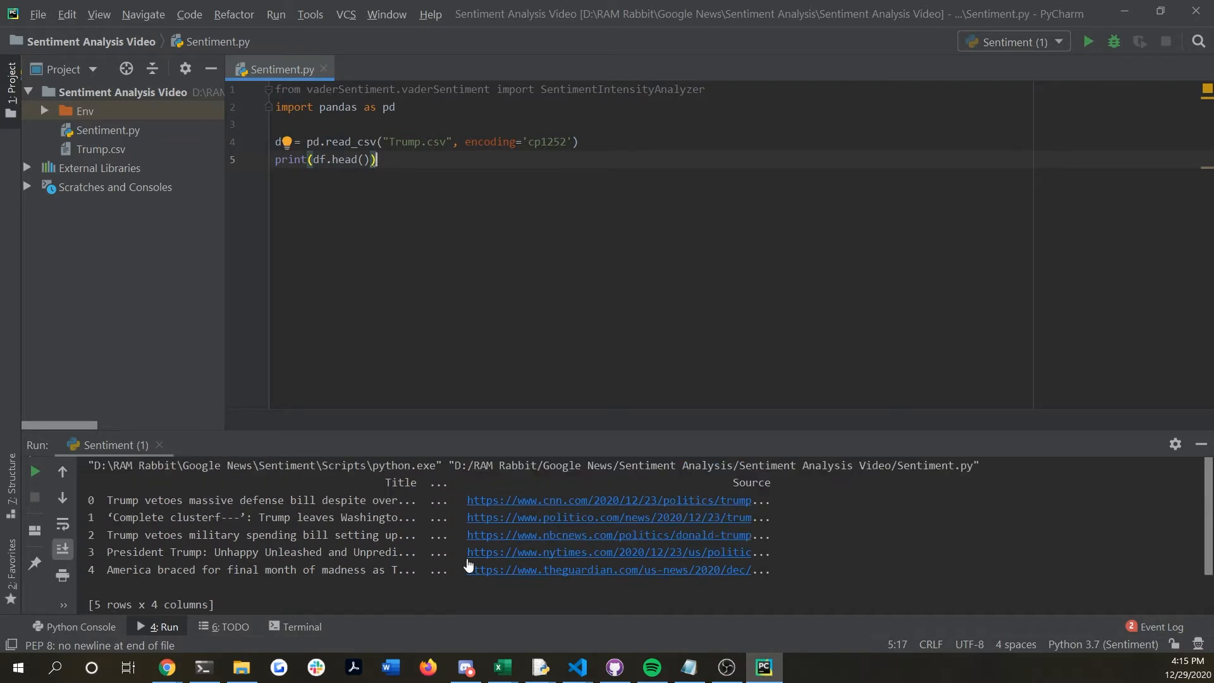
pyautogui.moveTo(746, 501)
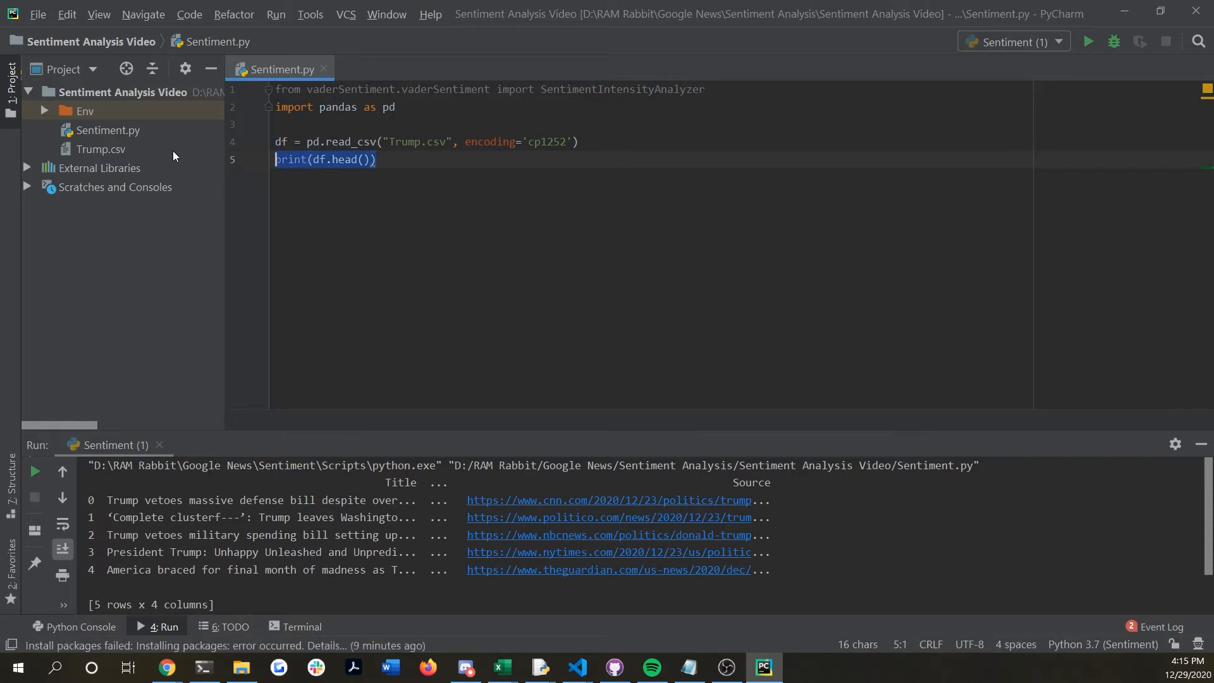
# Delete the print line and write analyzer = SentimentIntensityAnalyzer()
pyautogui.press('Delete')
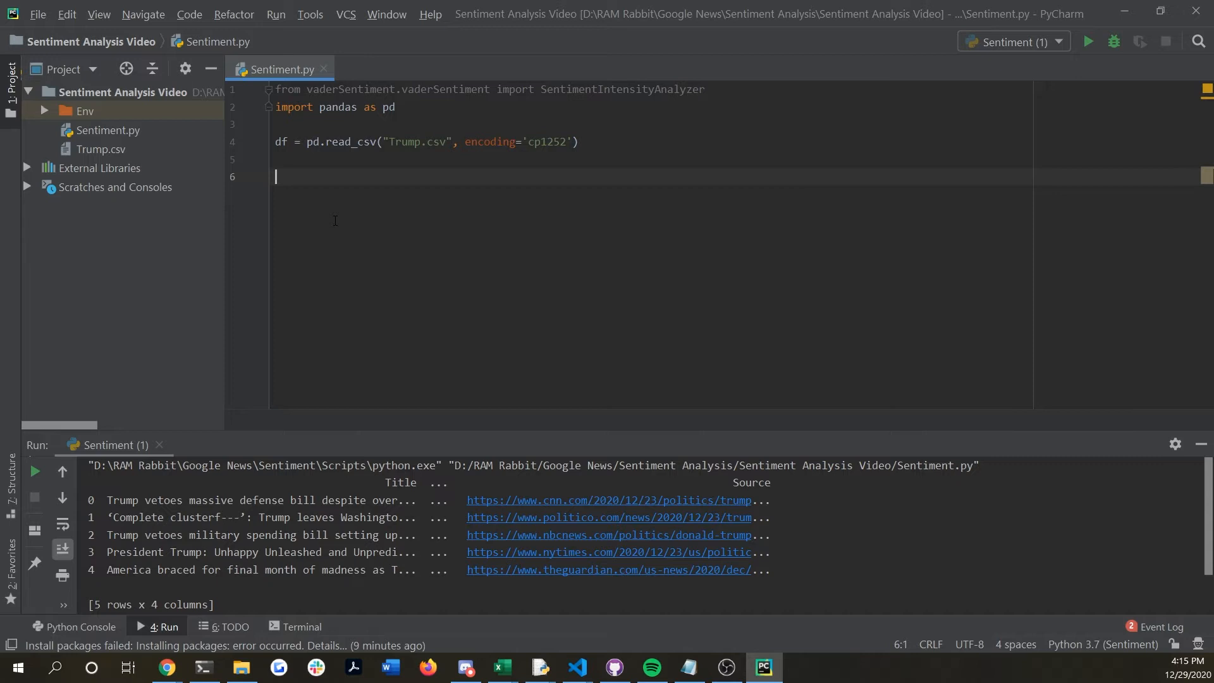
pyautogui.write('anal')
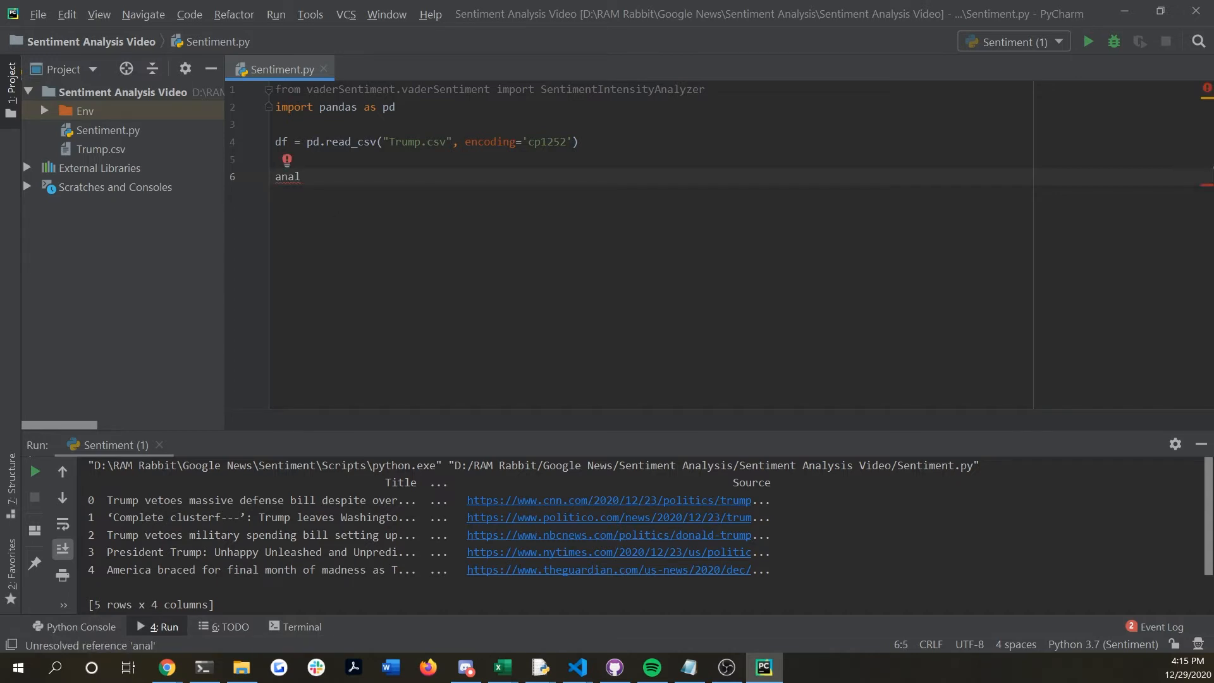
pyautogui.write('yzer = S')
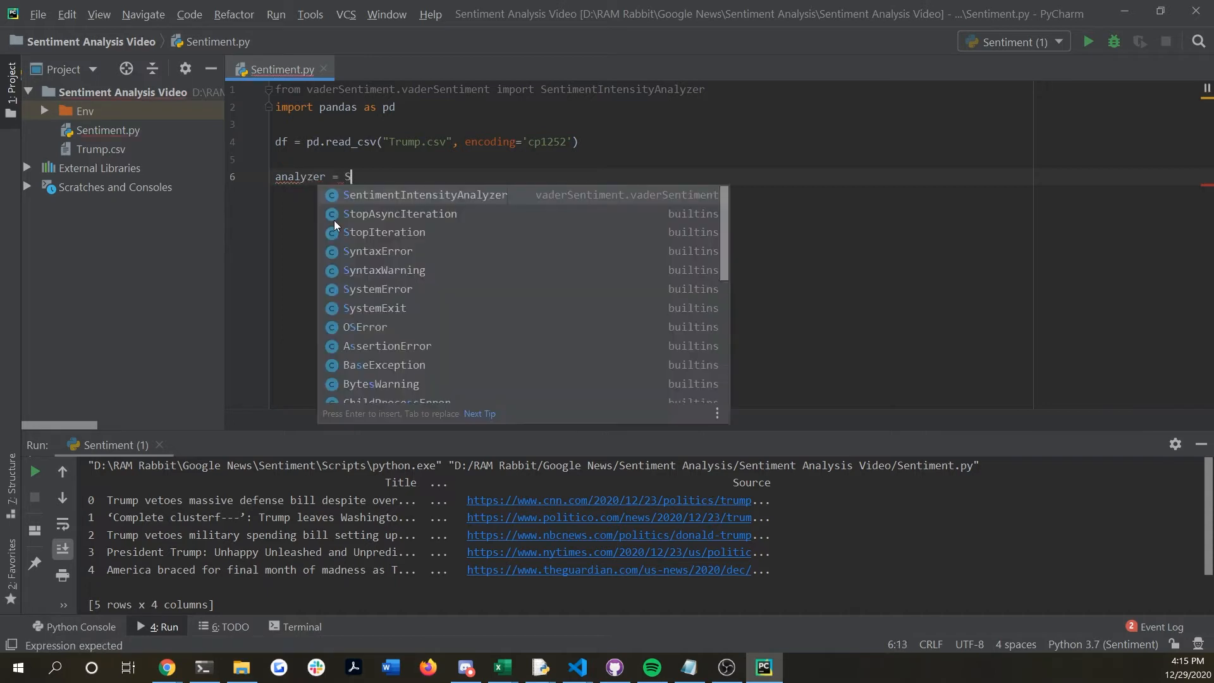
pyautogui.write('entimentIntensityAnalyzer(')
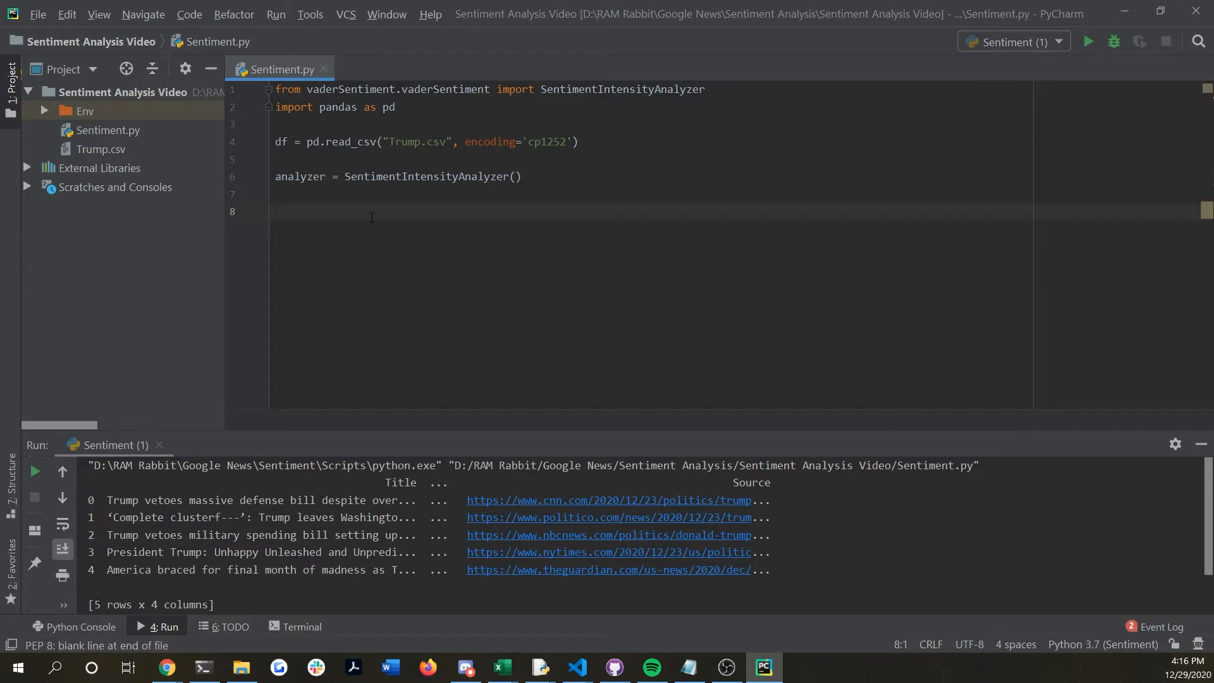
# Define negative = [], neutral = [], positive = [] and begin a for loop
pyautogui.write('negative = [')
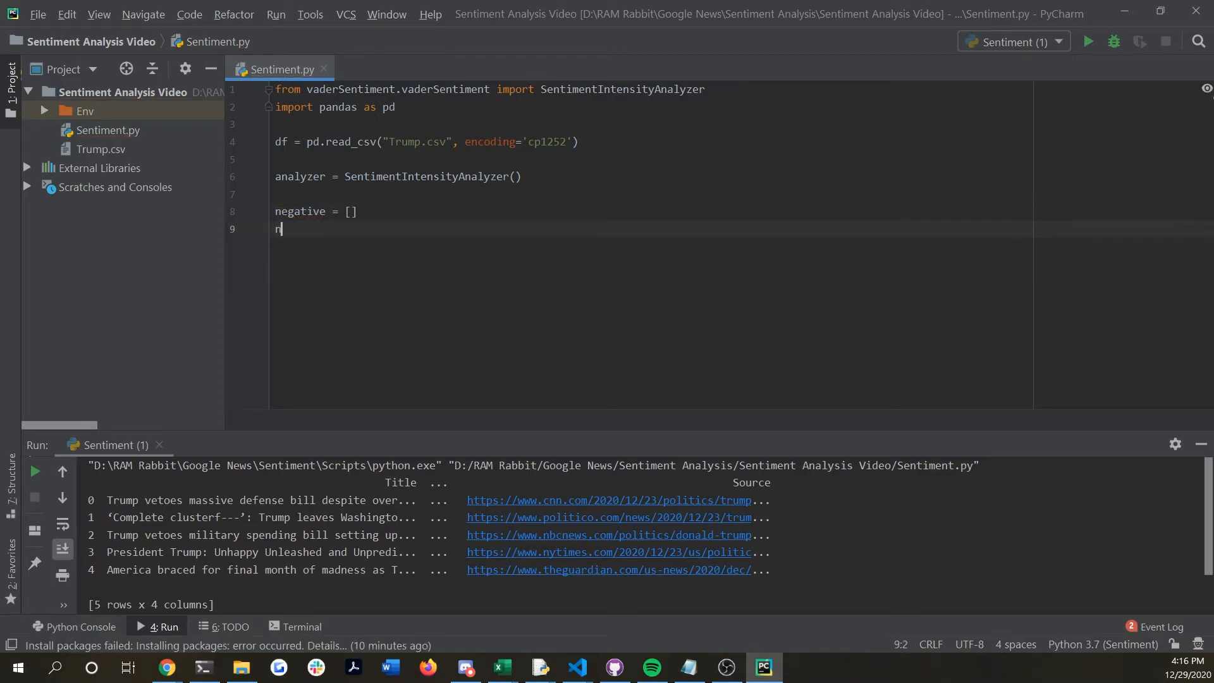
pyautogui.write('eutral = []')
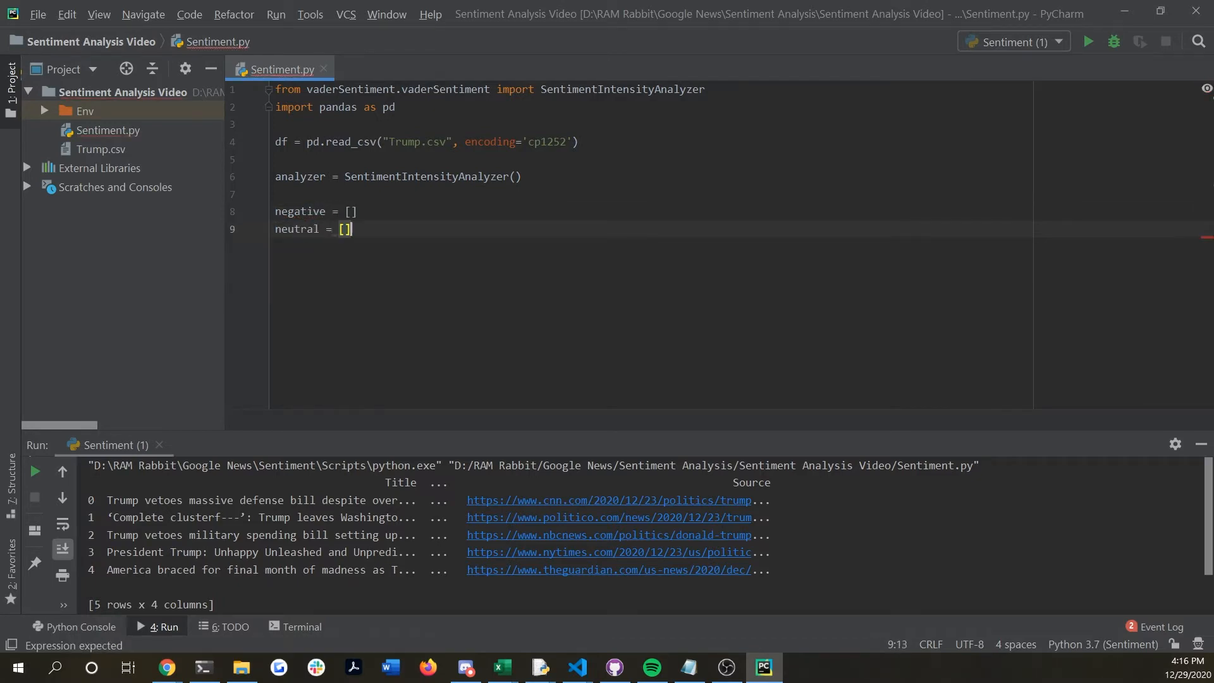
pyautogui.write('po')
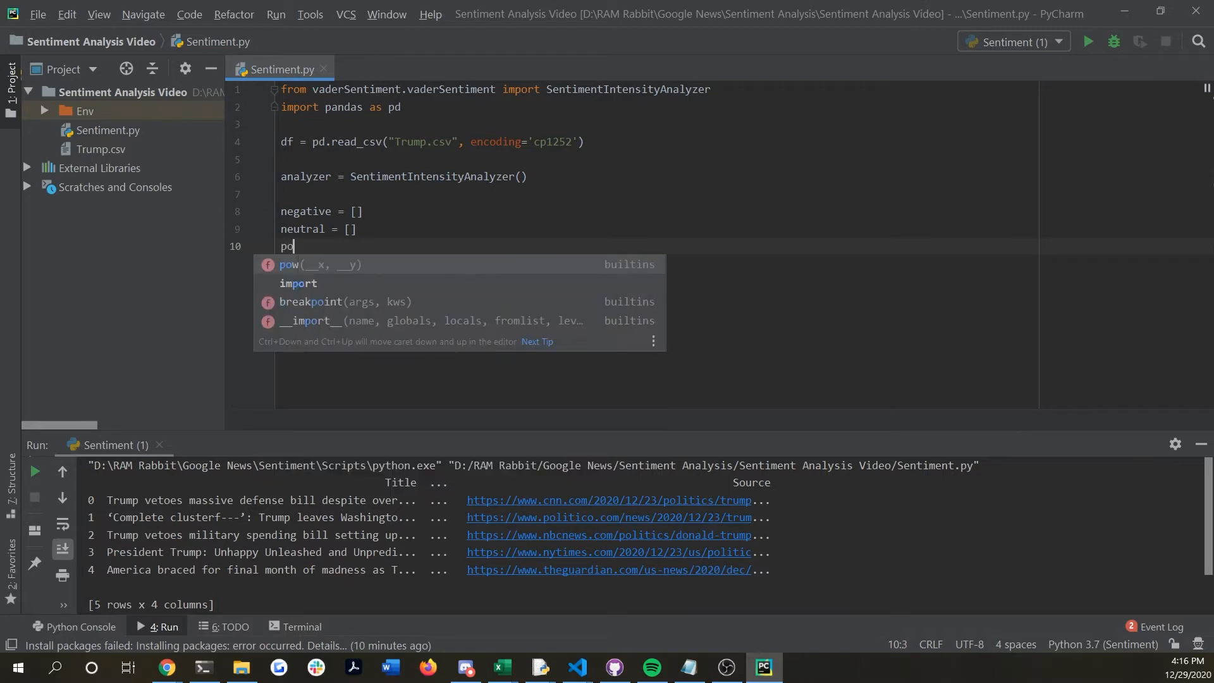
pyautogui.write('sitive = []')
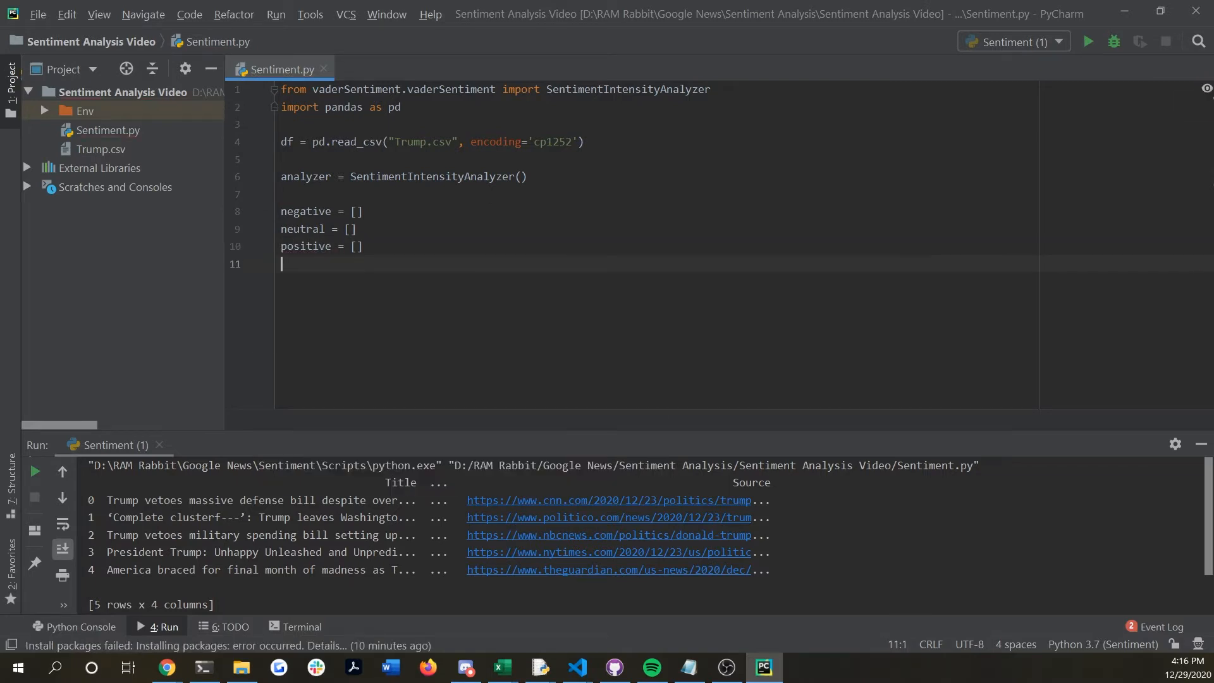
pyautogui.write('for')
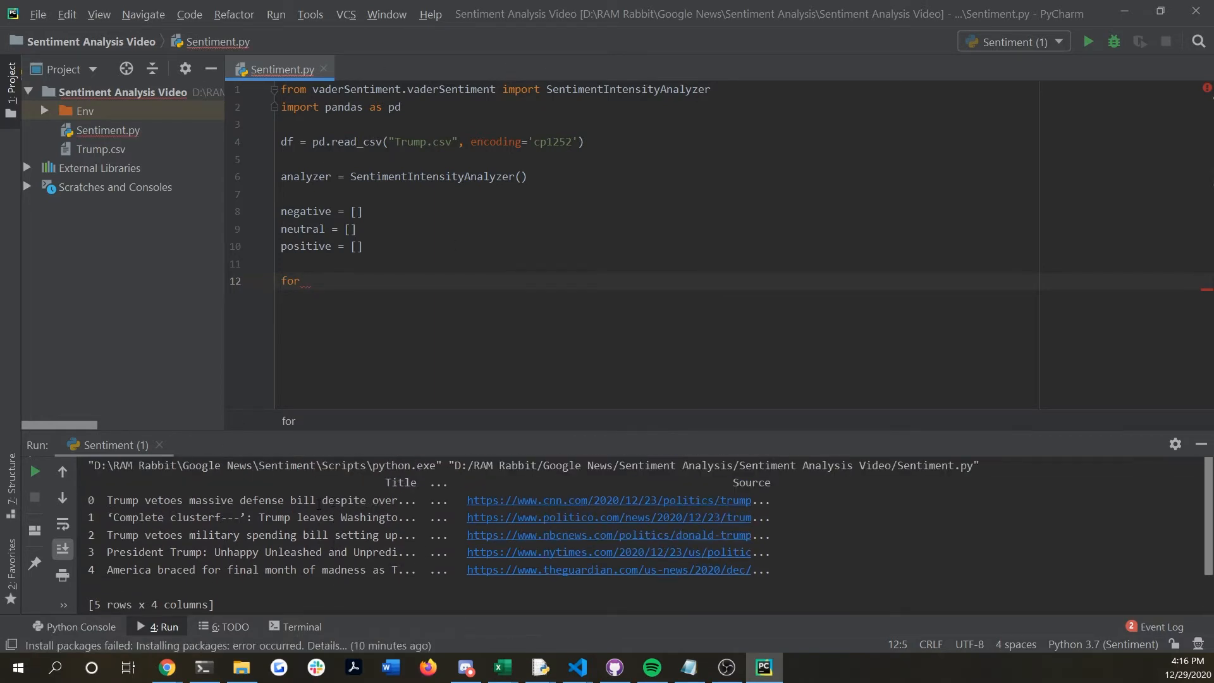
pyautogui.moveTo(463, 382)
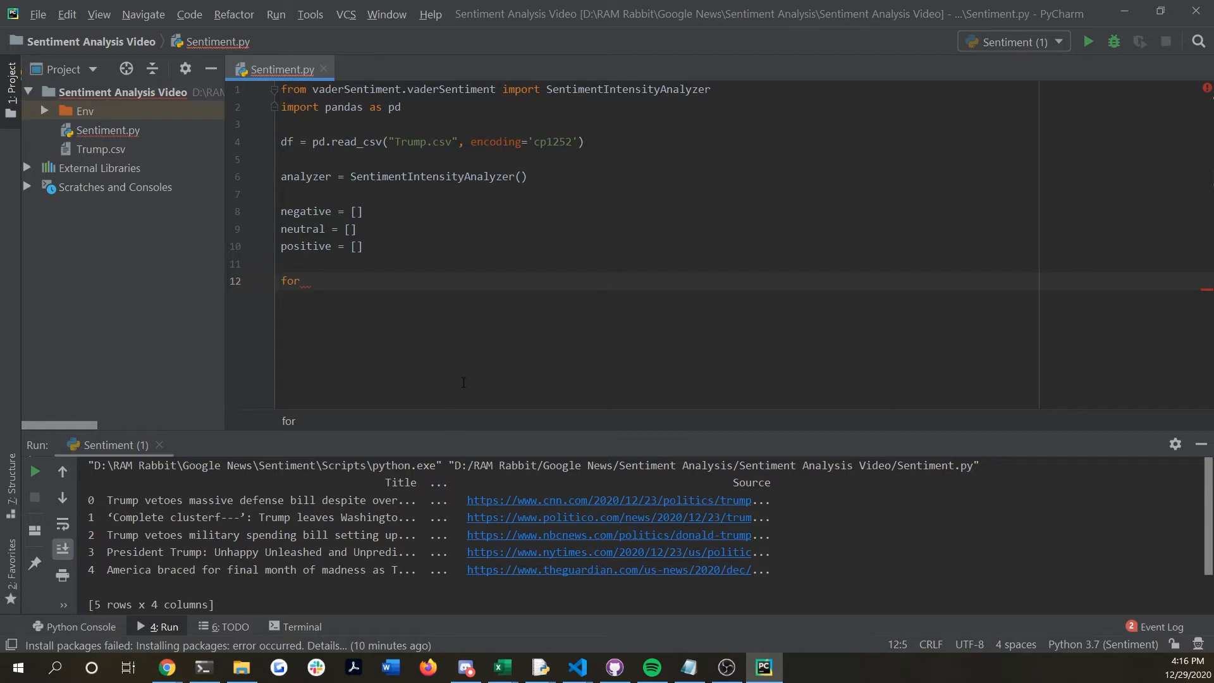
# Finish the header as for n in range(df.shape[0]):
pyautogui.write('n in')
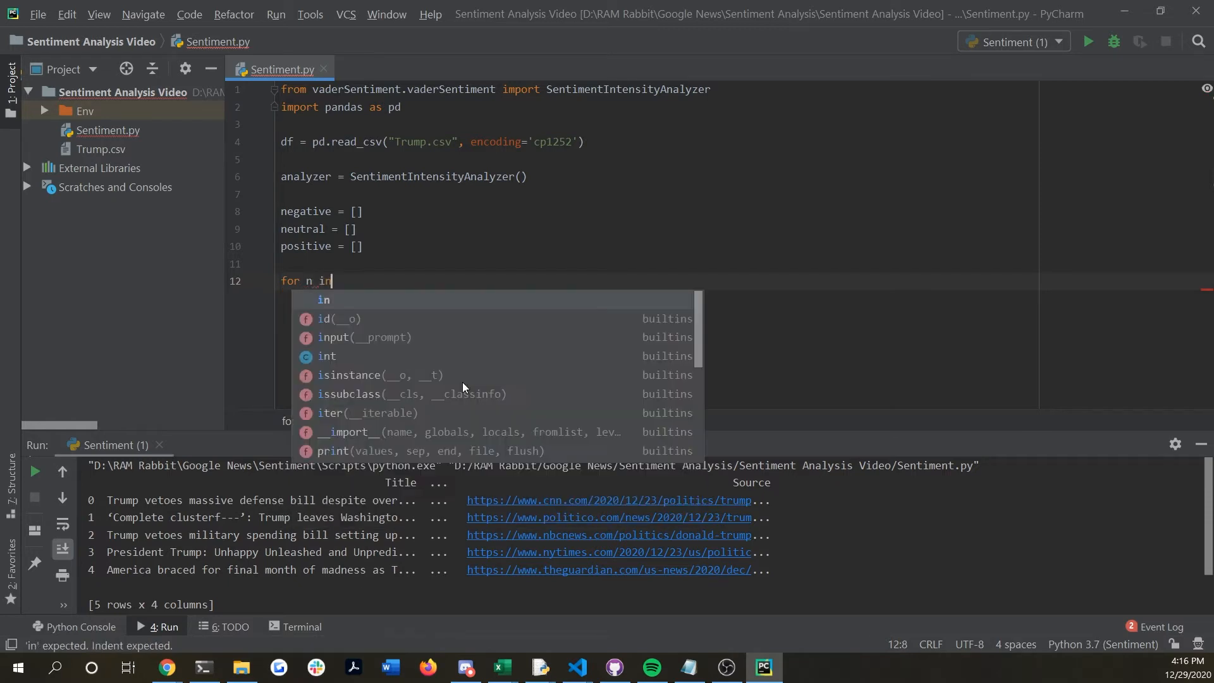
pyautogui.write('range')
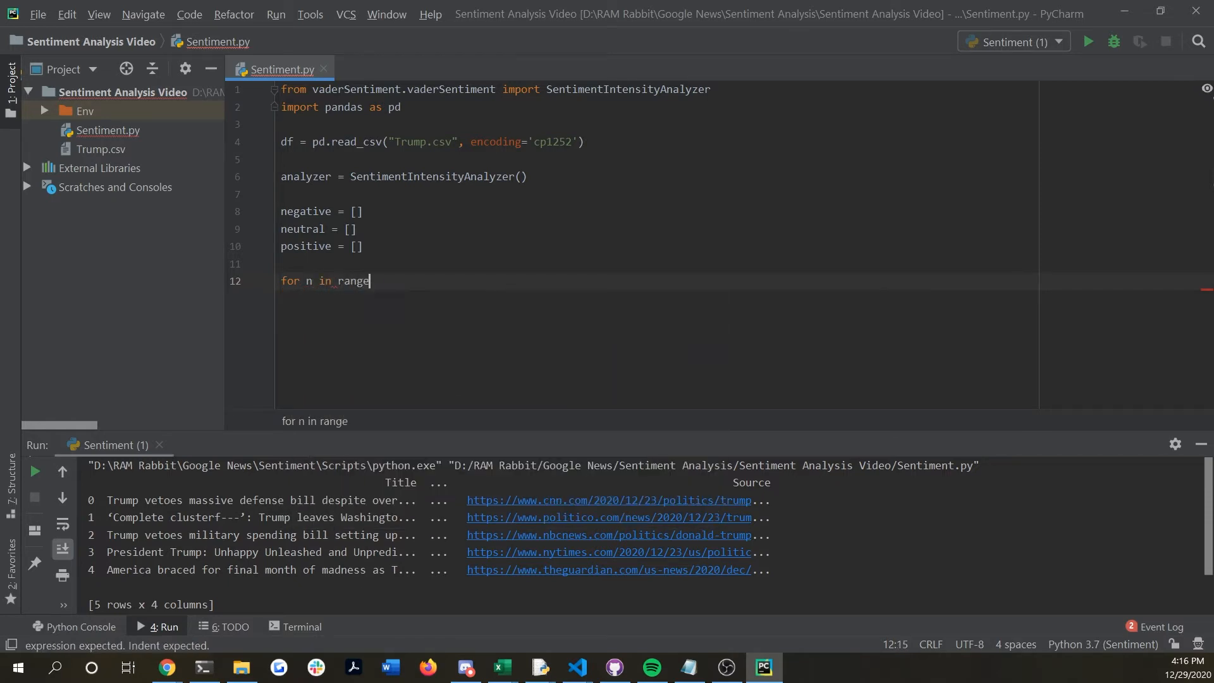
pyautogui.write('(df.shape)')
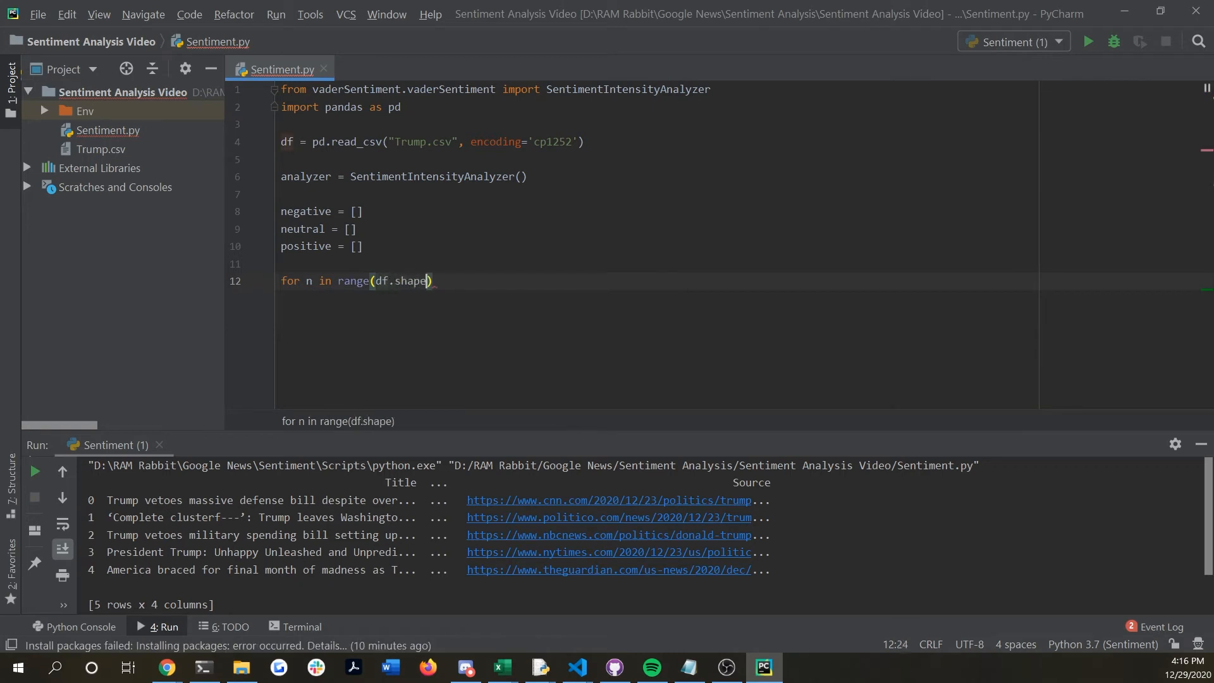
pyautogui.write('[0])')
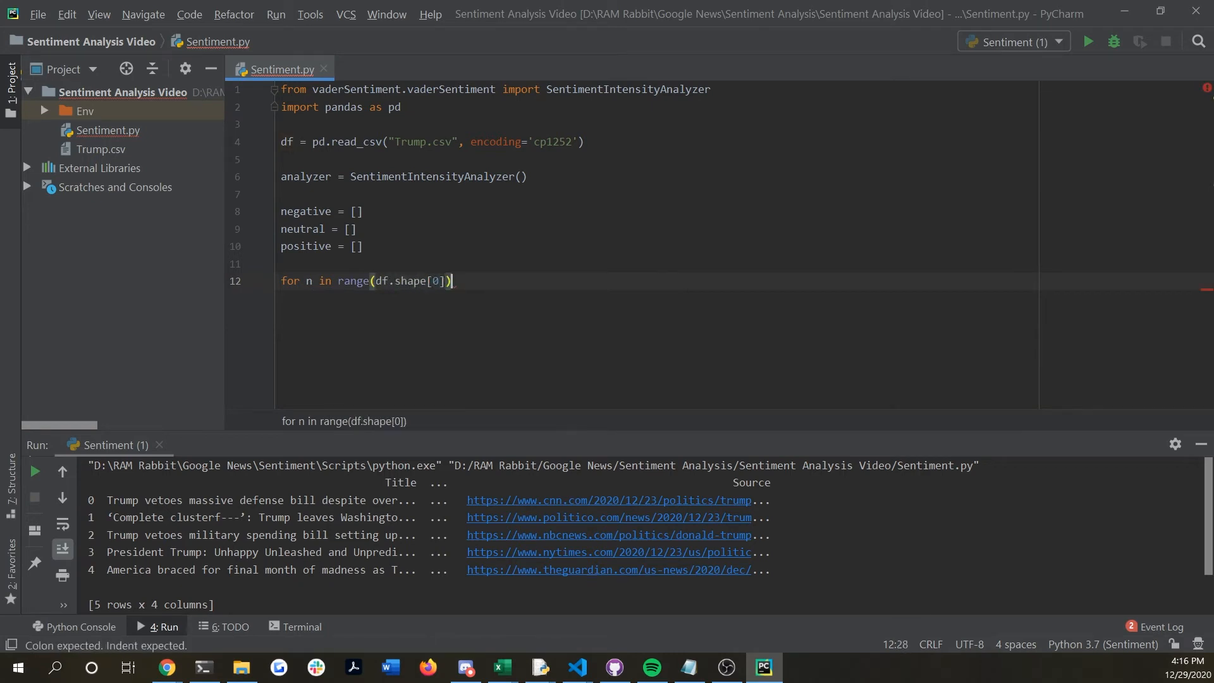
pyautogui.write(':')
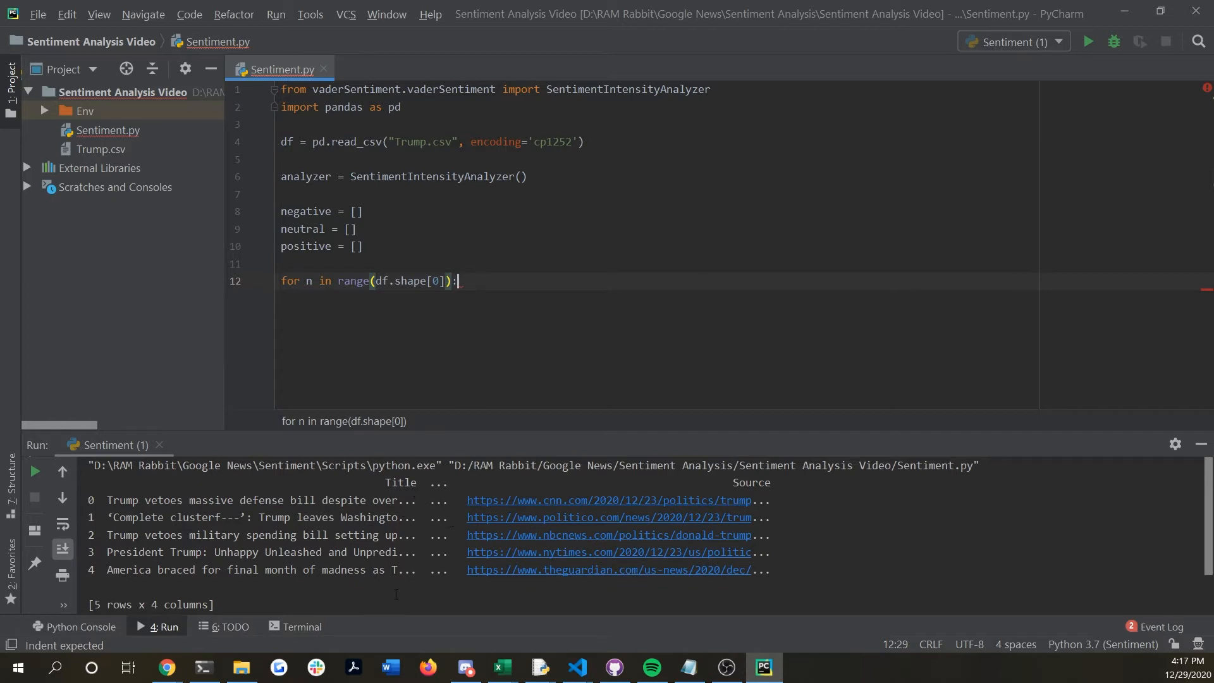
pyautogui.moveTo(407, 362)
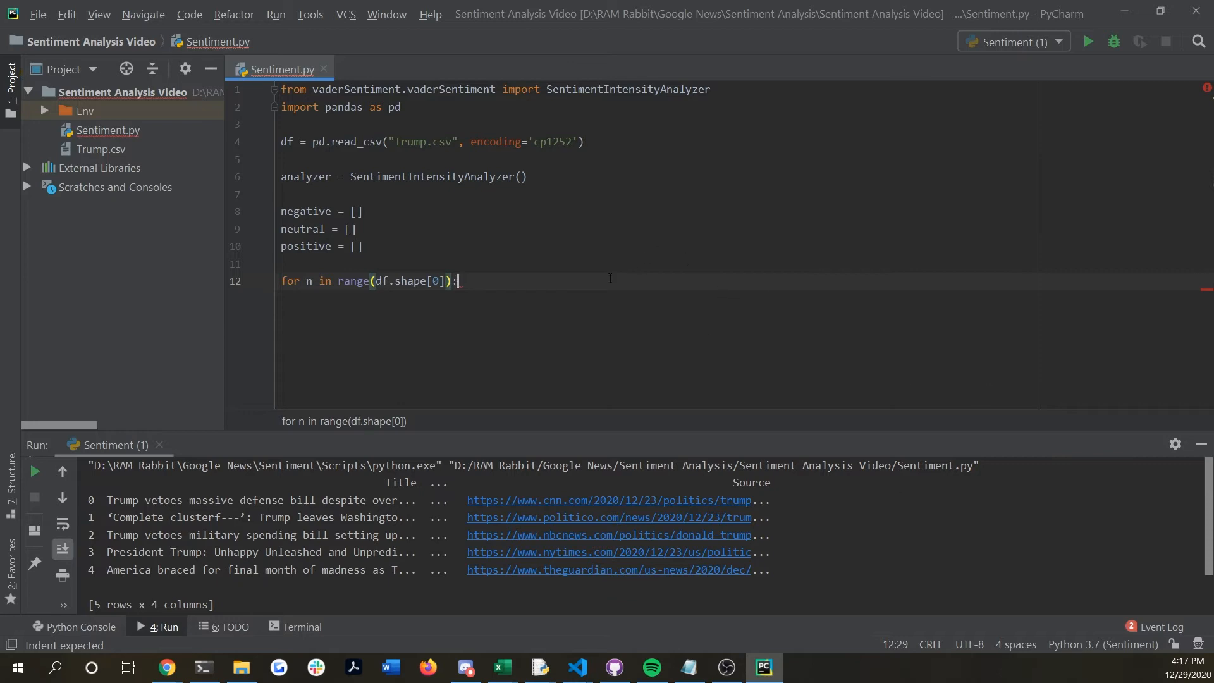
# Inside the loop, assign title = df.iloc[n,0]
pyautogui.press('Enter')
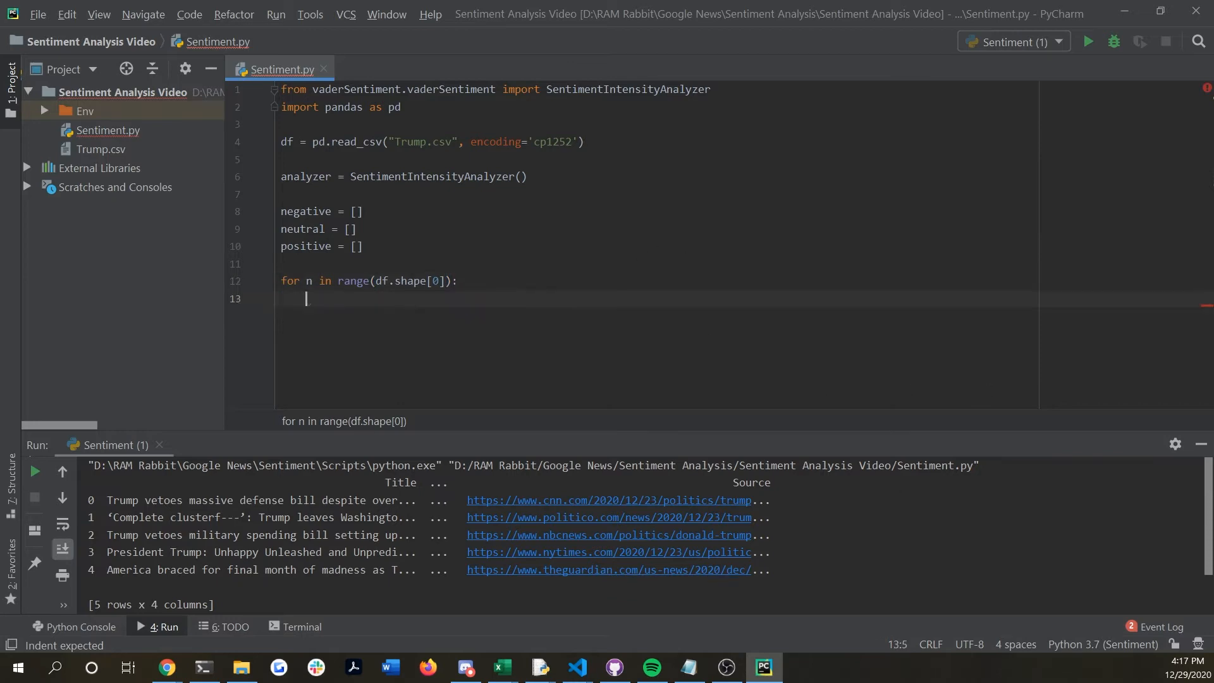
pyautogui.write('title')
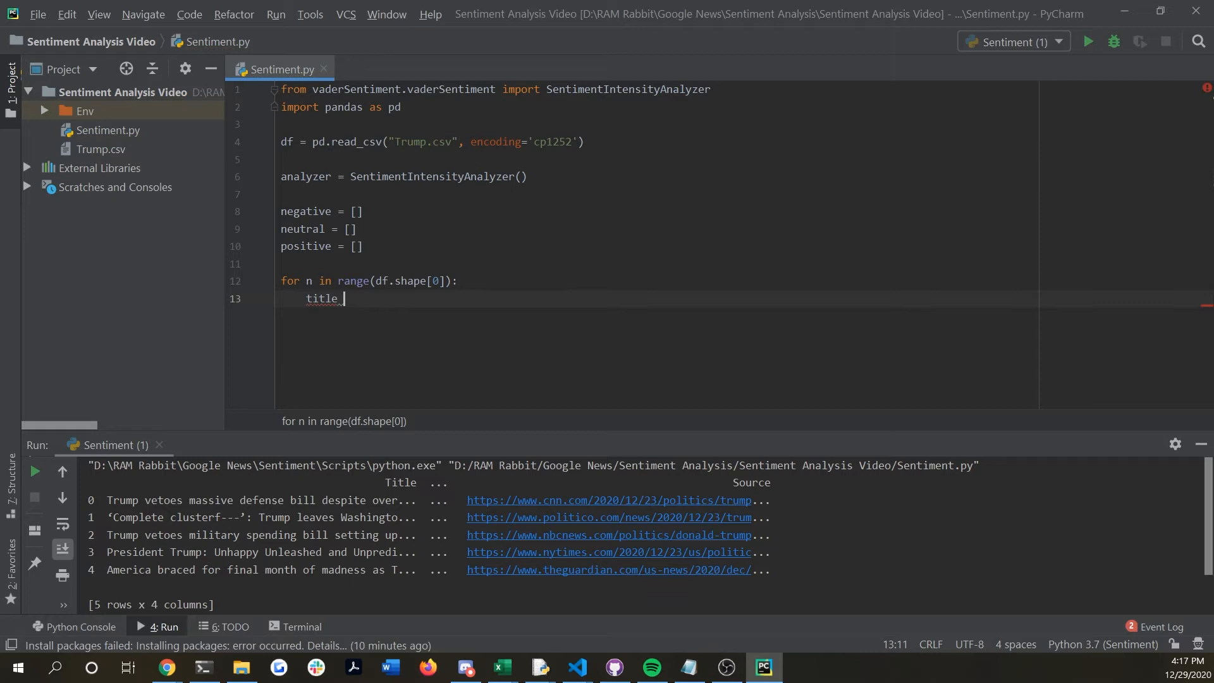
pyautogui.write('=df')
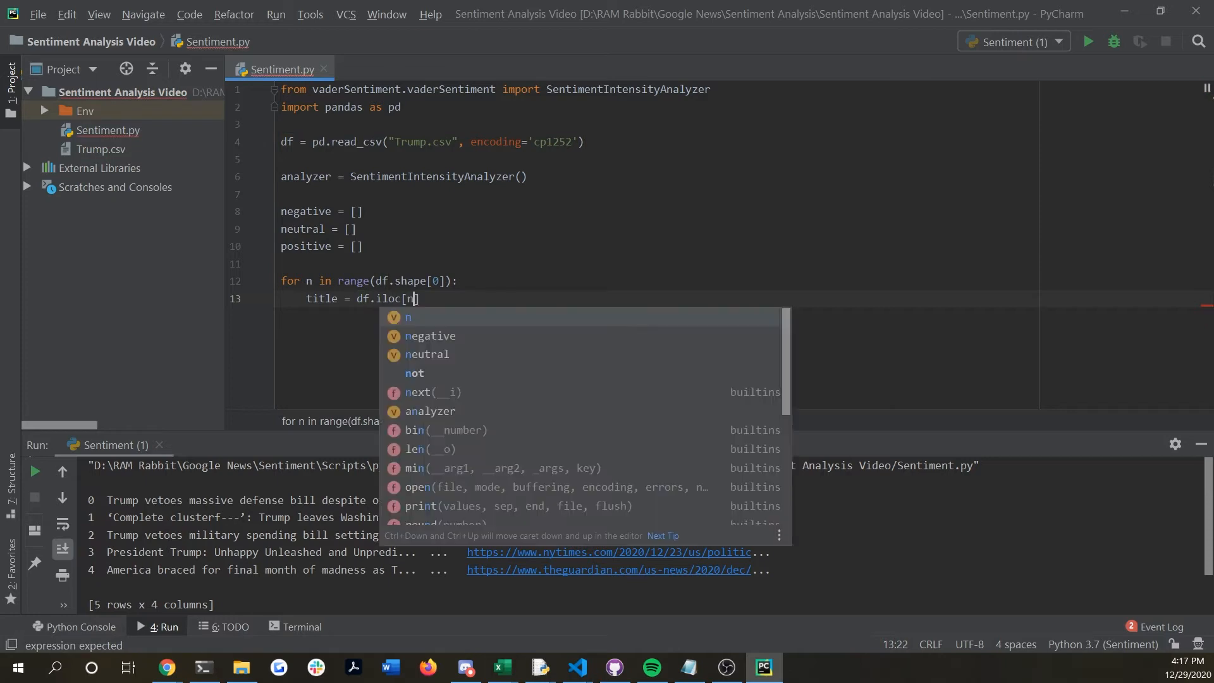
pyautogui.write(',2')
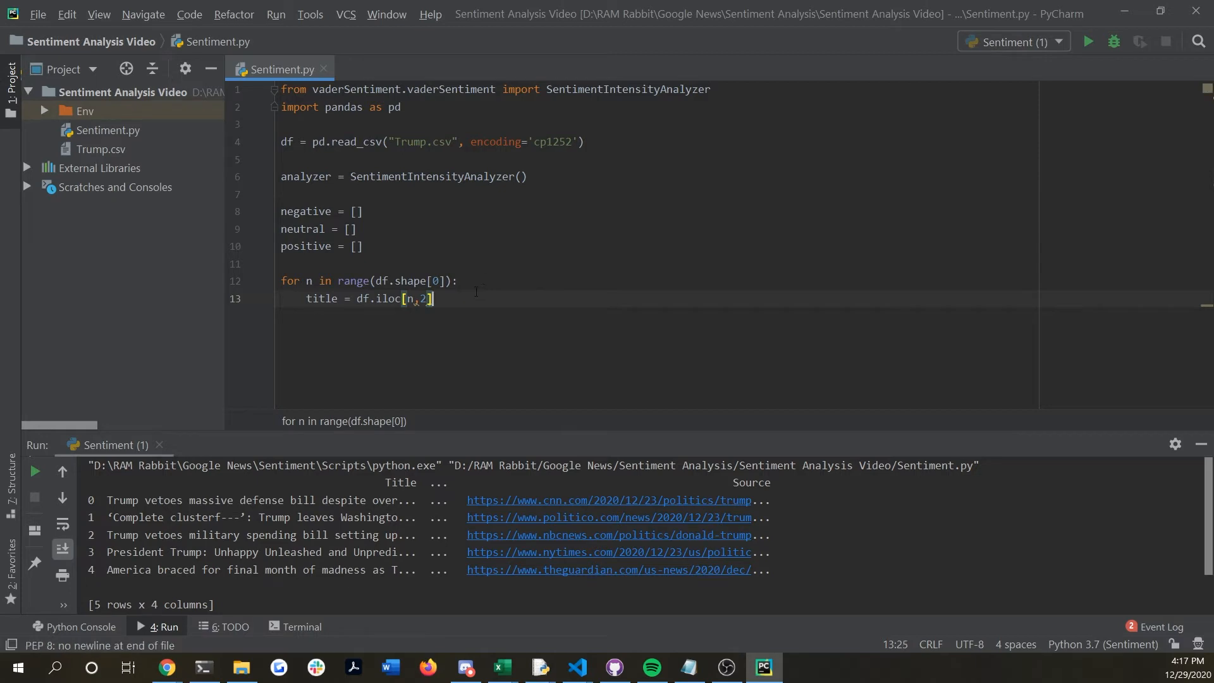
# Duplicate the line into description = df.iloc[n, 2] and start a new loop-body line
pyautogui.press('Enter')
pyautogui.write('title = df.iloc[n, 0')
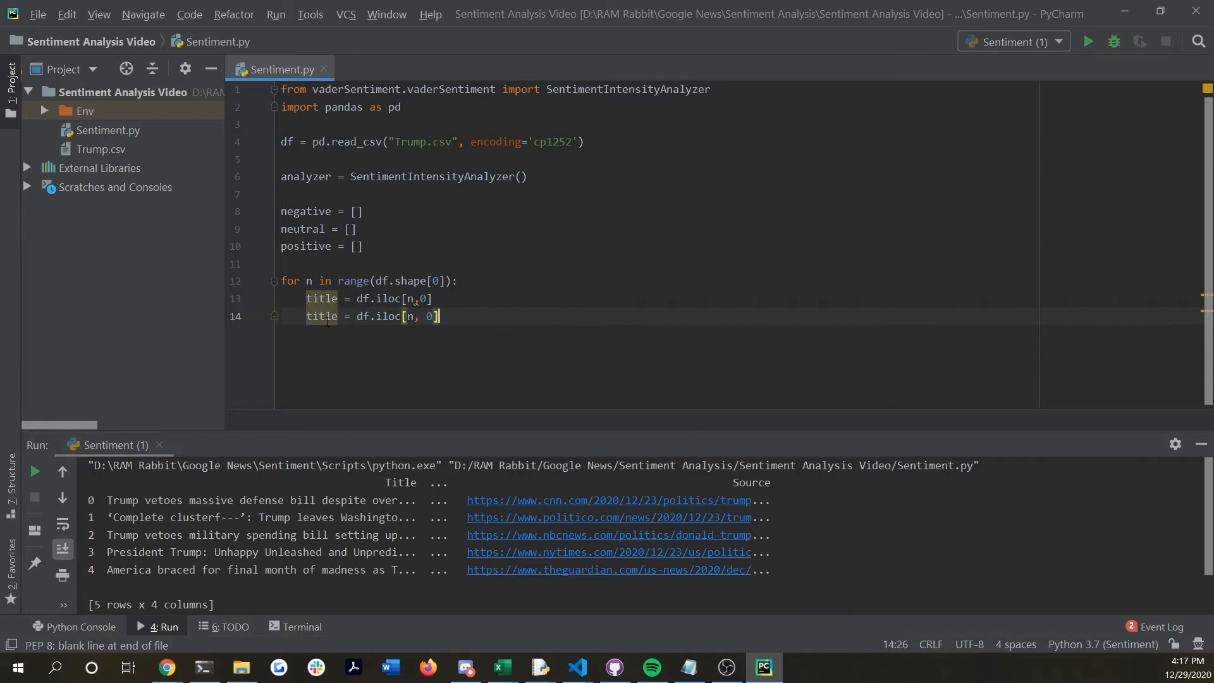
pyautogui.write('des')
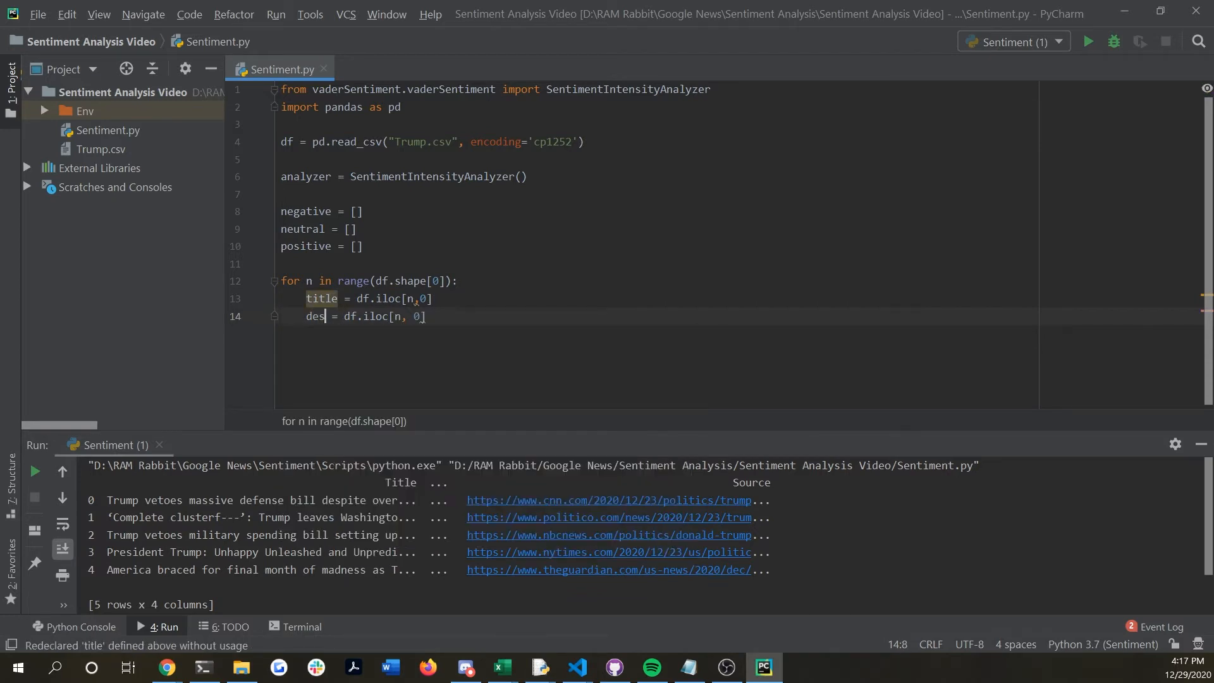
pyautogui.press('Backspace')
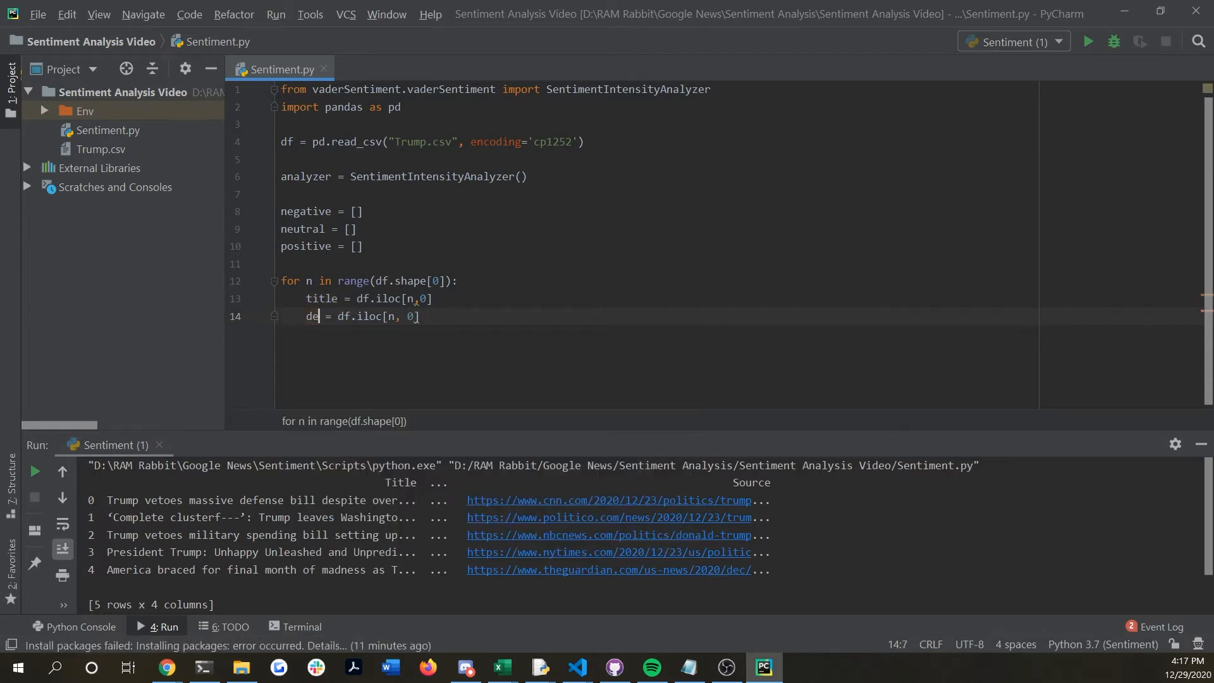
pyautogui.write('scription')
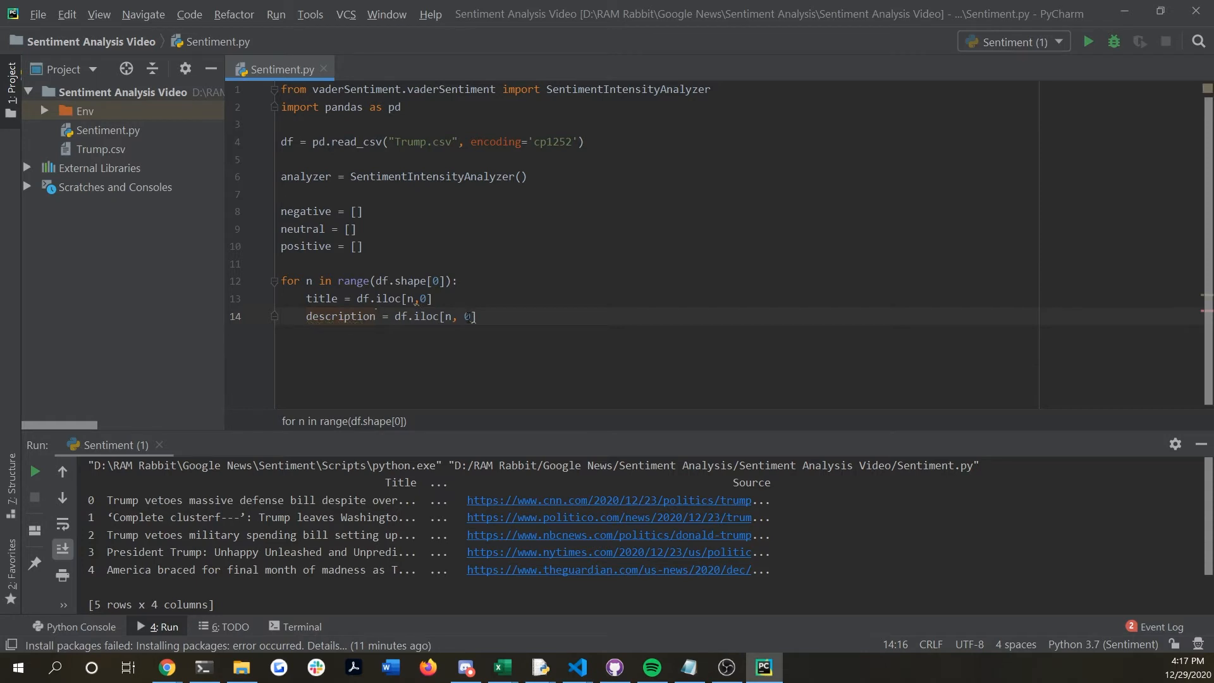
pyautogui.write('2')
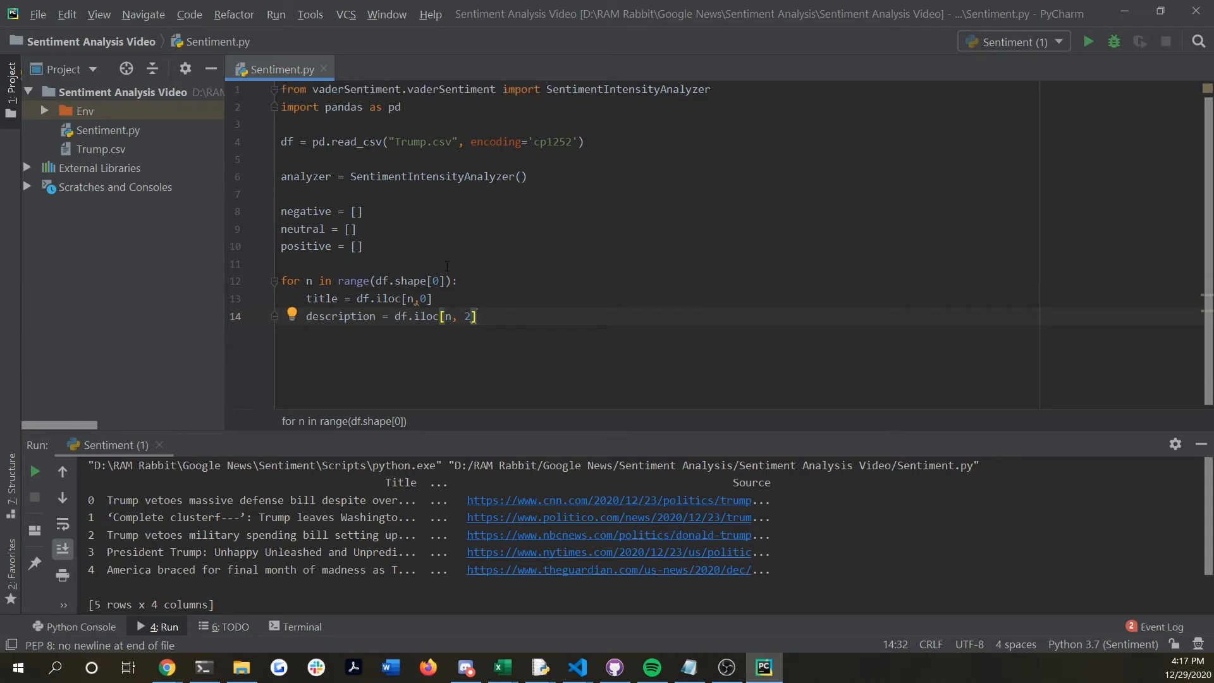
pyautogui.press('Enter')
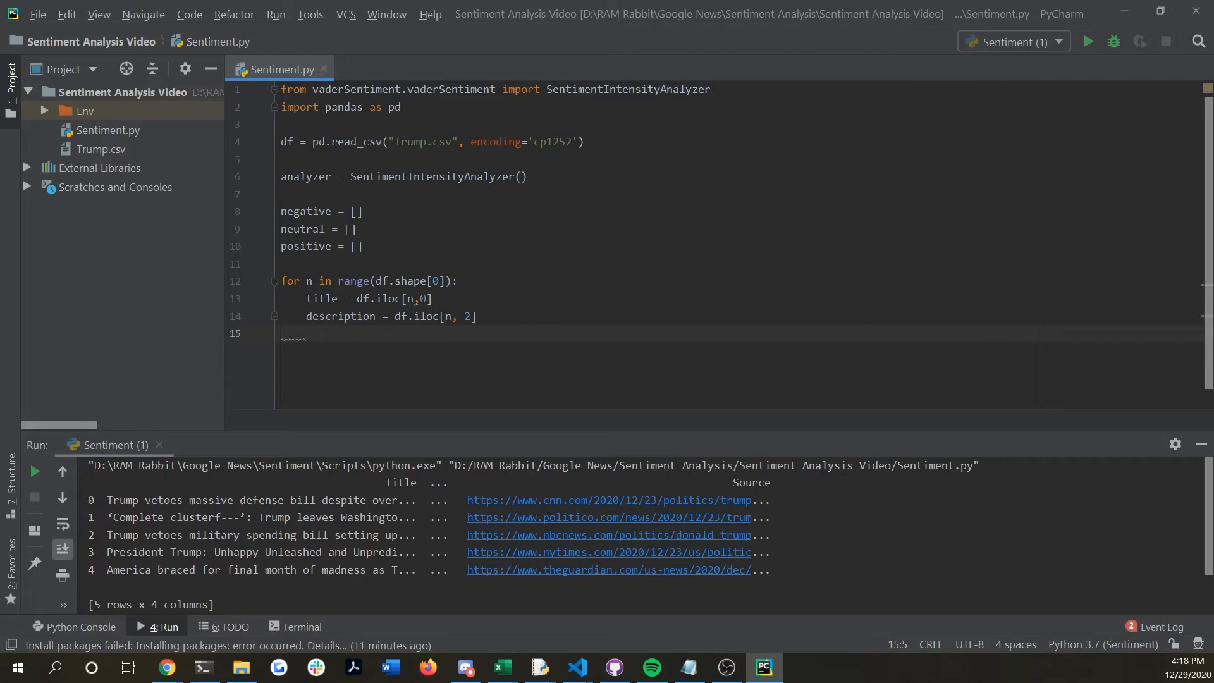
# Score each title with title_analyzed = analyzer.polarity_scores(title) inside the loop
pyautogui.write('title')
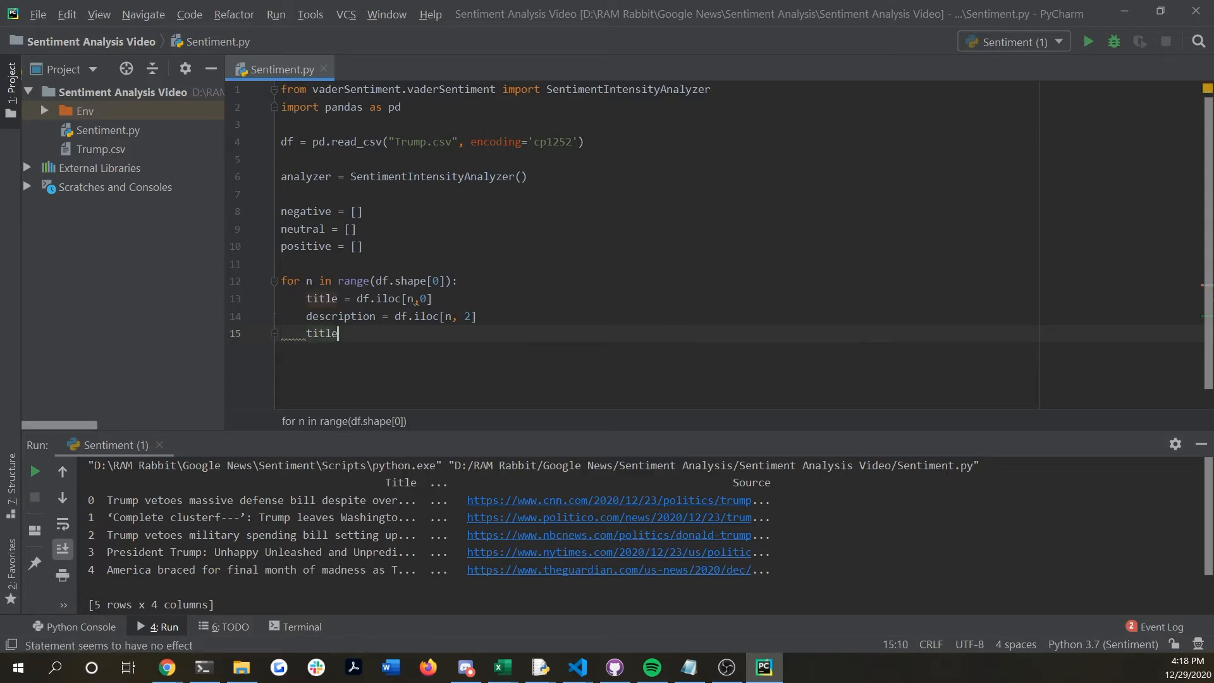
pyautogui.write('_analyzed =')
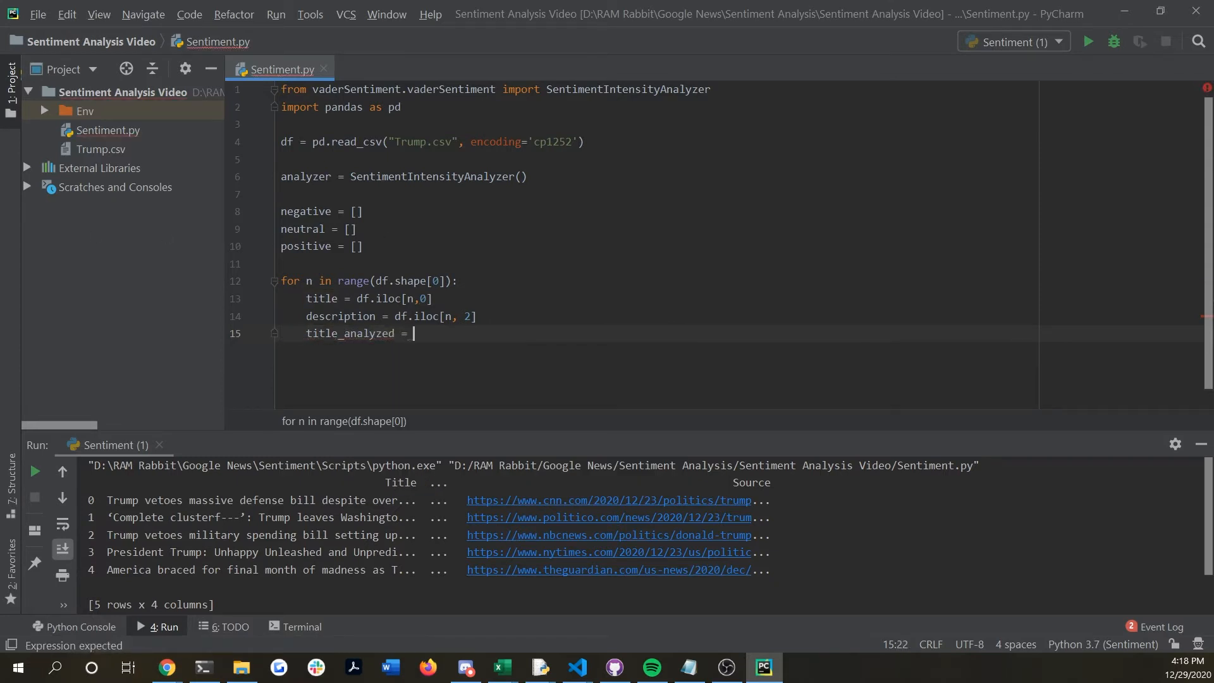
pyautogui.write('analyzer.polarity_scores(')
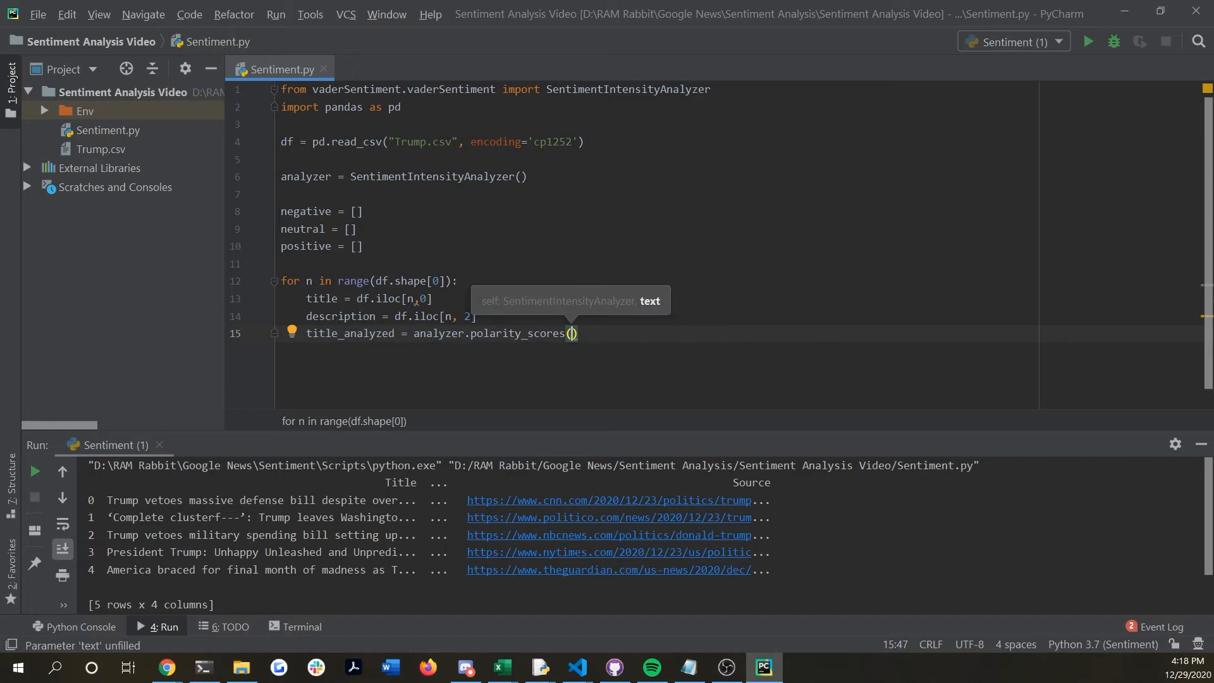
pyautogui.write('title')
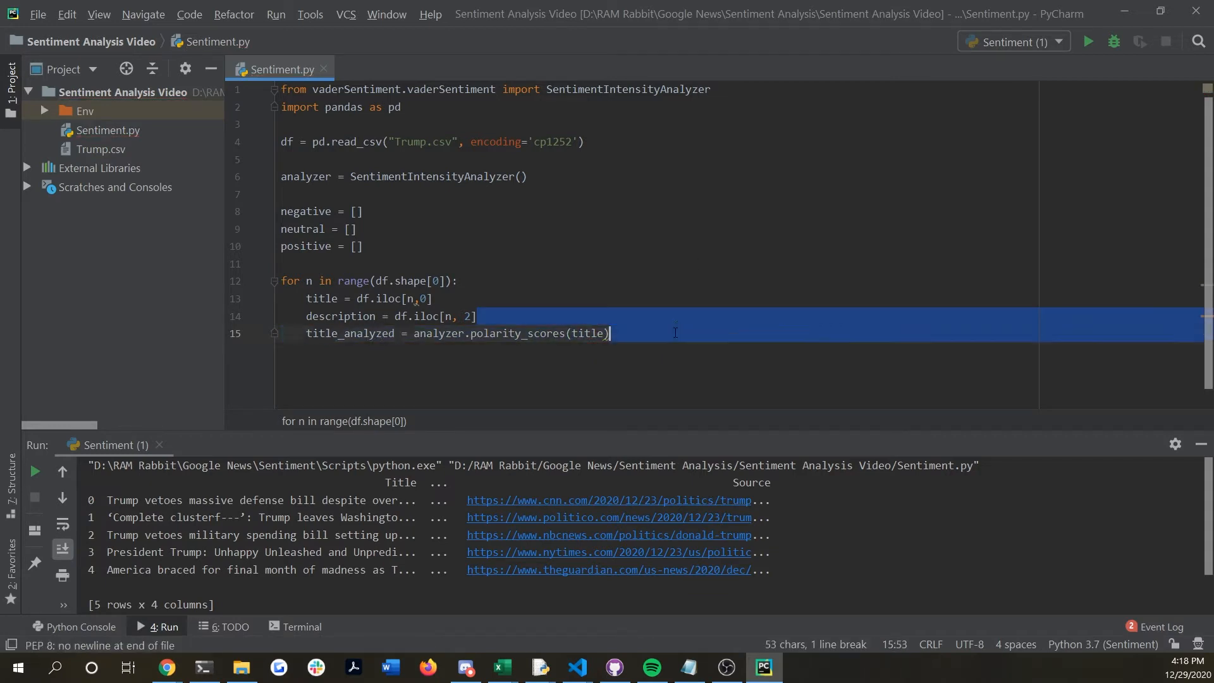
pyautogui.press('Delete')
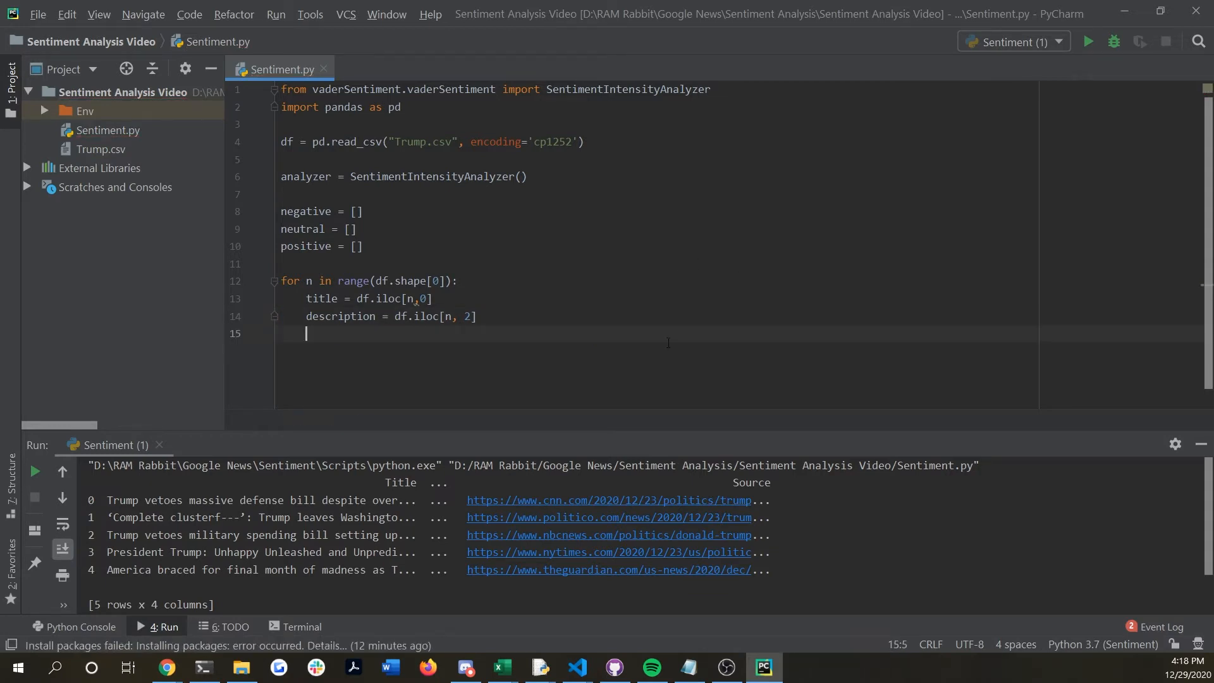
pyautogui.write('title_analyzed = analyzer.polarity_scores(title)')
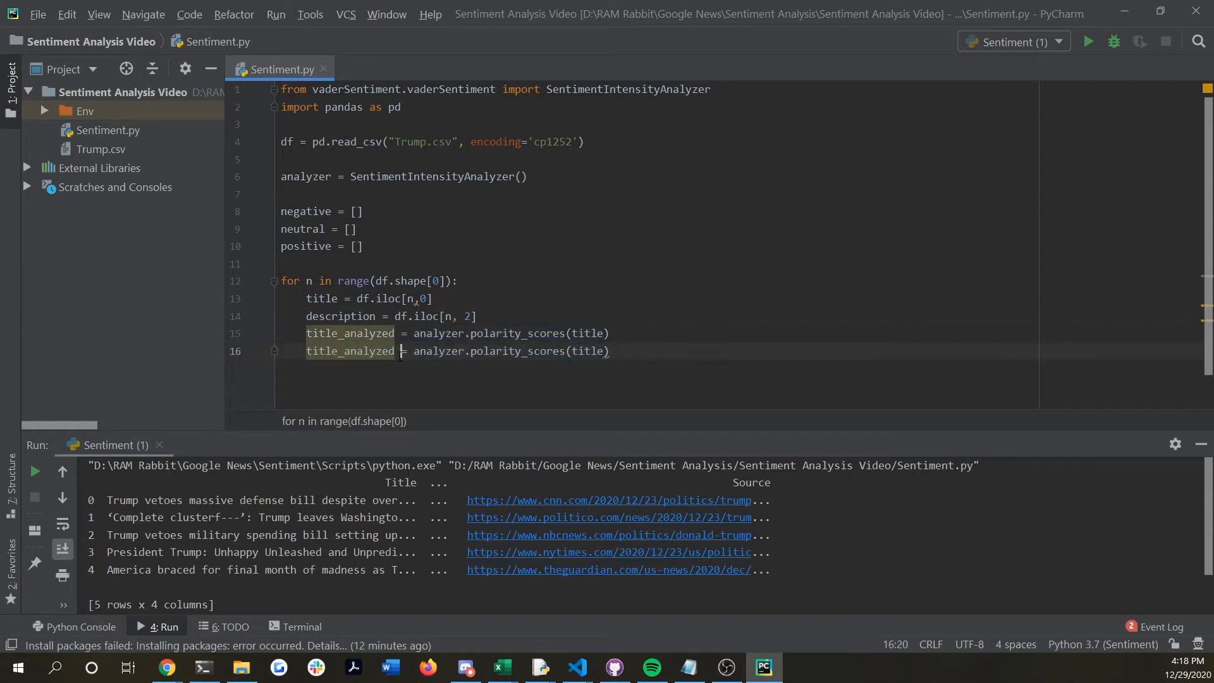
# Add description_analyzed = analyzer.polarity_scores(description) on the next loop line
pyautogui.write('de')
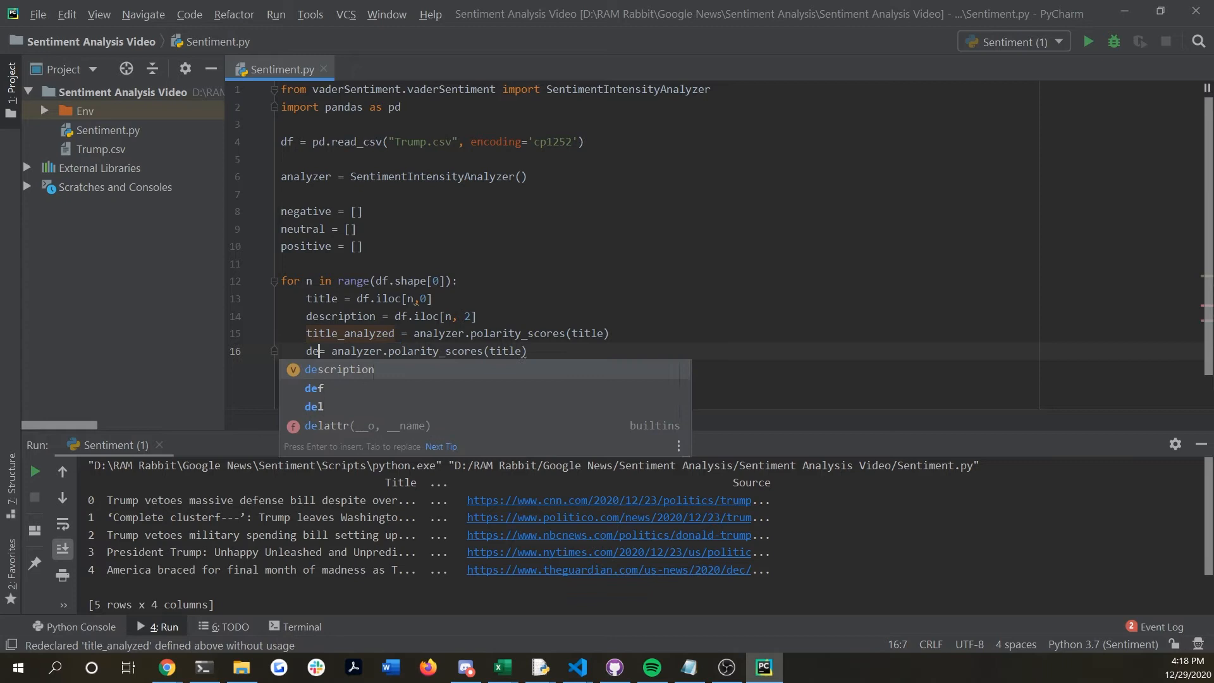
pyautogui.press('Tab')
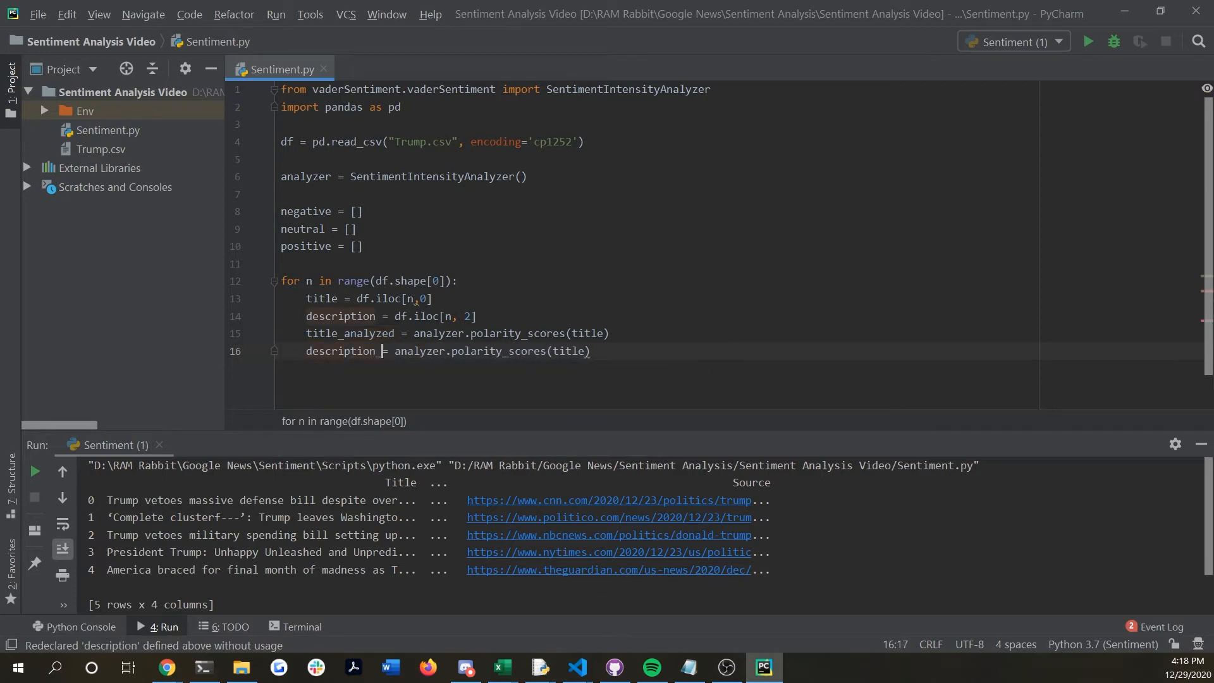
pyautogui.write('analyze')
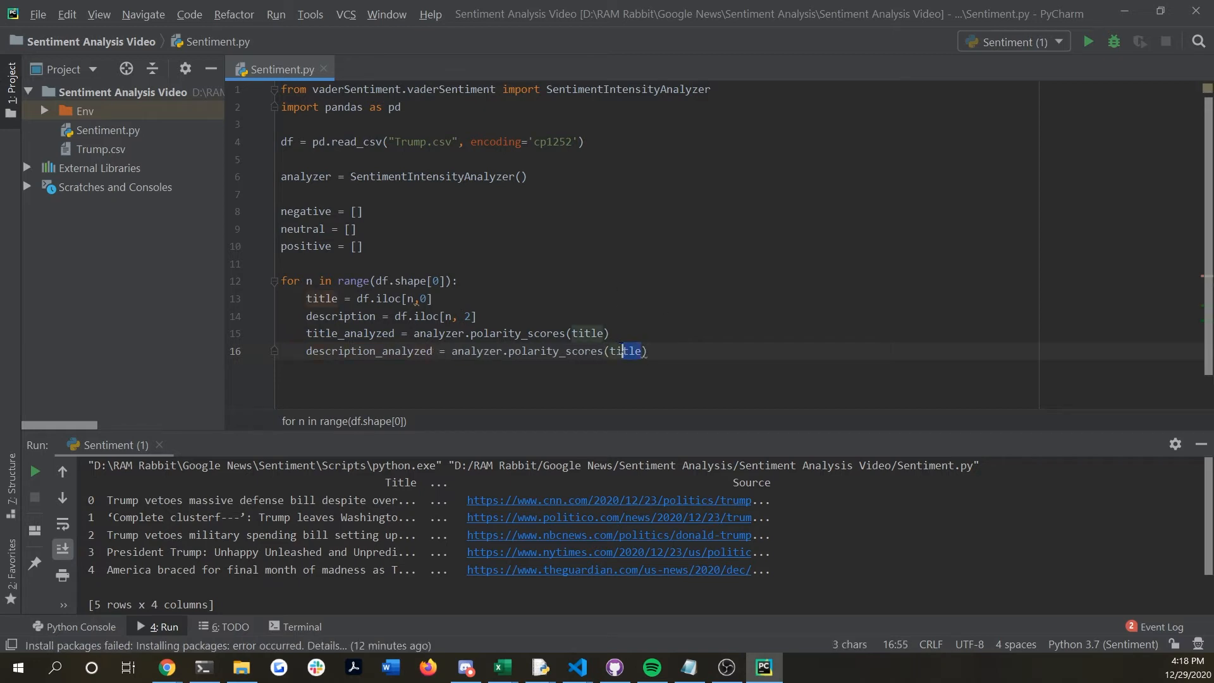
pyautogui.write('description')
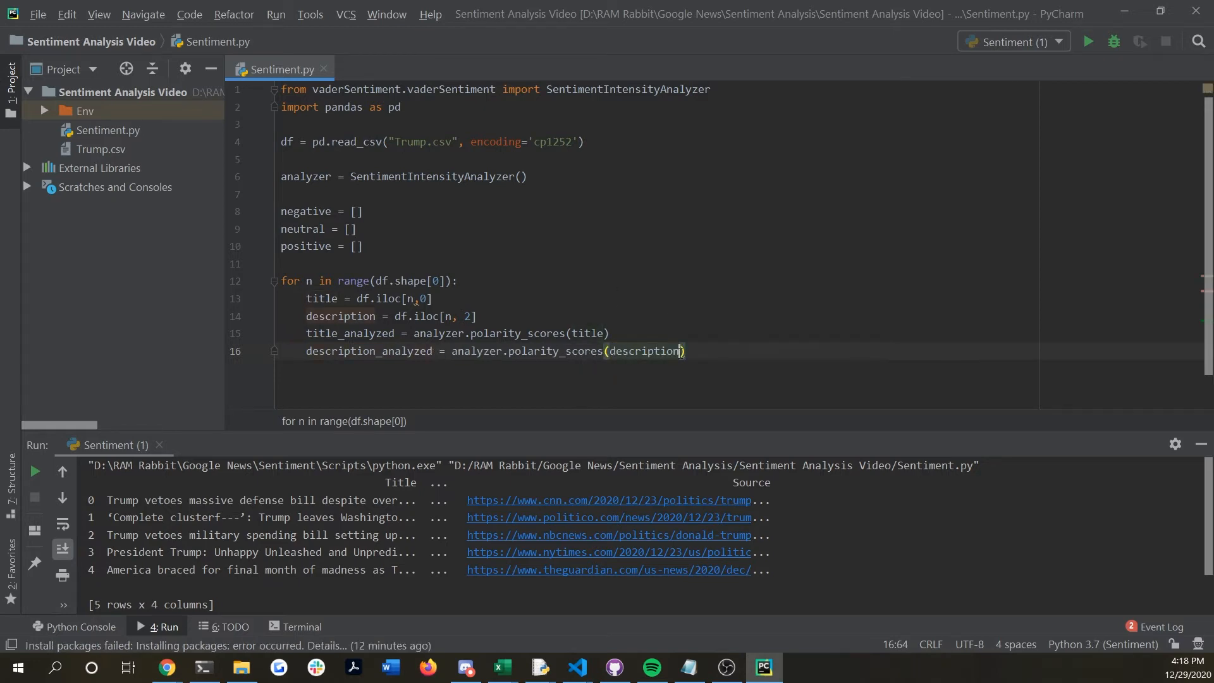
pyautogui.press('enter')
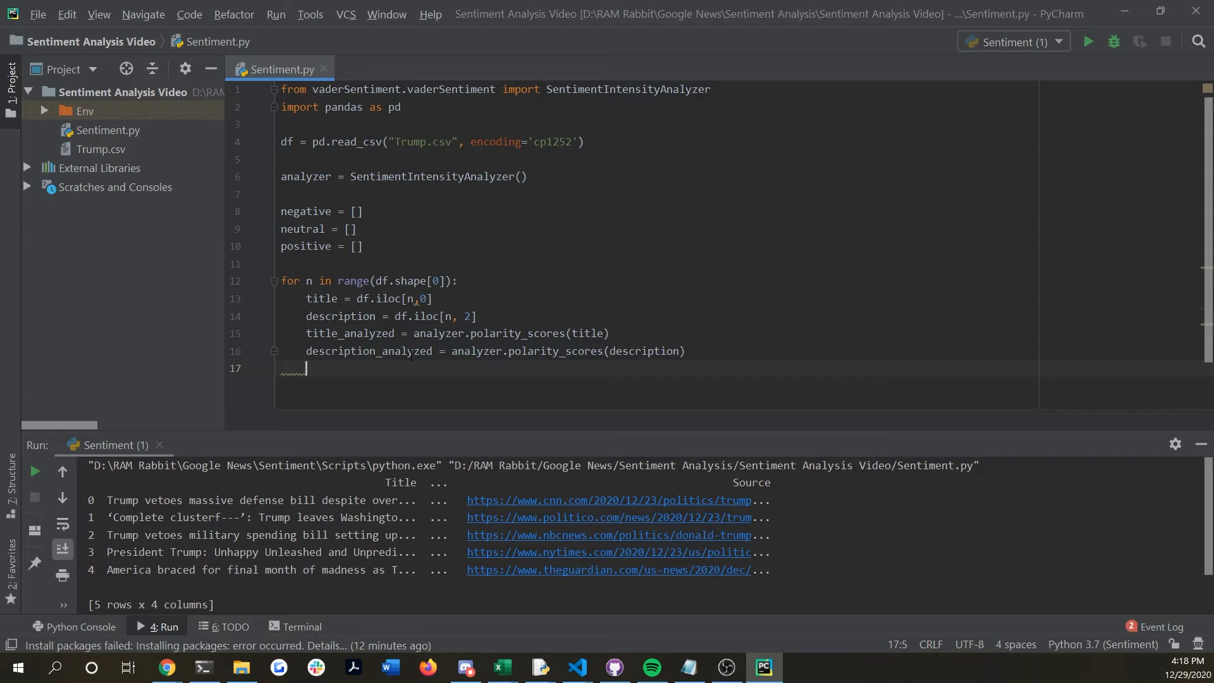
pyautogui.moveTo(684, 433)
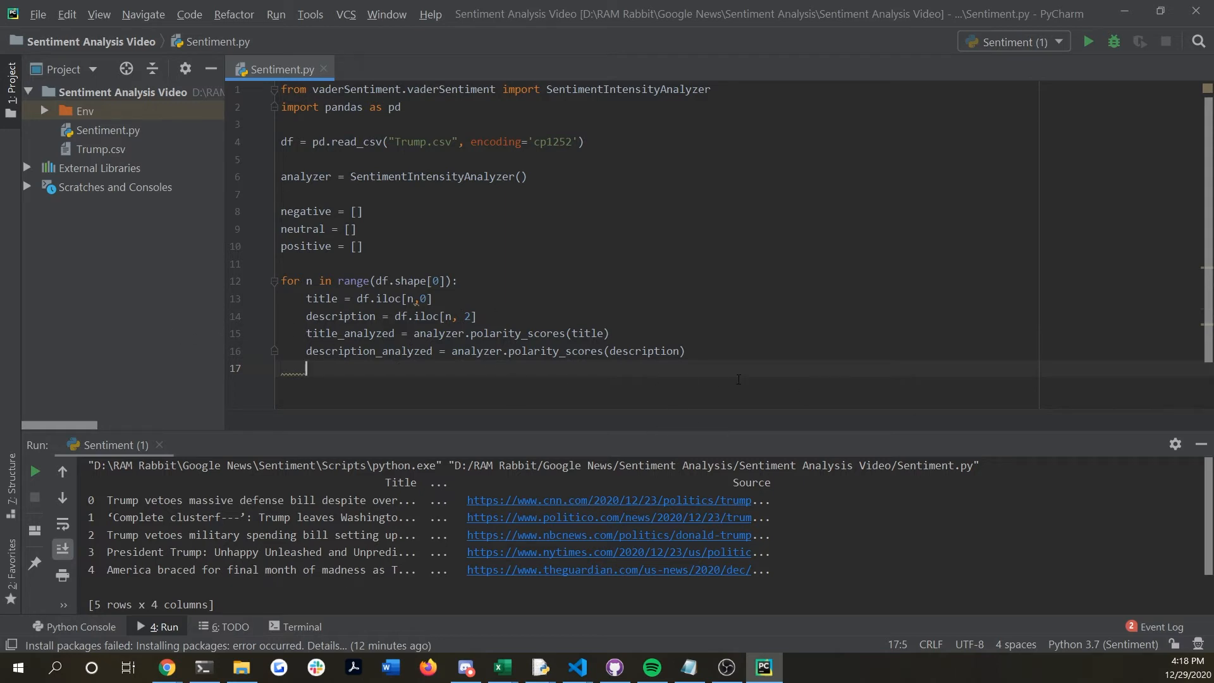
pyautogui.write('print')
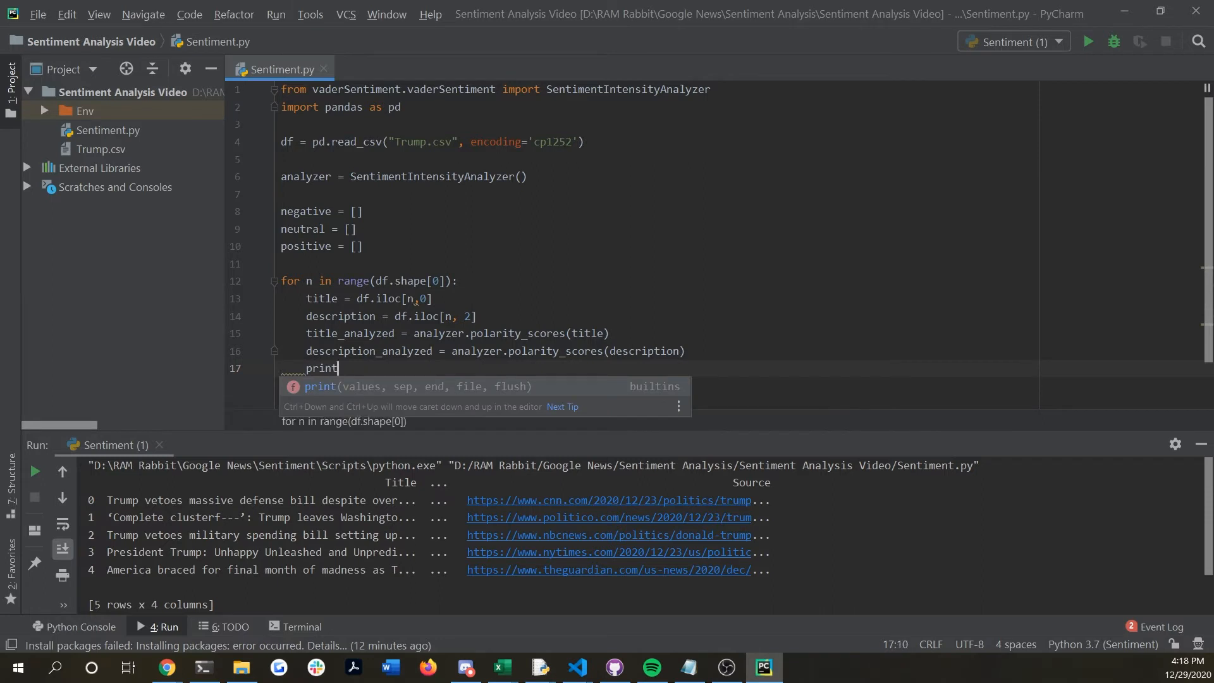
pyautogui.write('(tit;)')
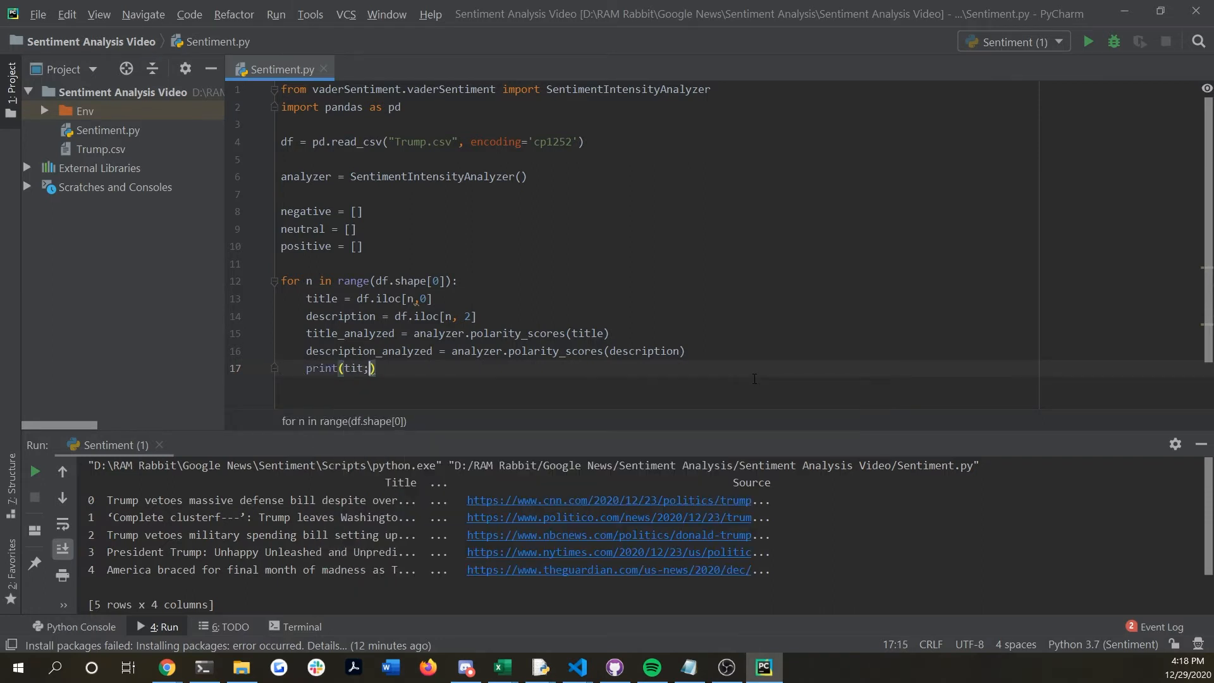
pyautogui.write('title_analyzed')
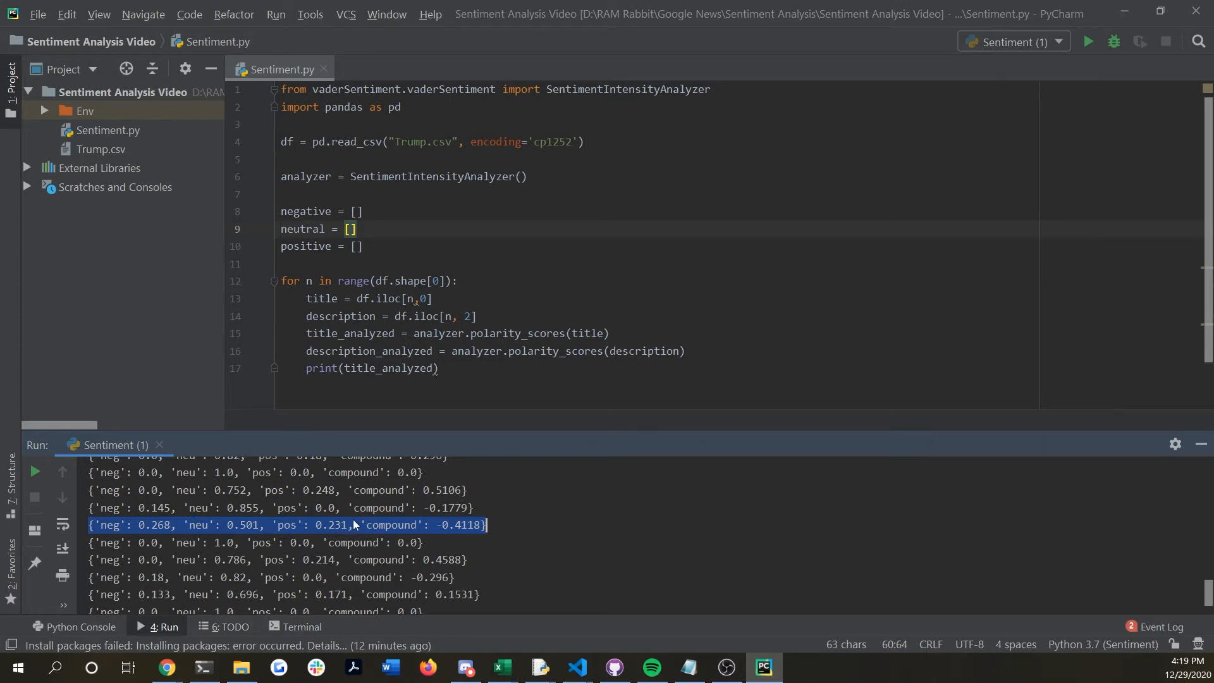
pyautogui.moveTo(304, 522)
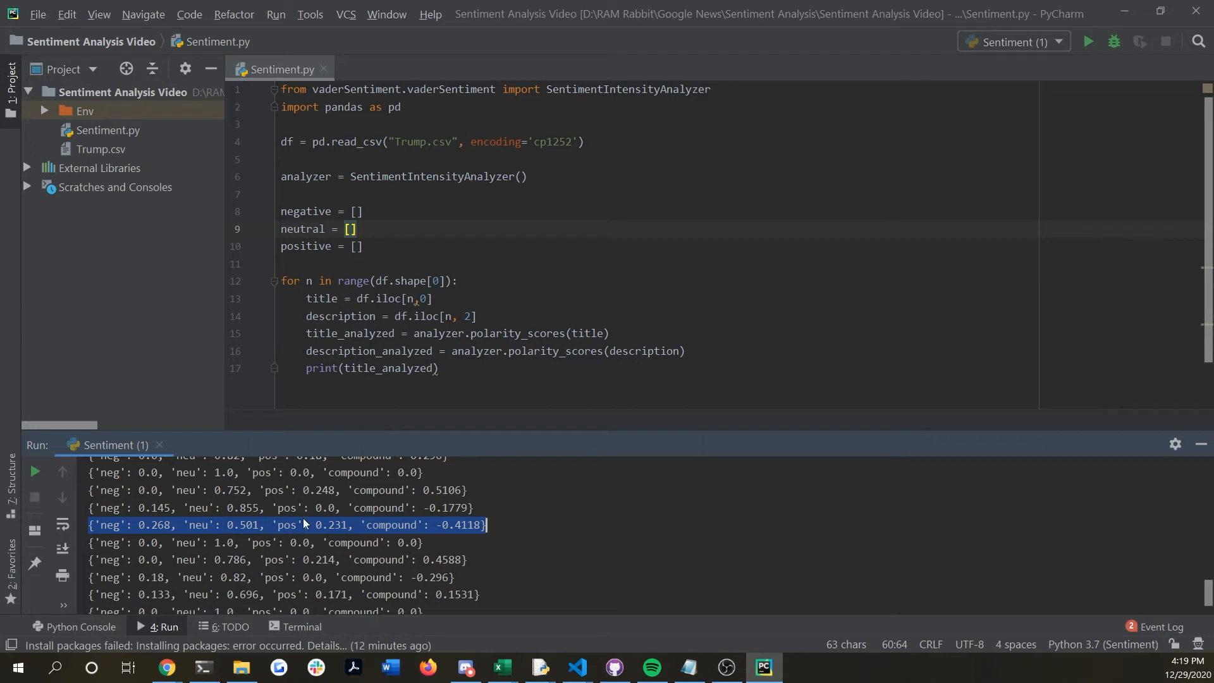
pyautogui.moveTo(340, 538)
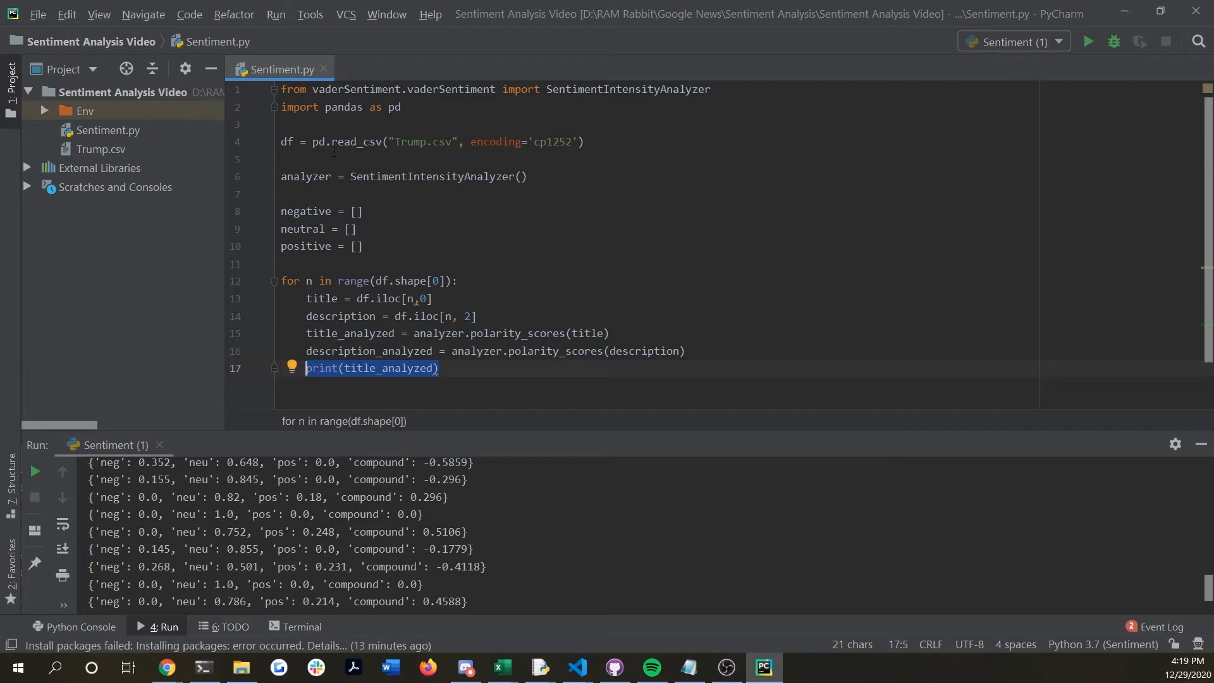
pyautogui.moveTo(531, 565)
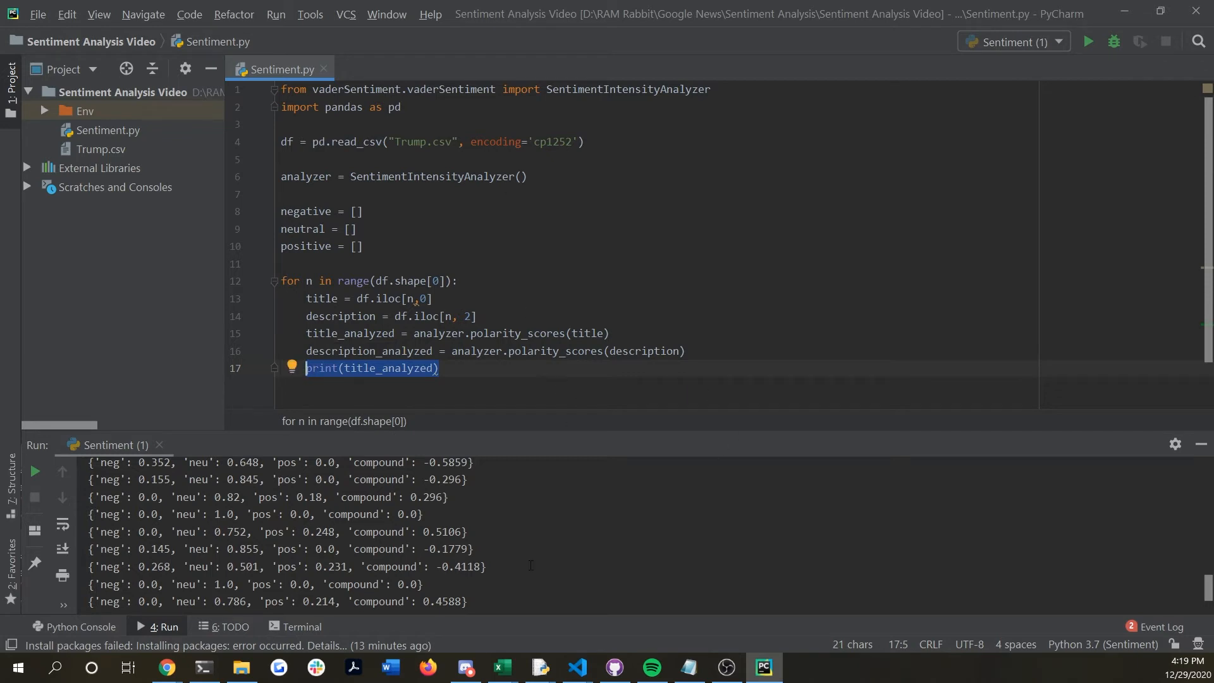
pyautogui.moveTo(714, 349)
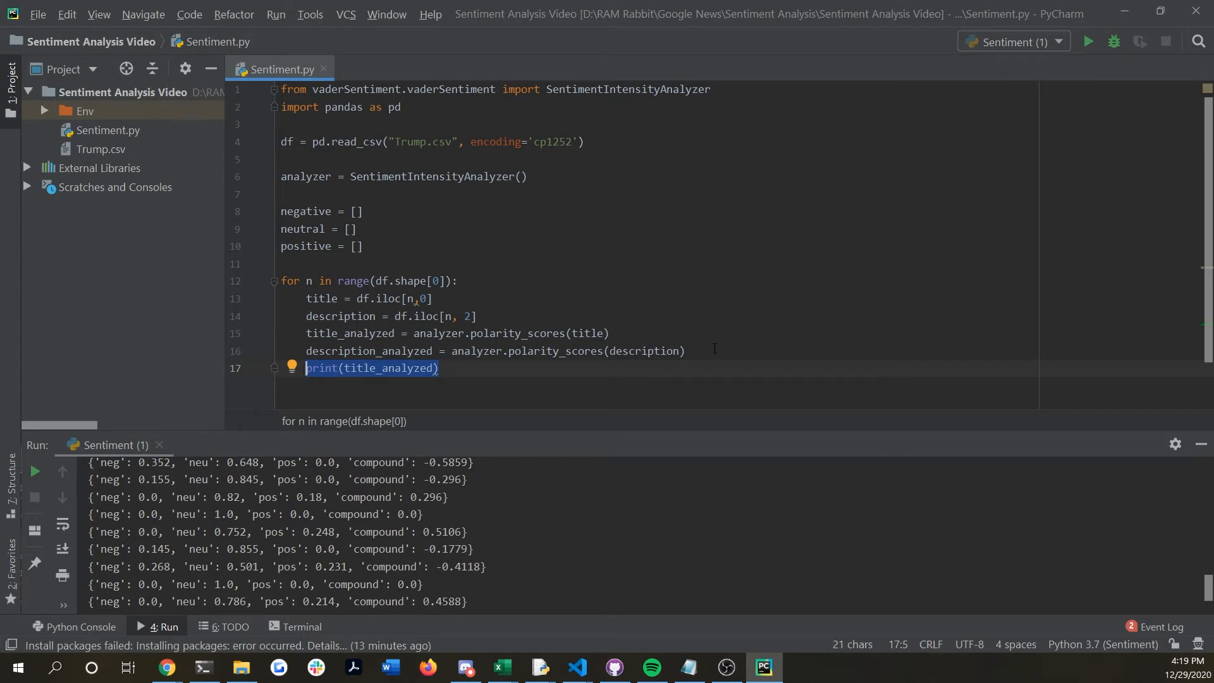
# Append the average of title and description 'neg' scores to negative, then duplicate that line
pyautogui.write('negative.aa')
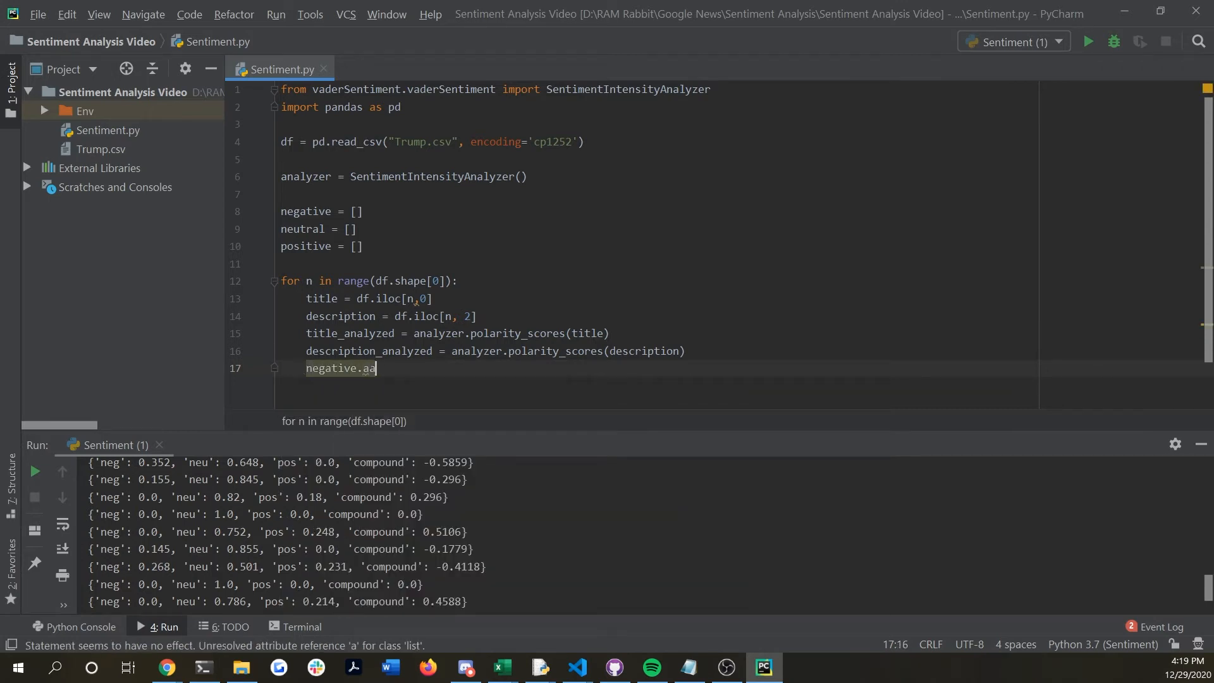
pyautogui.write('ppend()')
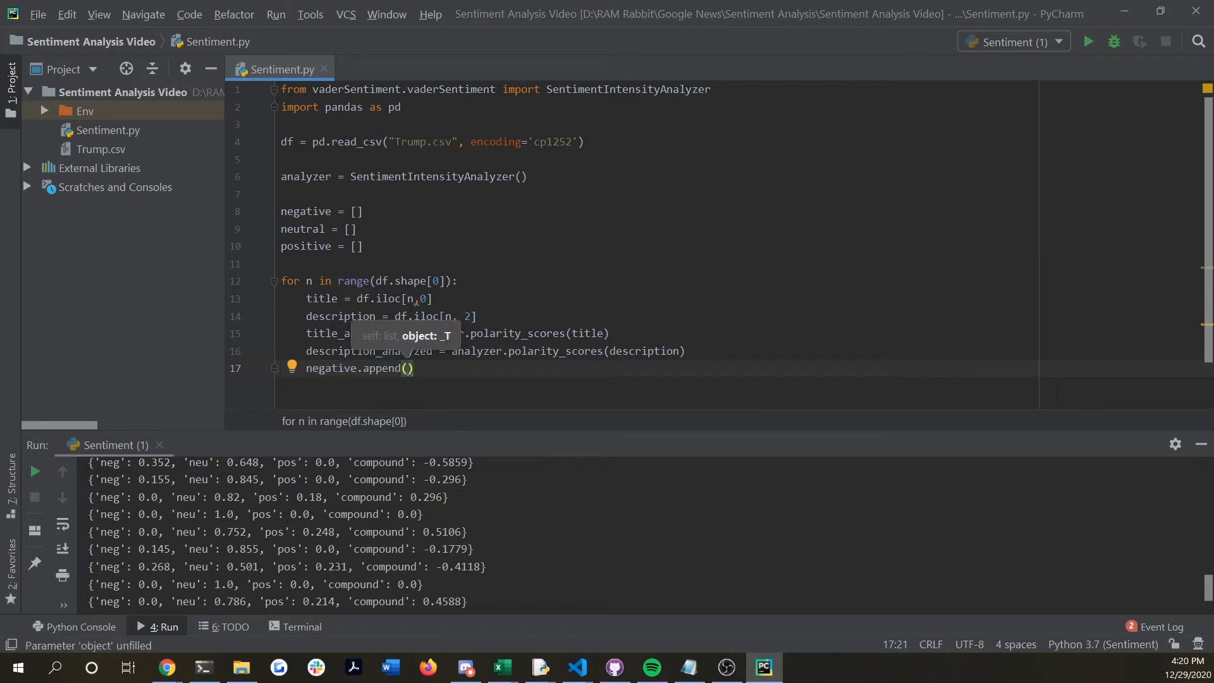
pyautogui.write('title_analyzed')
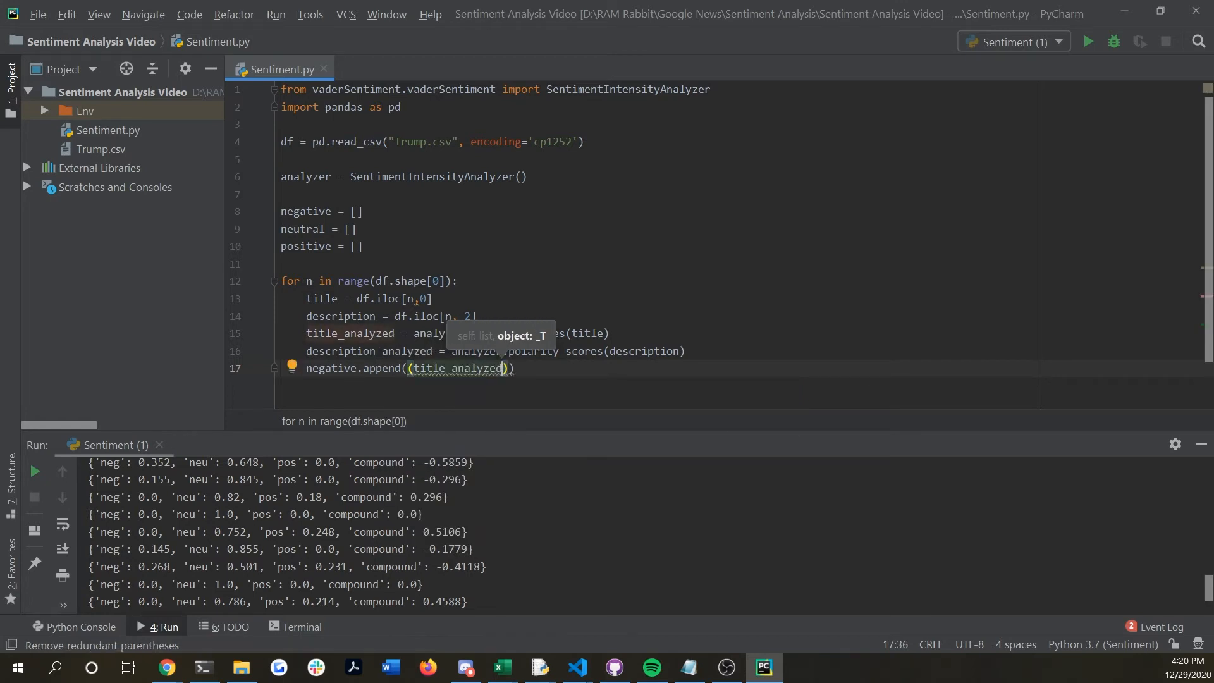
pyautogui.write("['ne'")
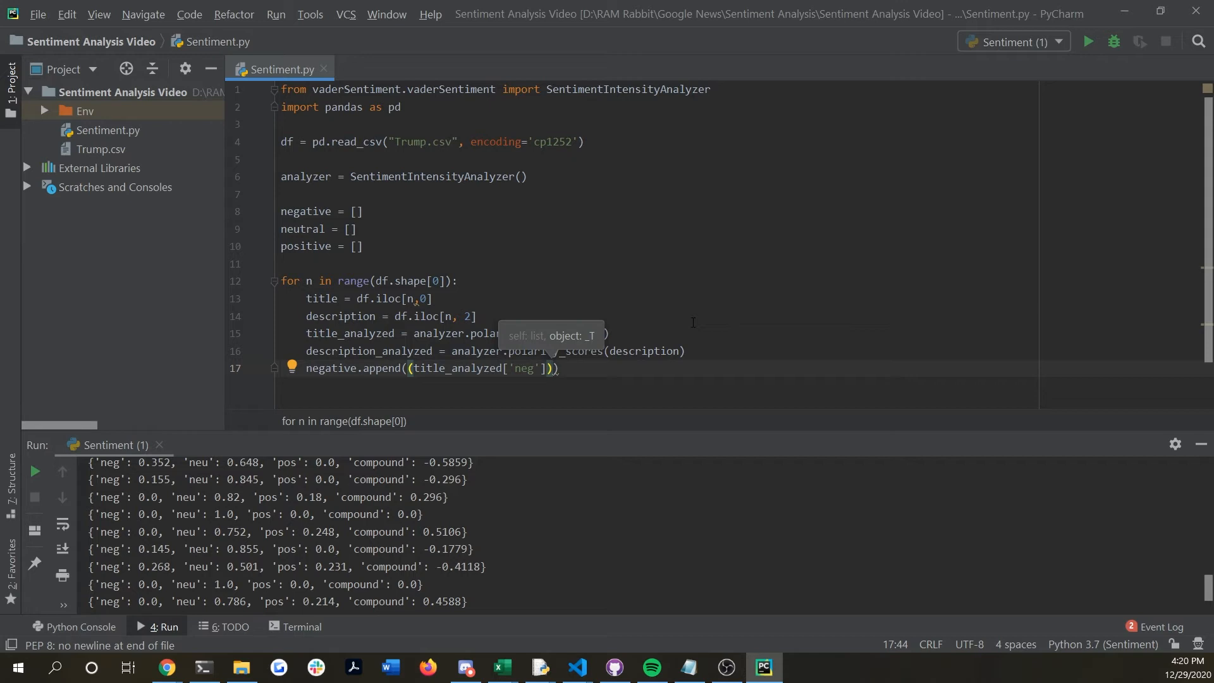
pyautogui.write('+')
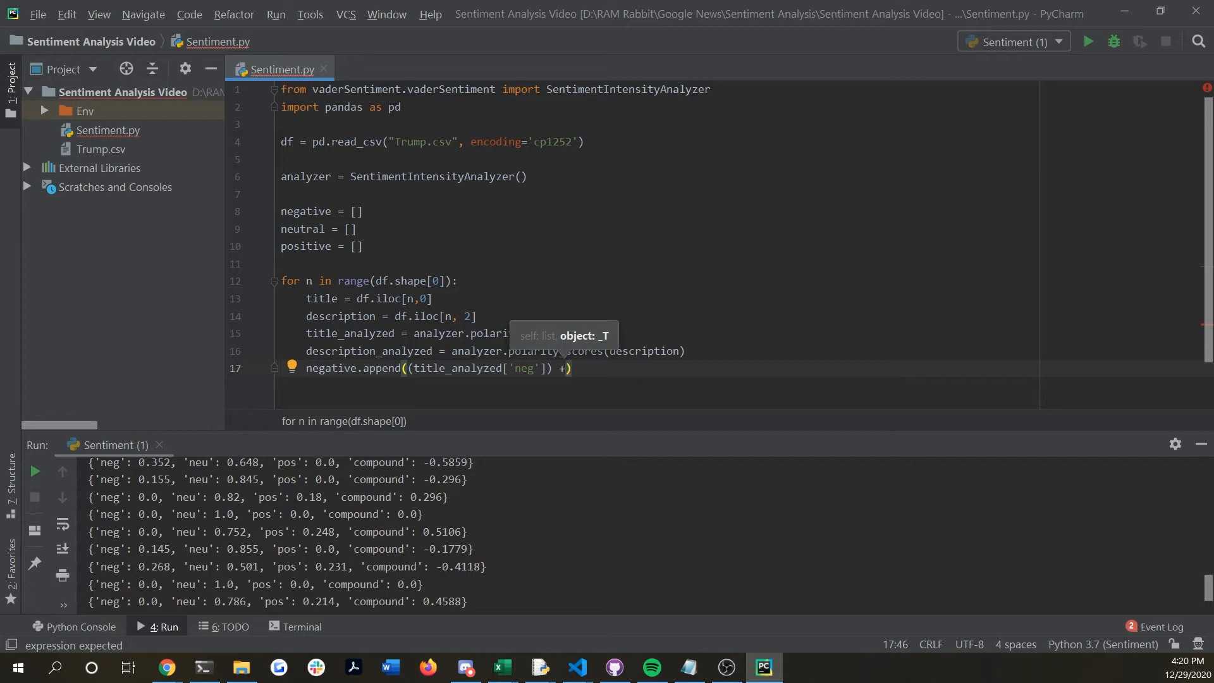
pyautogui.write('(d')
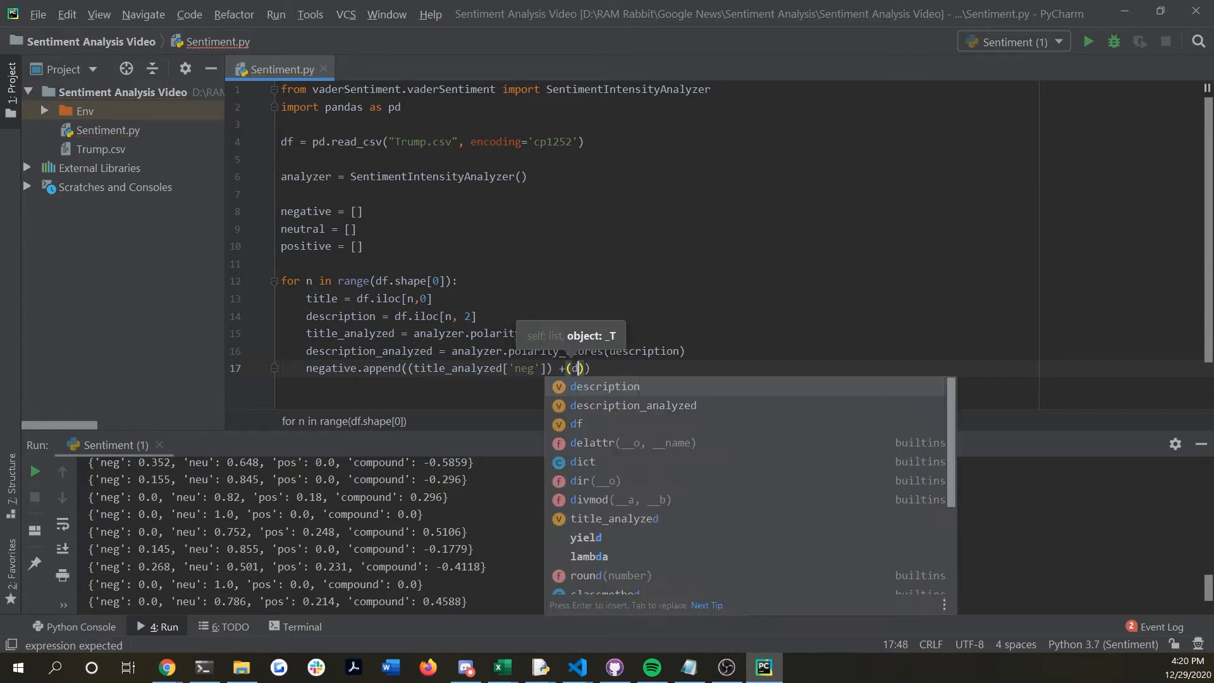
pyautogui.write('escription_analyzed')
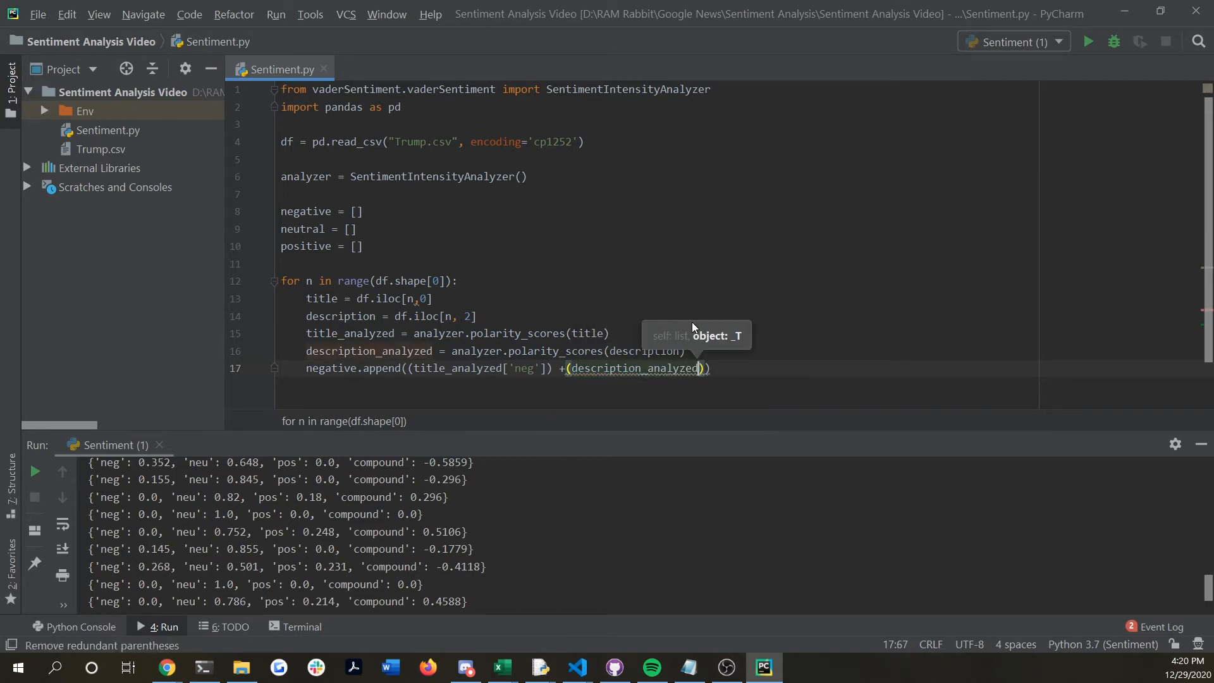
pyautogui.write("['neg']")
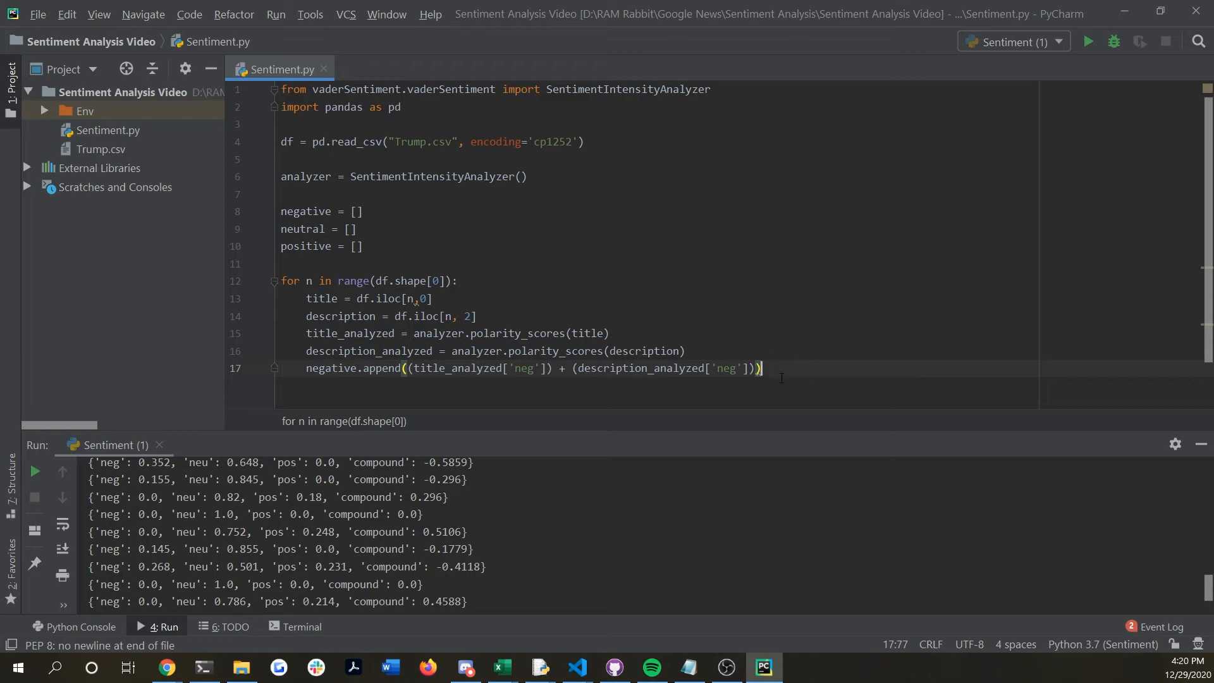
pyautogui.write('/2')
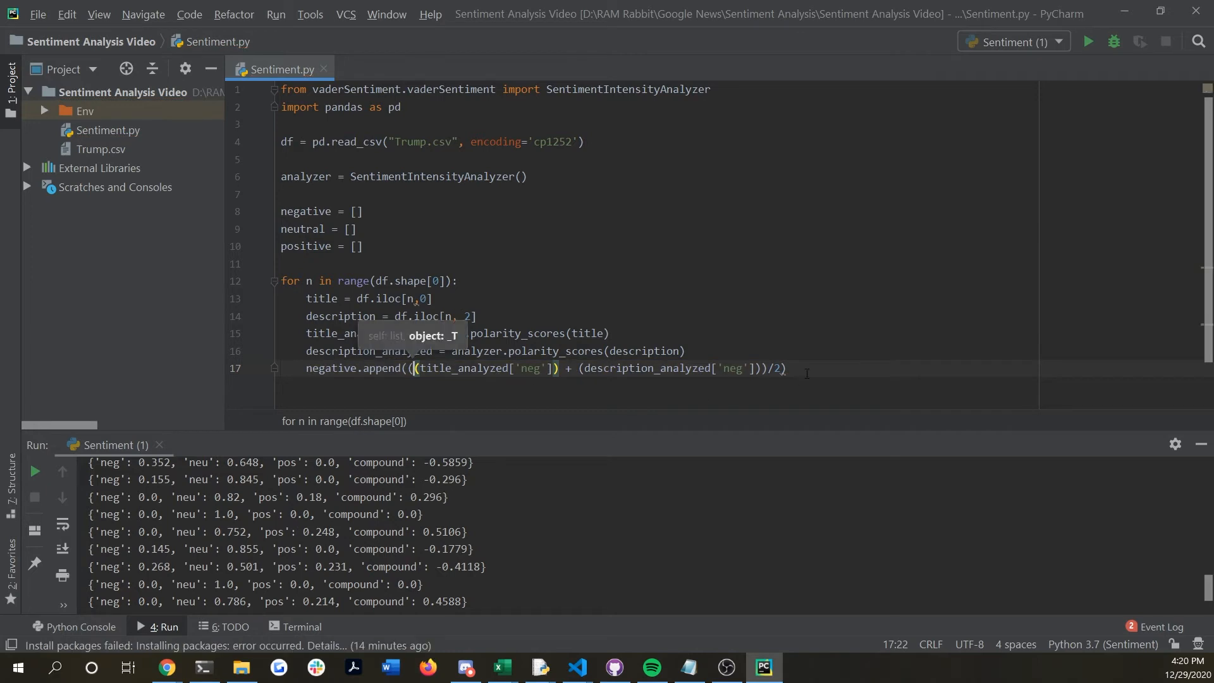
pyautogui.press('Enter')
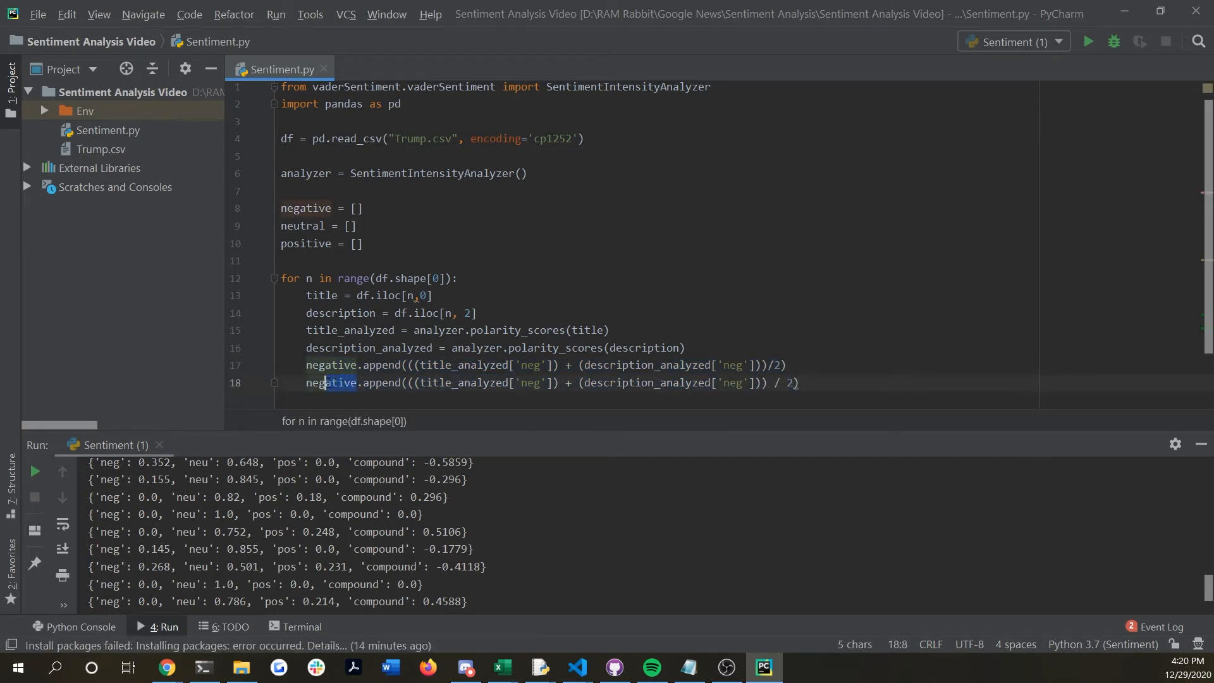
# Edit the copies into neutral.append with 'neu' and positive.append with 'pos', then start a print after the loop
pyautogui.write('neutral')
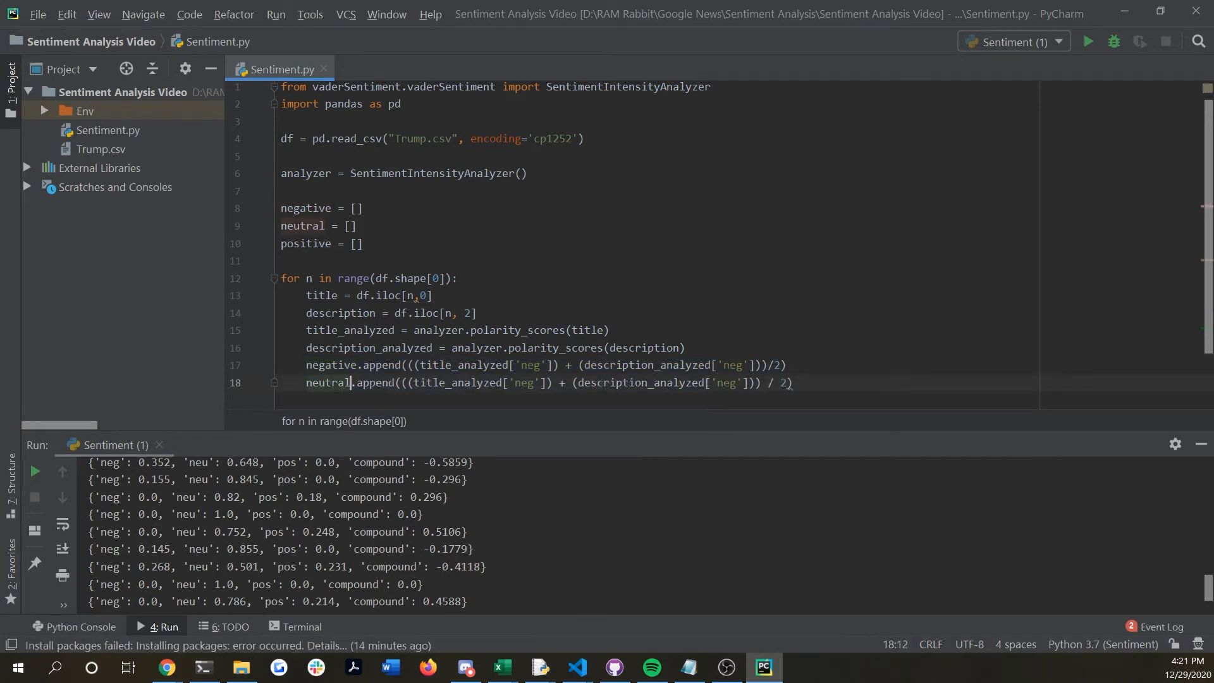
pyautogui.doubleClick(526, 382)
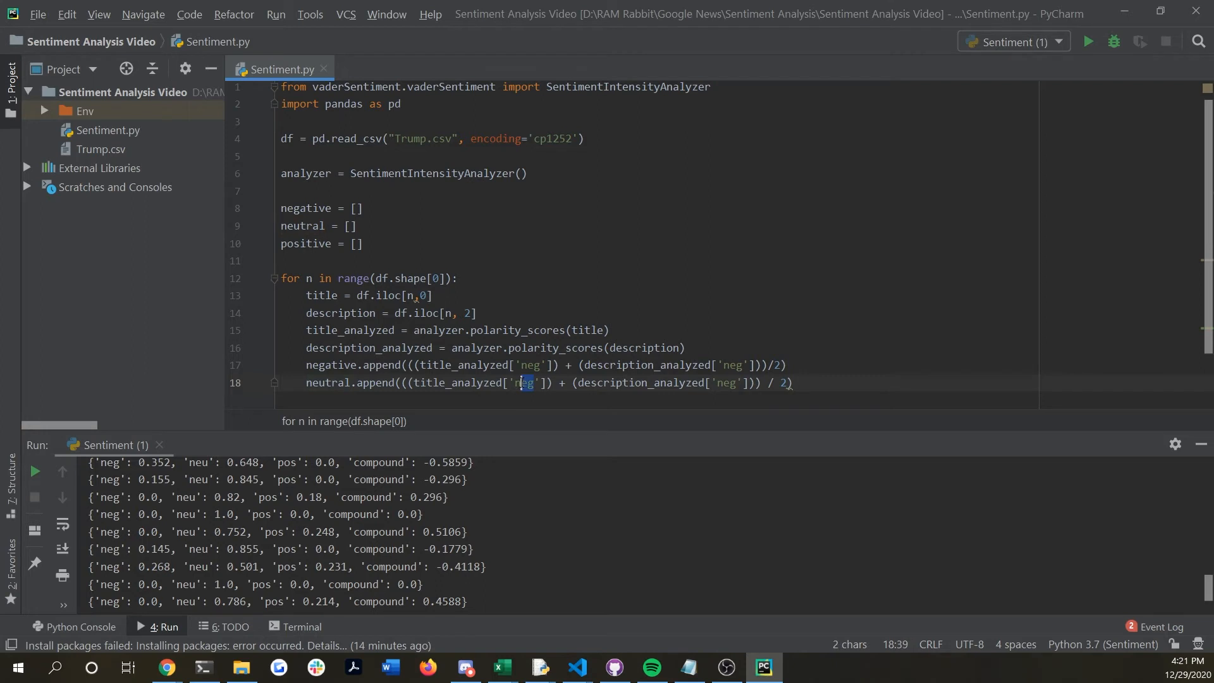
pyautogui.write('neu')
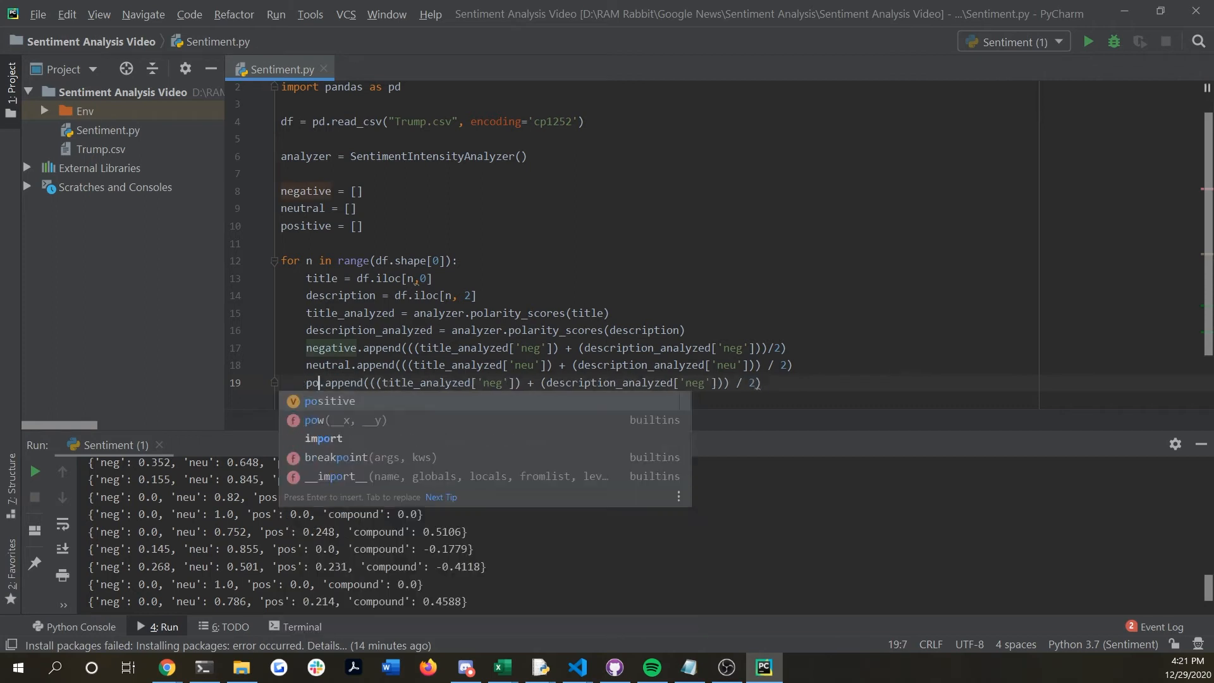
pyautogui.write('sitive')
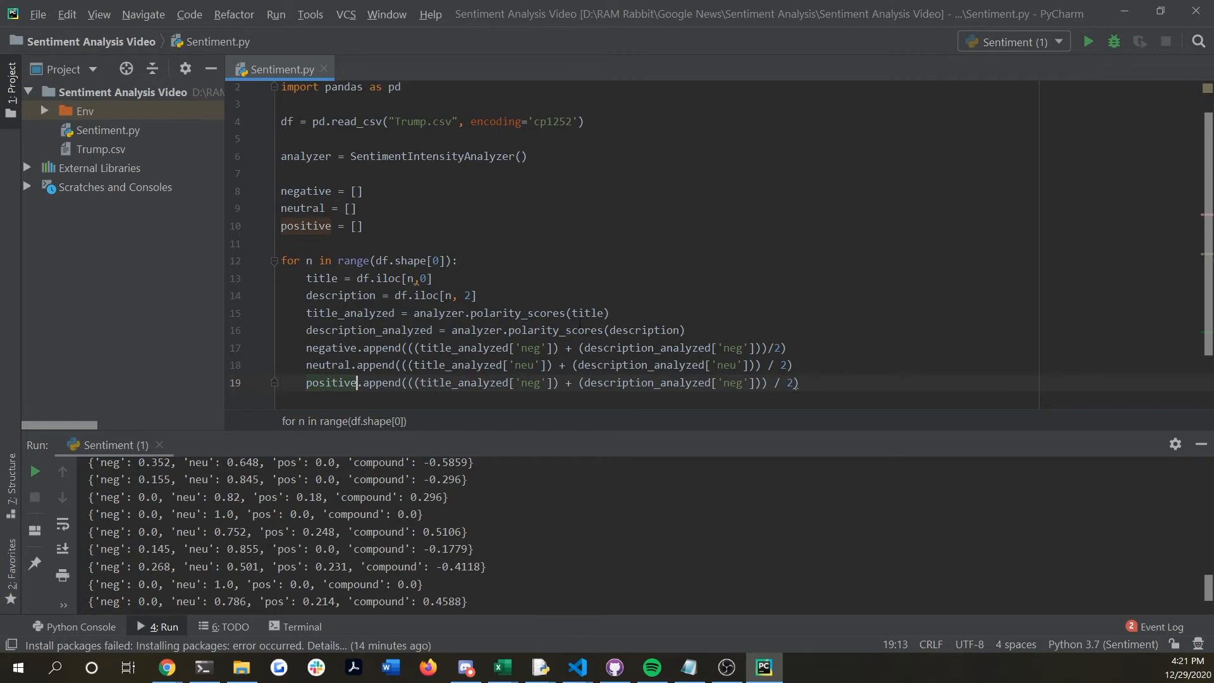
pyautogui.doubleClick(530, 382)
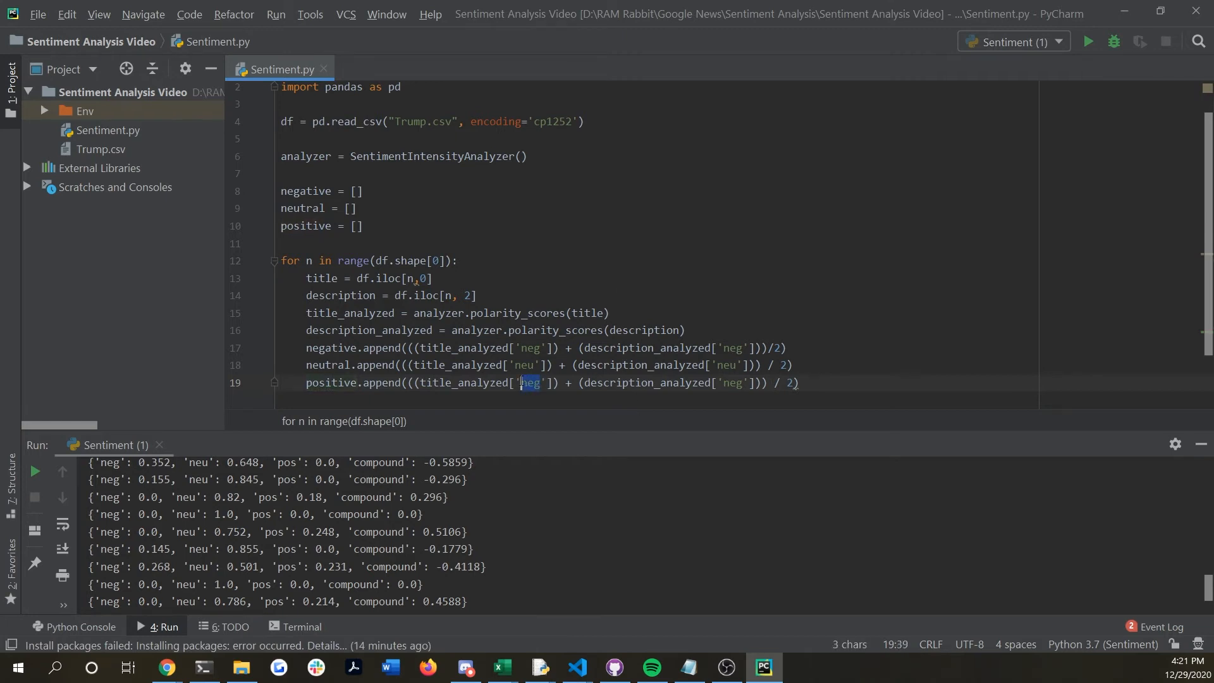
pyautogui.write('pos')
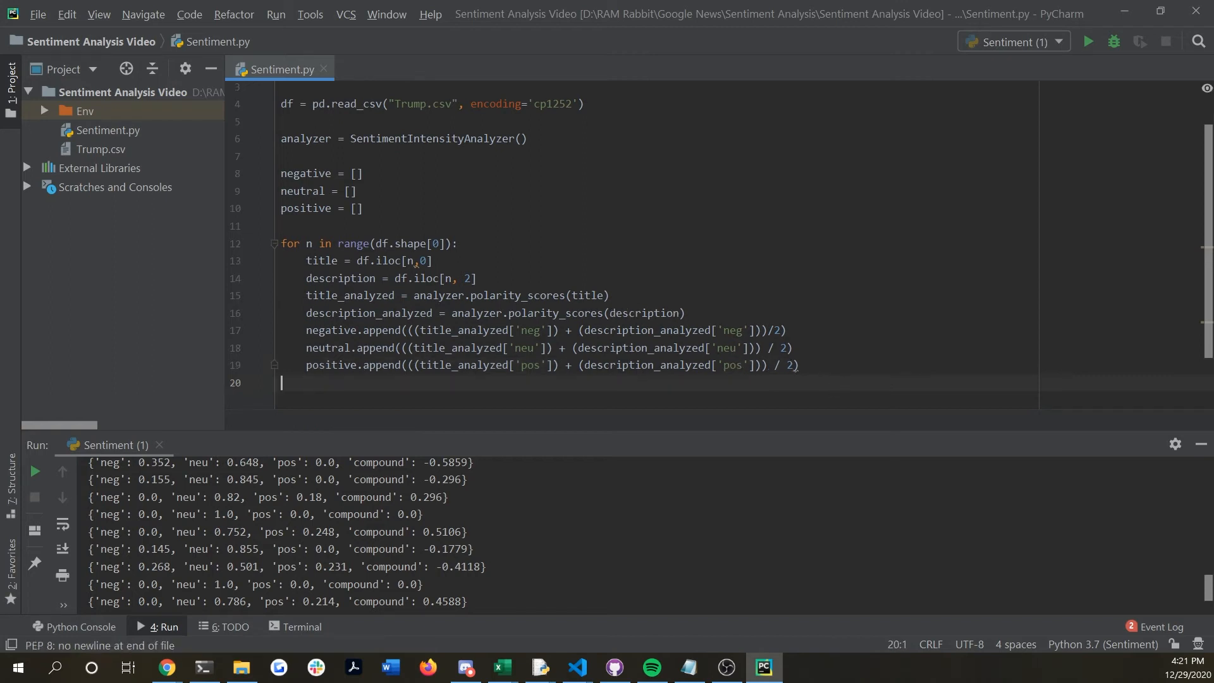
pyautogui.write('print(')
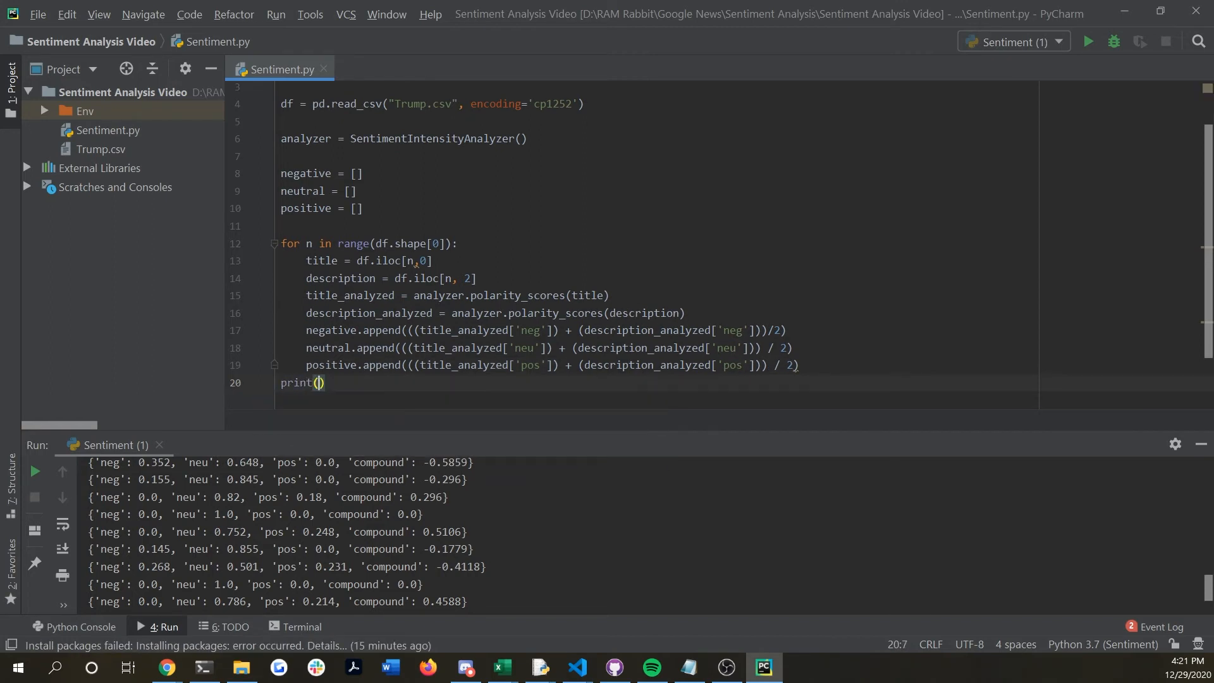
# Print the negative list after the loop, run the script, and select that print line for replacement
pyautogui.write('negative')
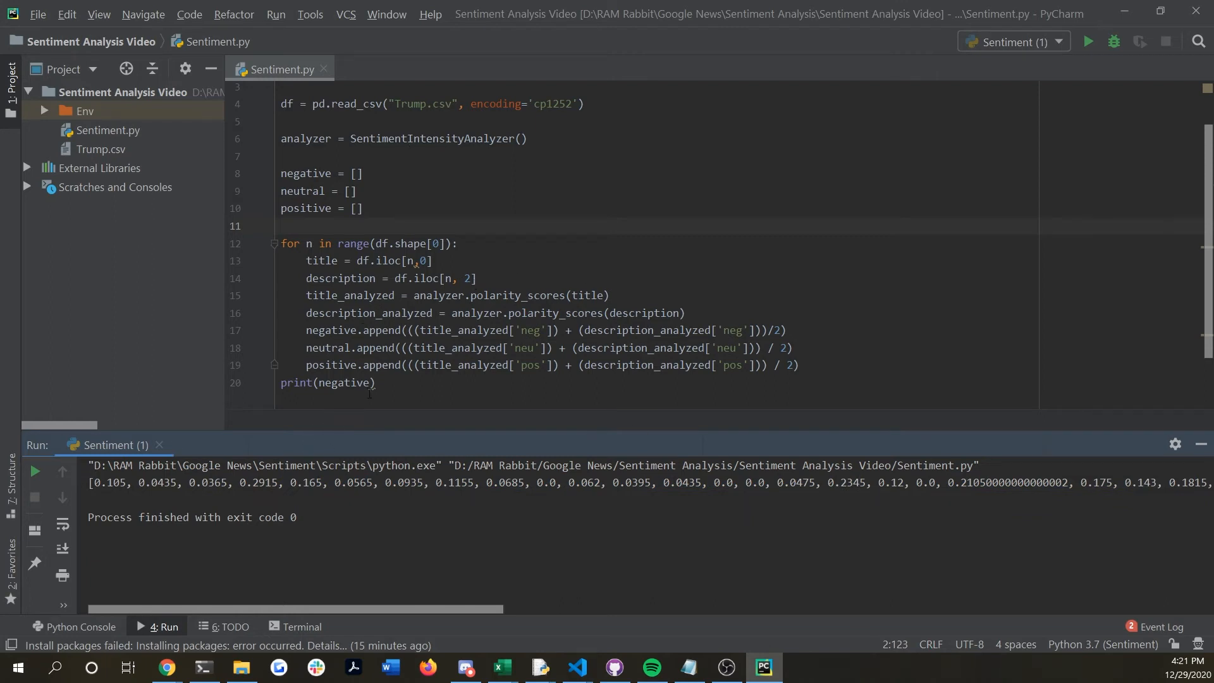
pyautogui.tripleClick(327, 381)
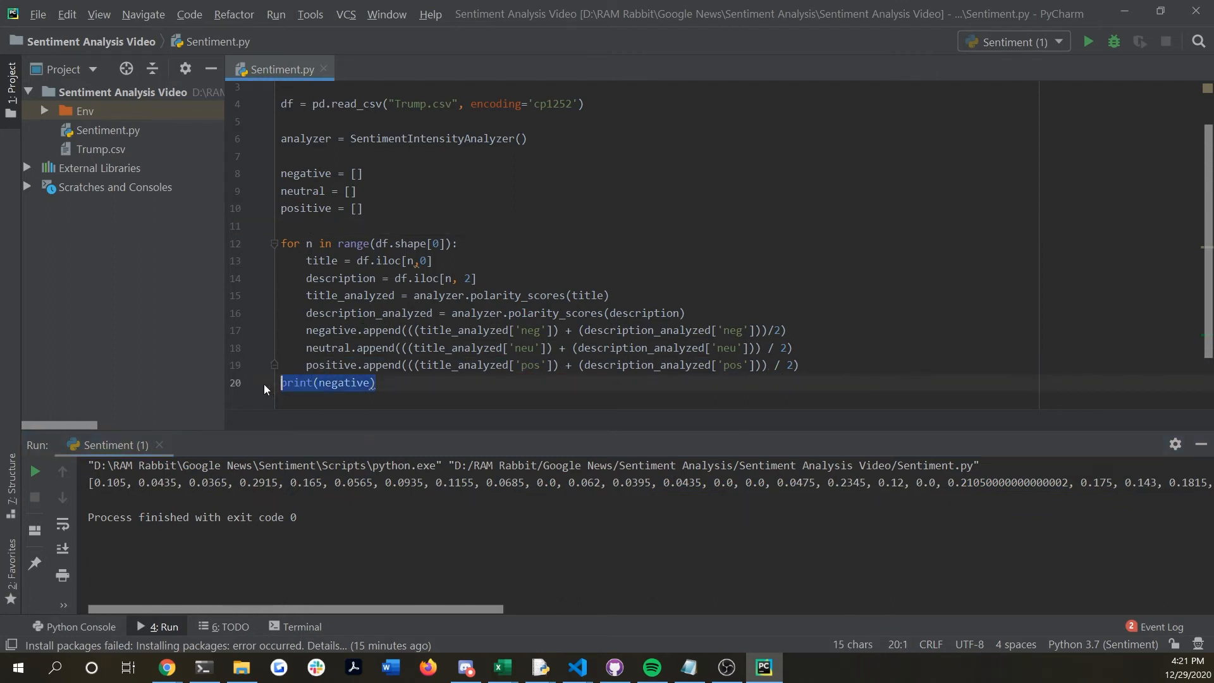
# Assign the negative, neutral and positive lists to new DataFrame columns Negative, Neutral and Positive
pyautogui.write('df')
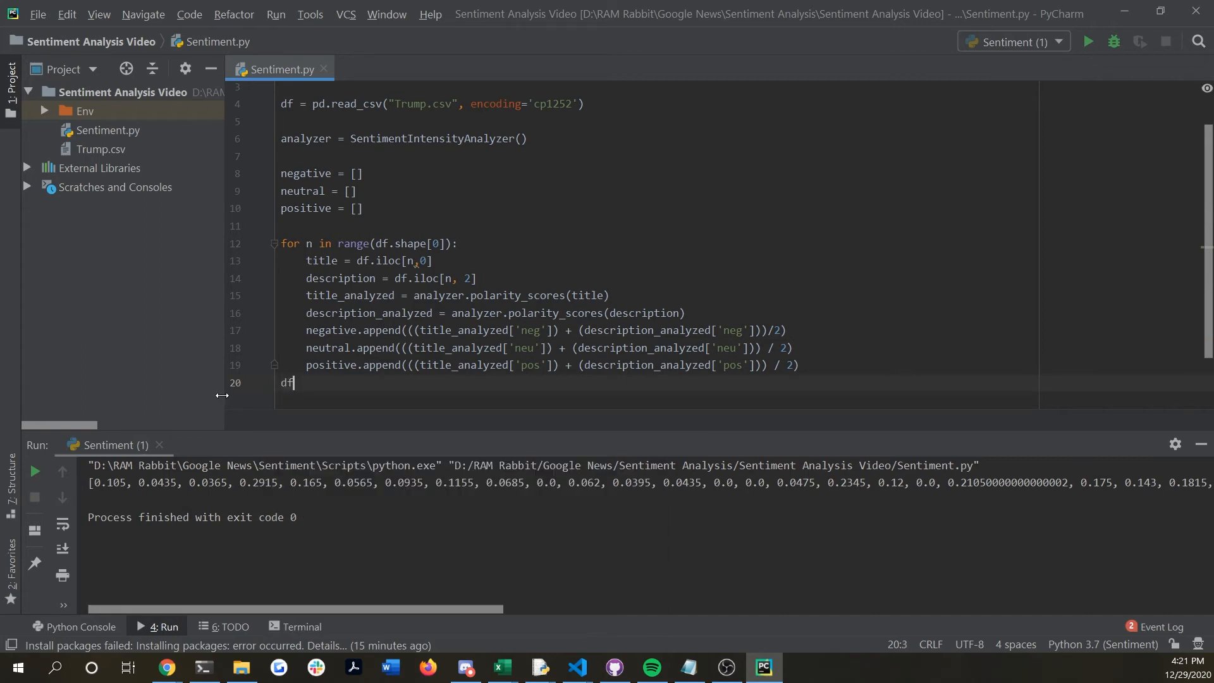
pyautogui.write('[]')
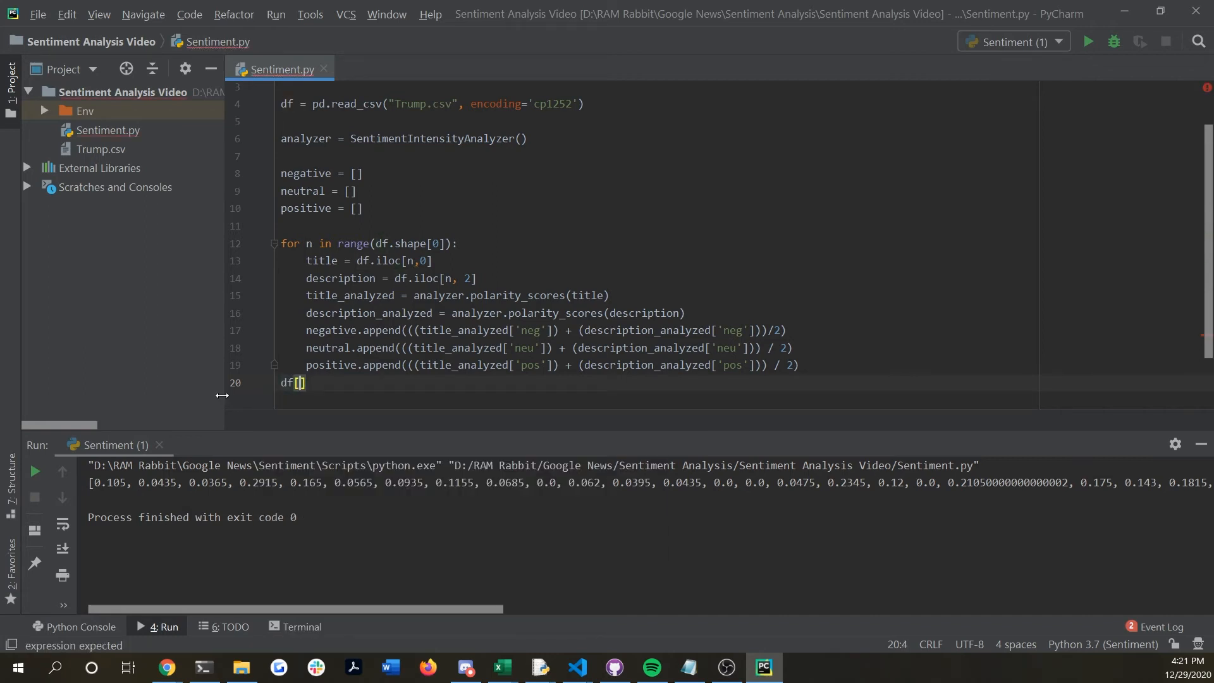
pyautogui.write('"Negative"')
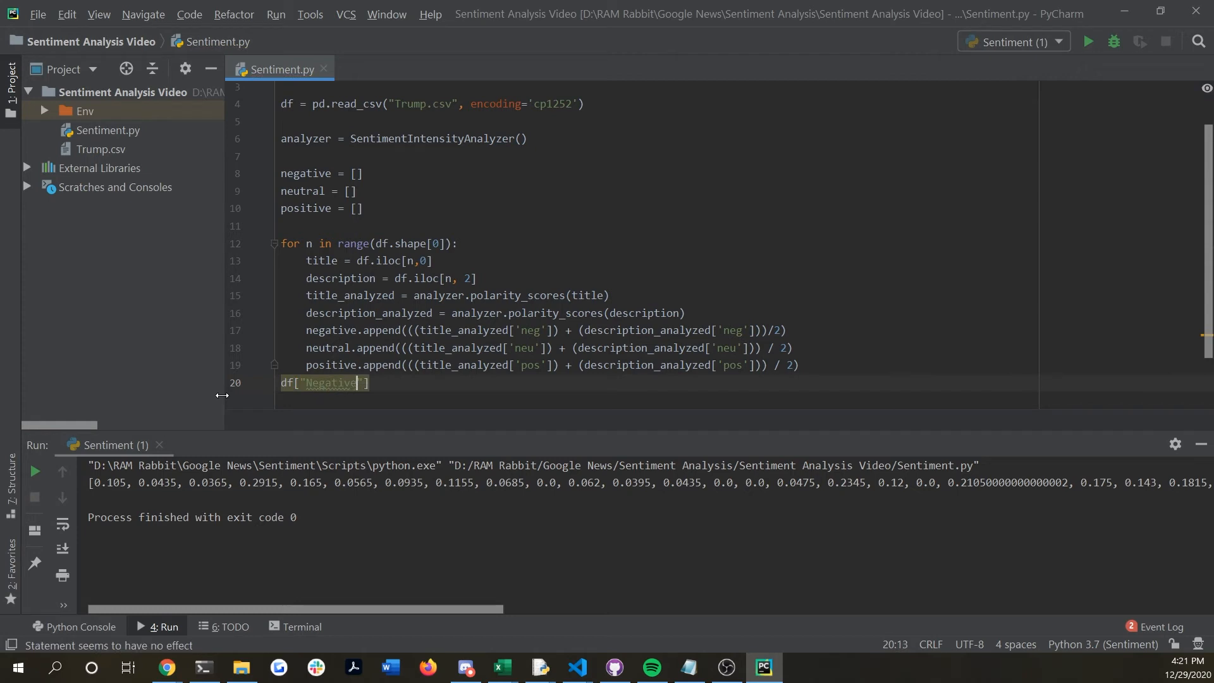
pyautogui.write('=')
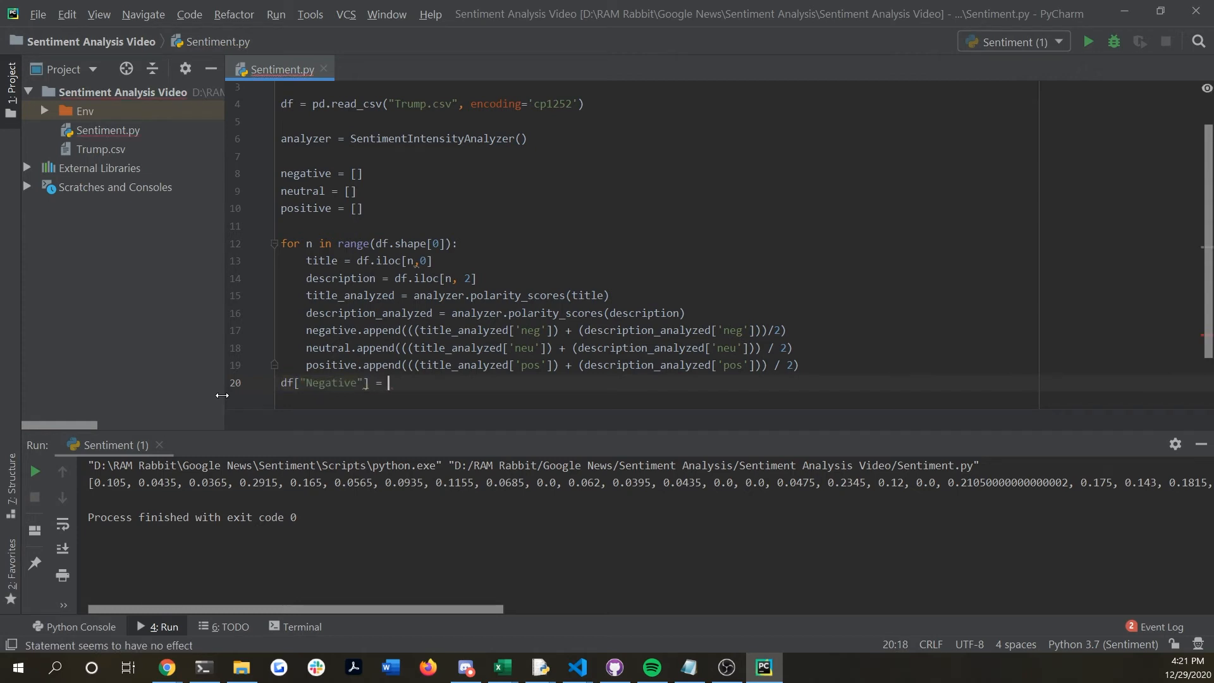
pyautogui.write('negative')
pyautogui.write('df')
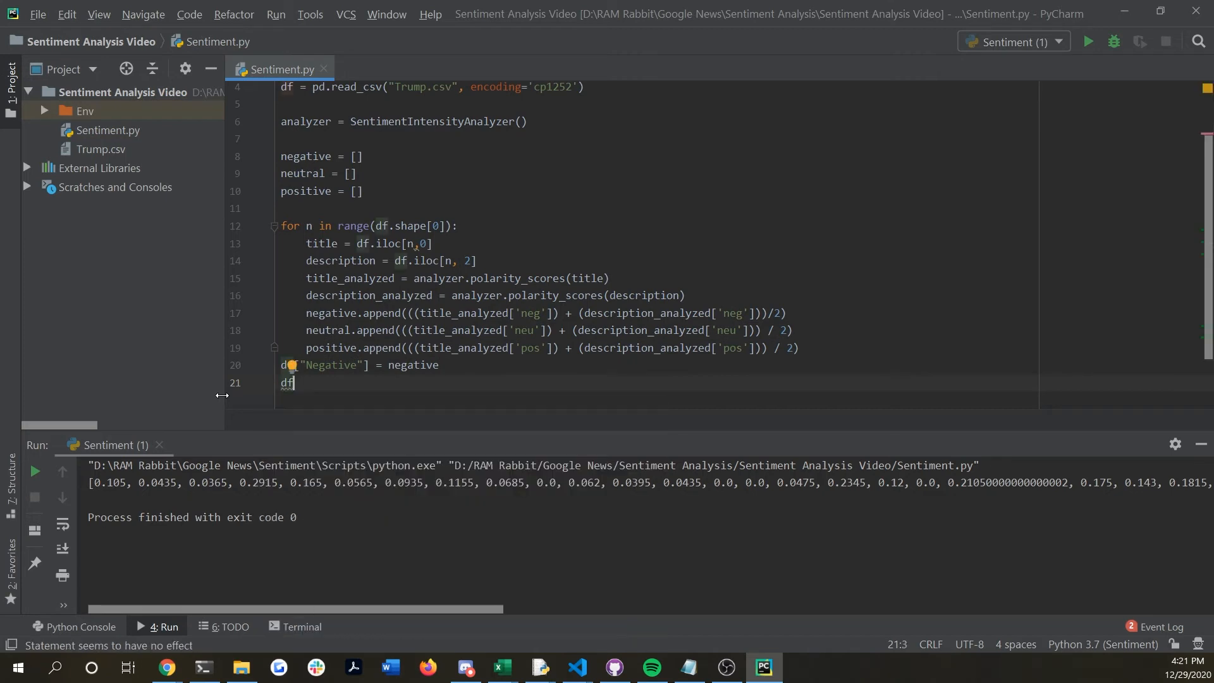
pyautogui.write('["Neutral"] = neutral')
pyautogui.write('df')
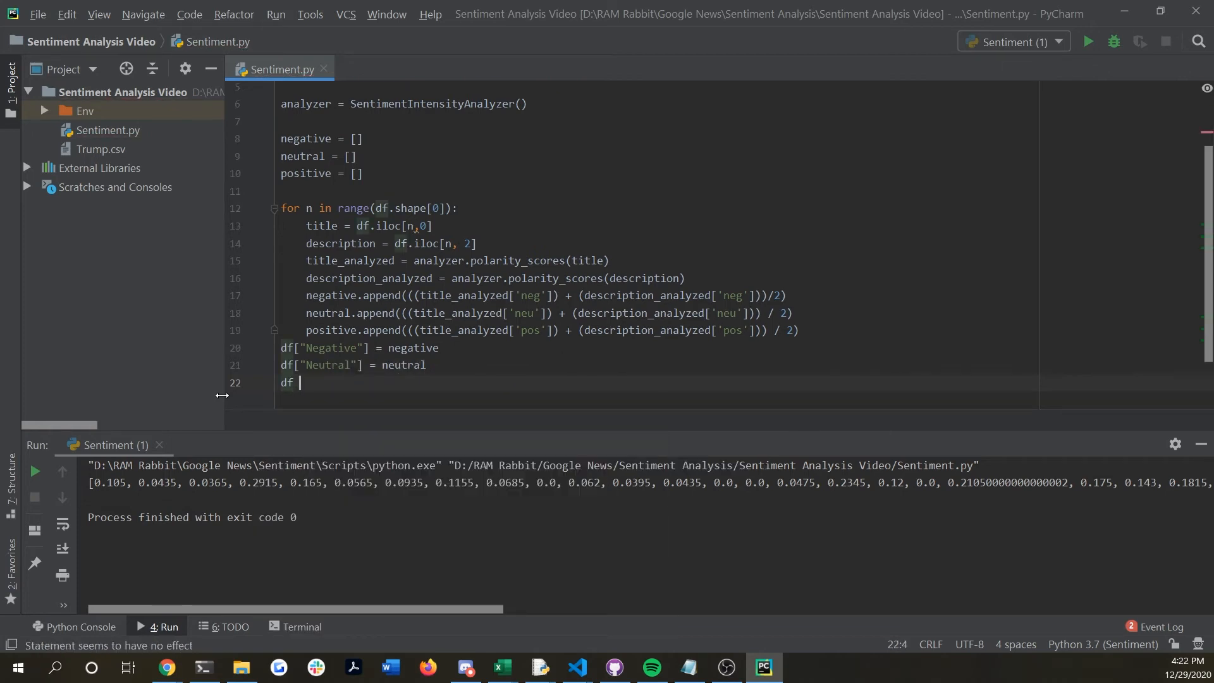
pyautogui.write('[""')
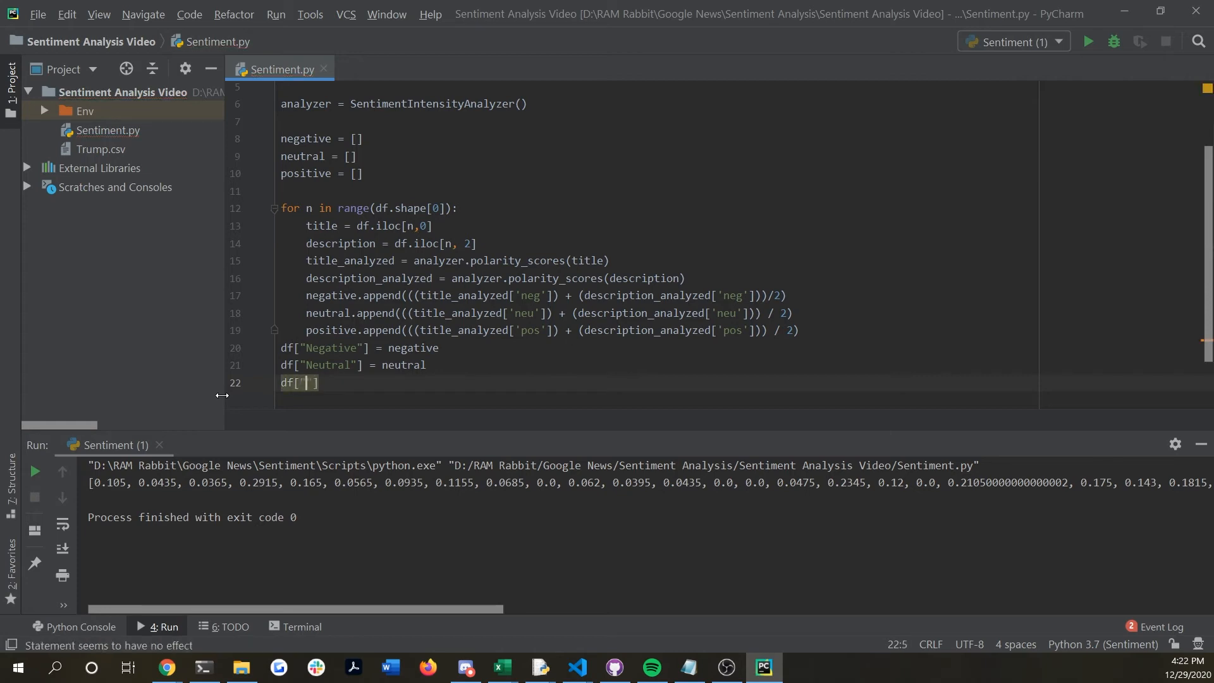
pyautogui.write('Positive')
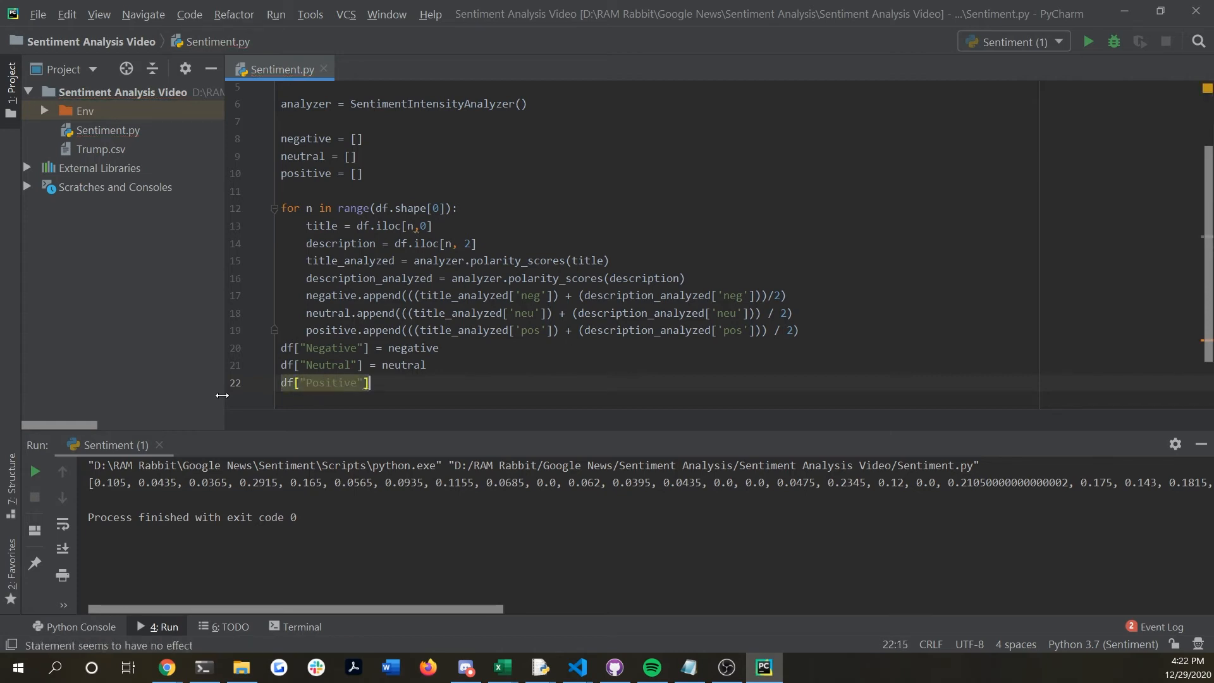
pyautogui.write('= positive')
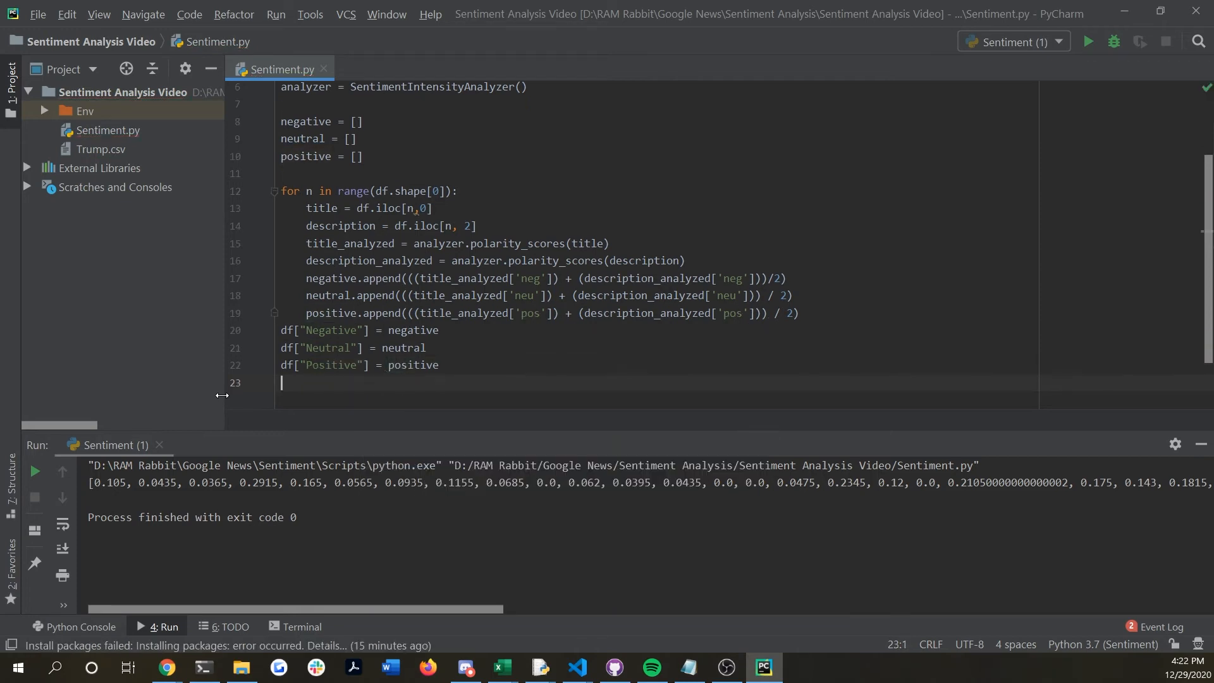
# Add print(df.head()) to show the DataFrame's first rows
pyautogui.write('print')
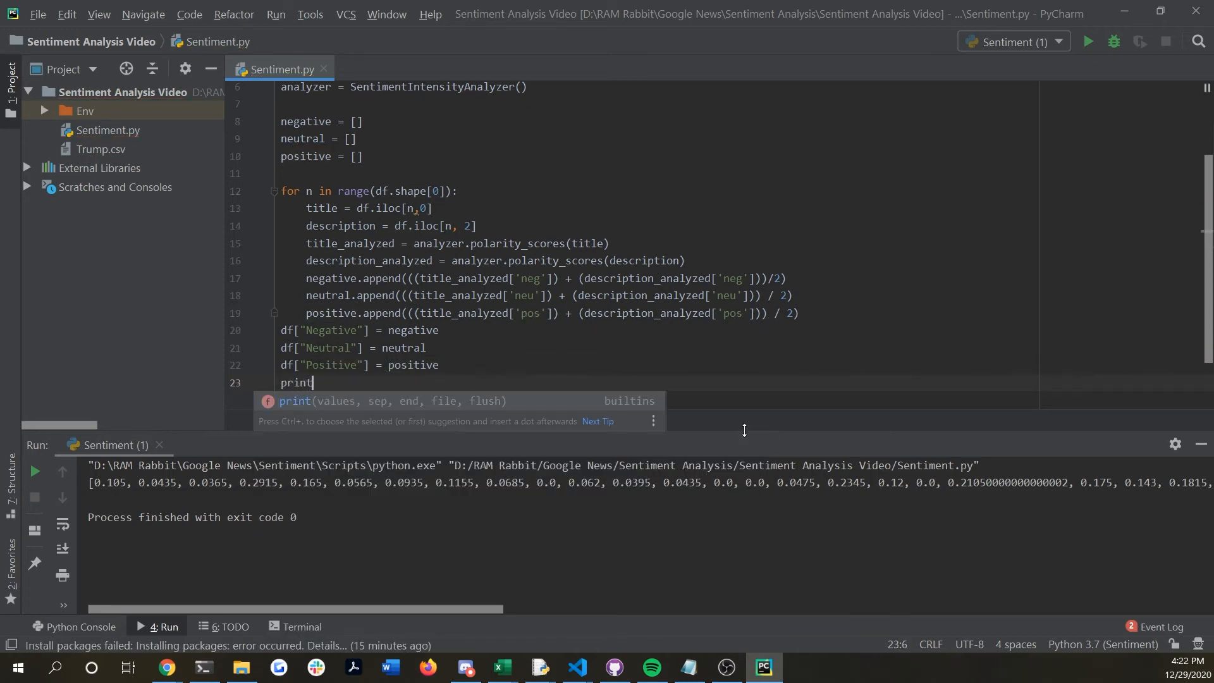
pyautogui.press('Escape')
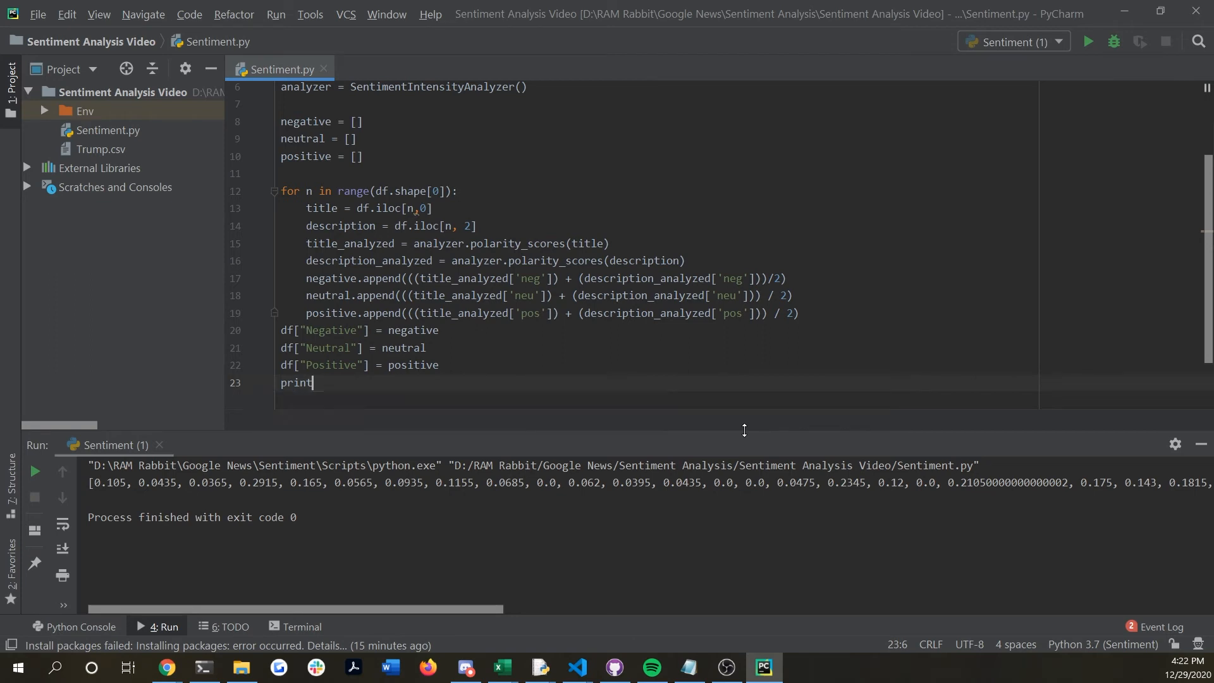
pyautogui.write('(df)')
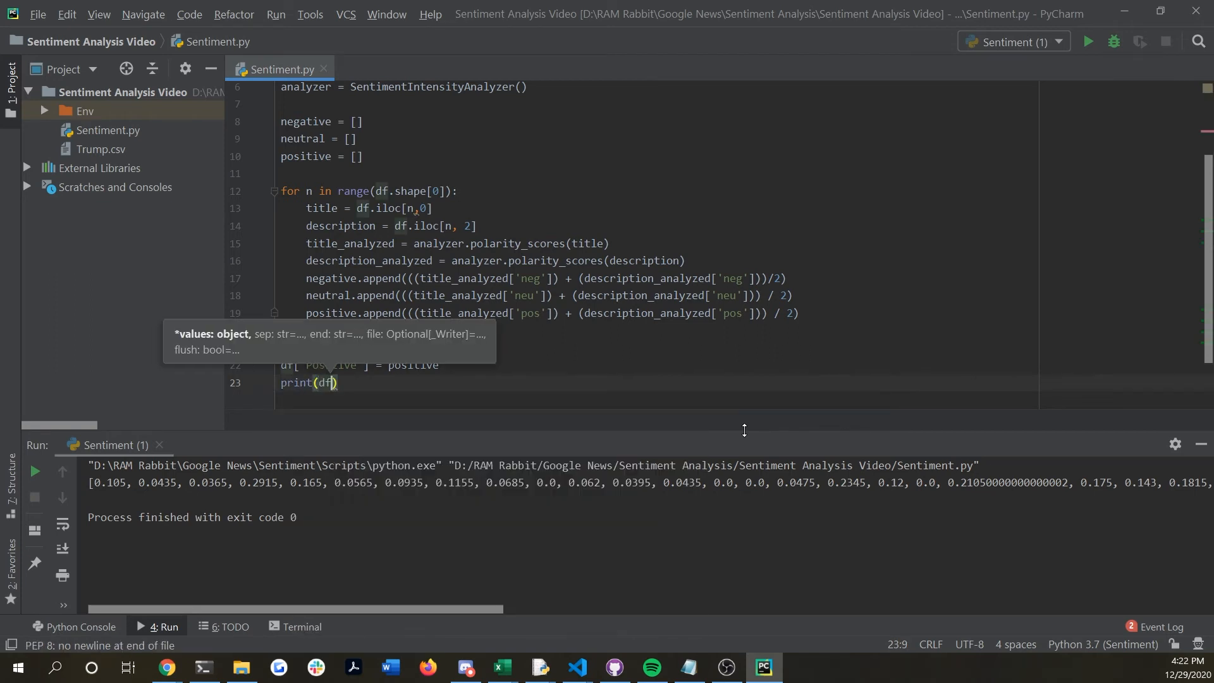
pyautogui.write('.head()')
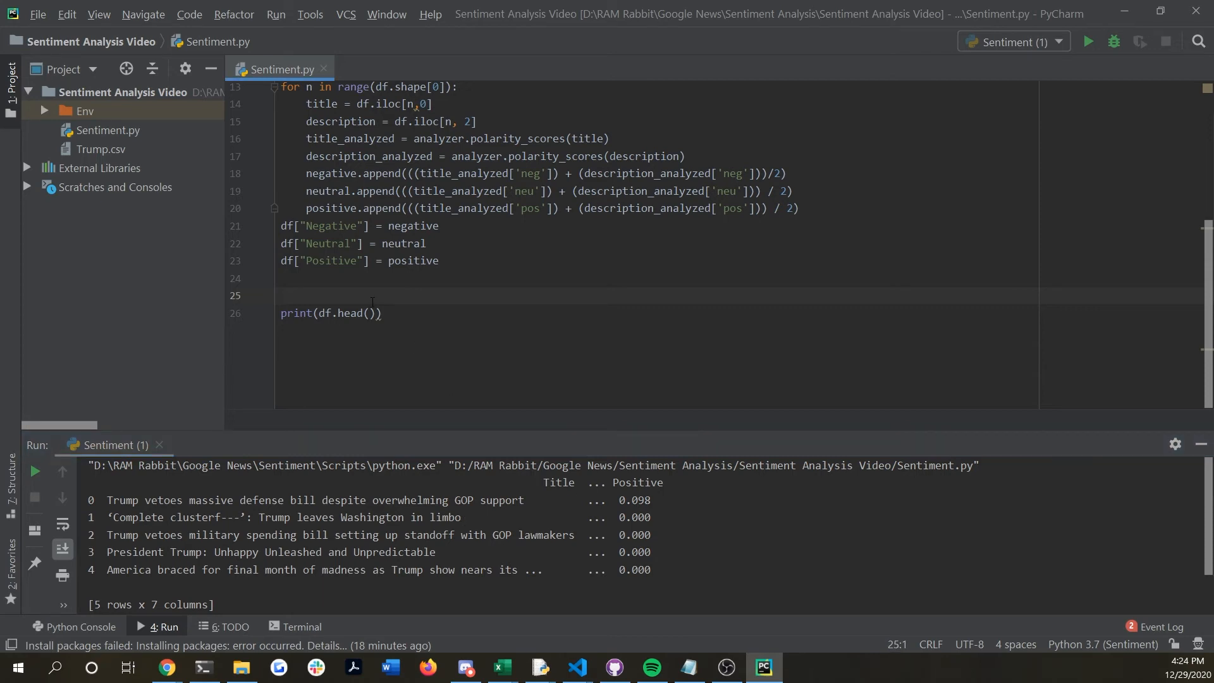
# Set pd.set_option('display.max_columns', None) above it and run the script
pyautogui.write('pd.set')
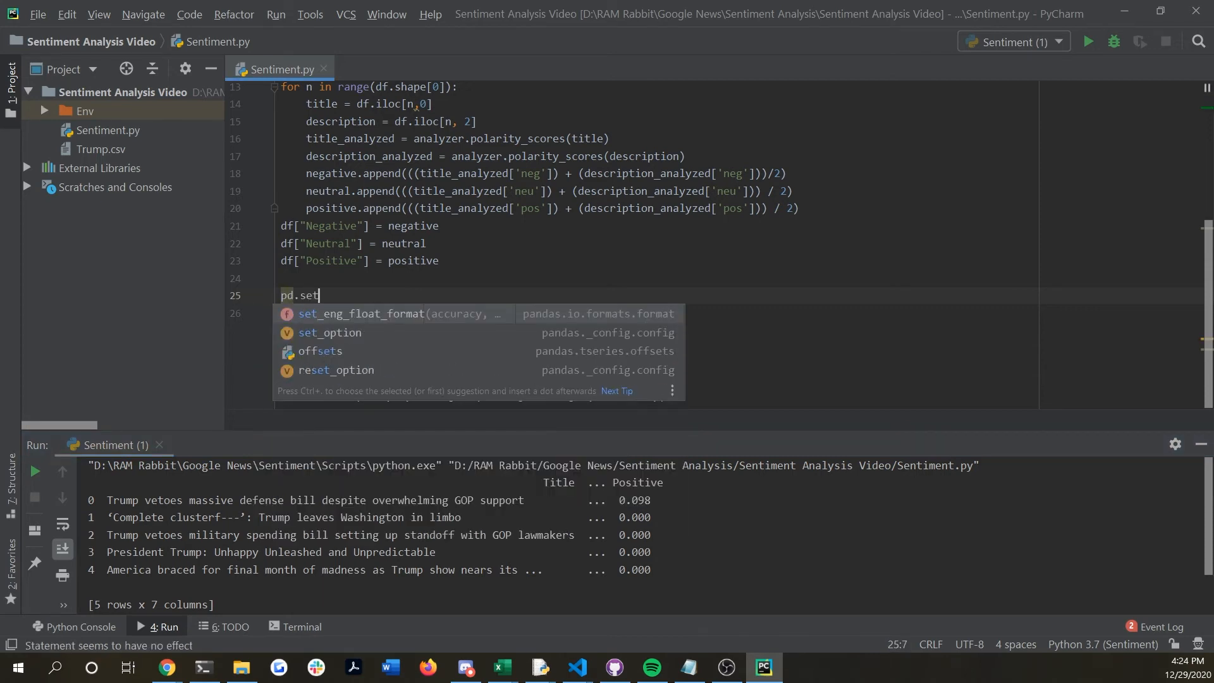
pyautogui.write('_')
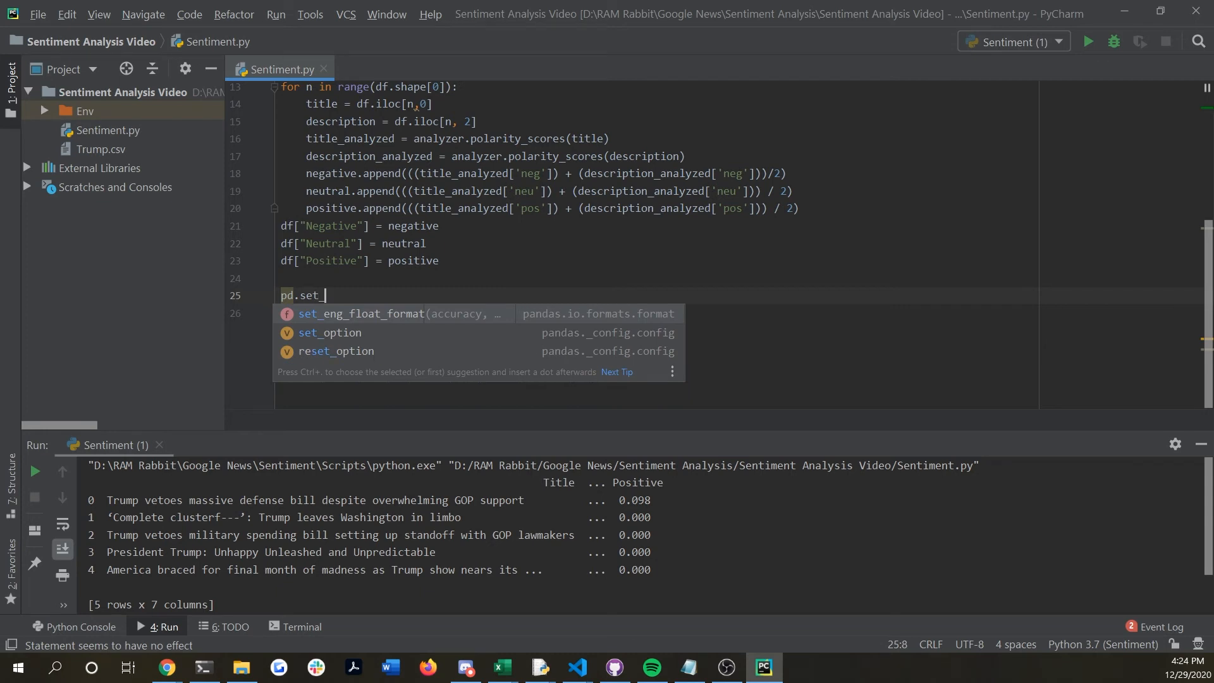
pyautogui.write("option('")
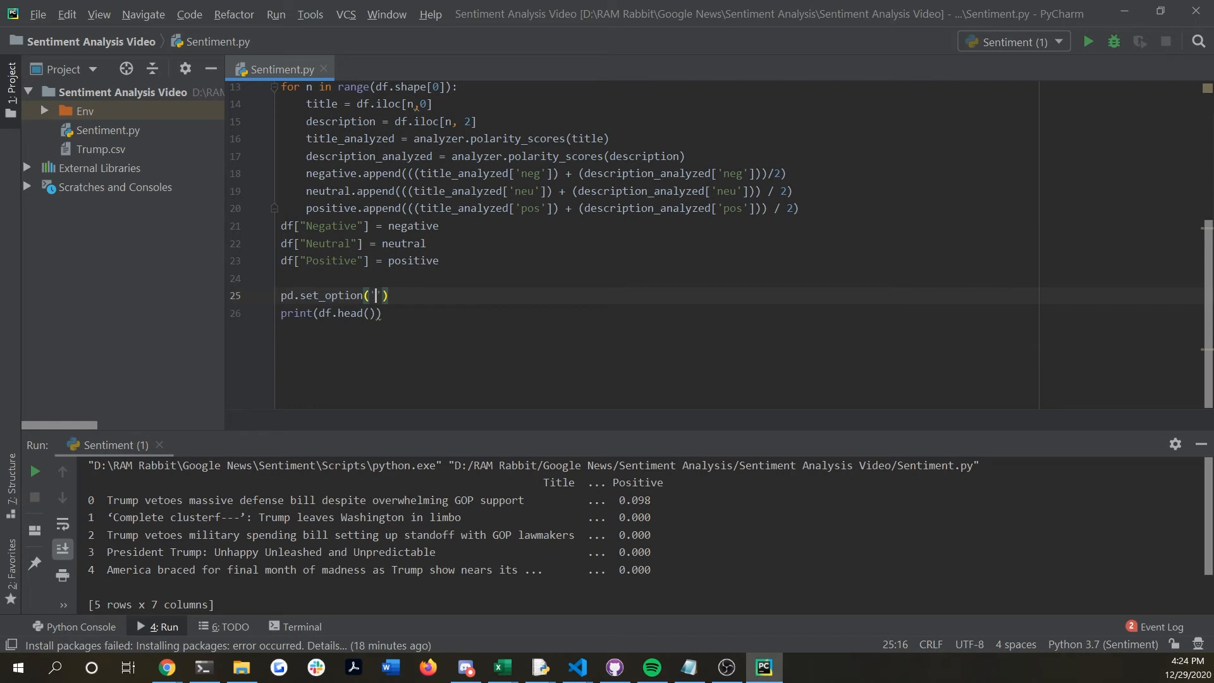
pyautogui.write("'display.")
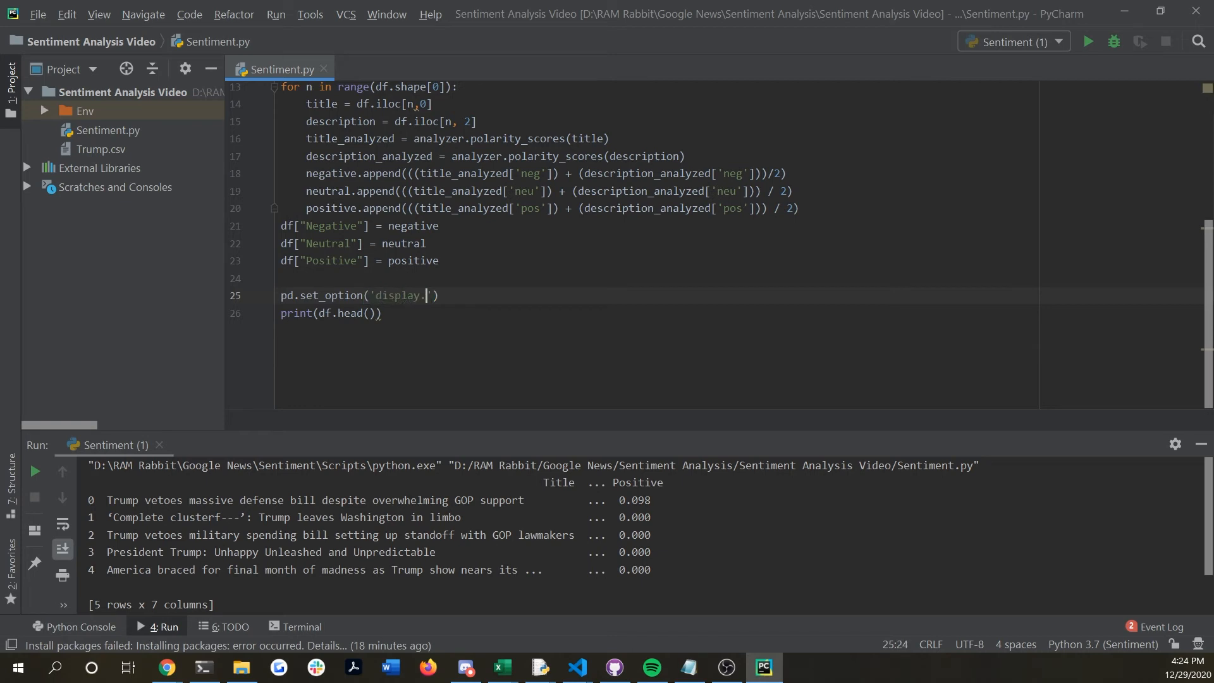
pyautogui.write('max_columns')
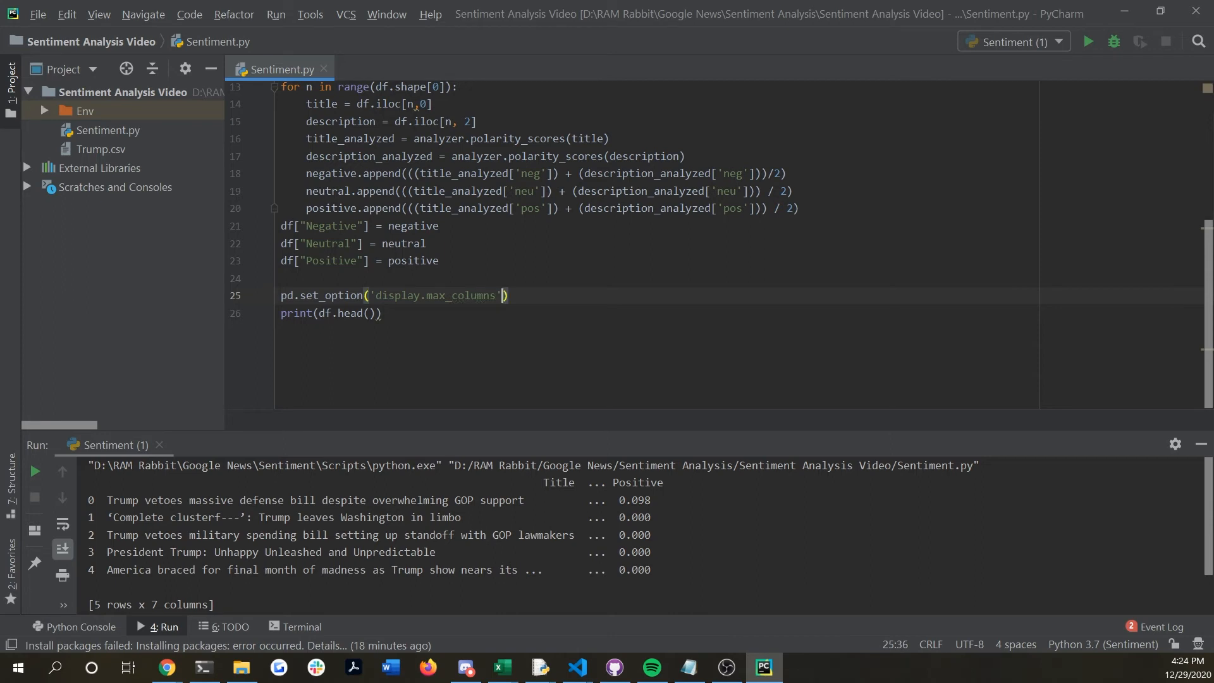
pyautogui.write(', no')
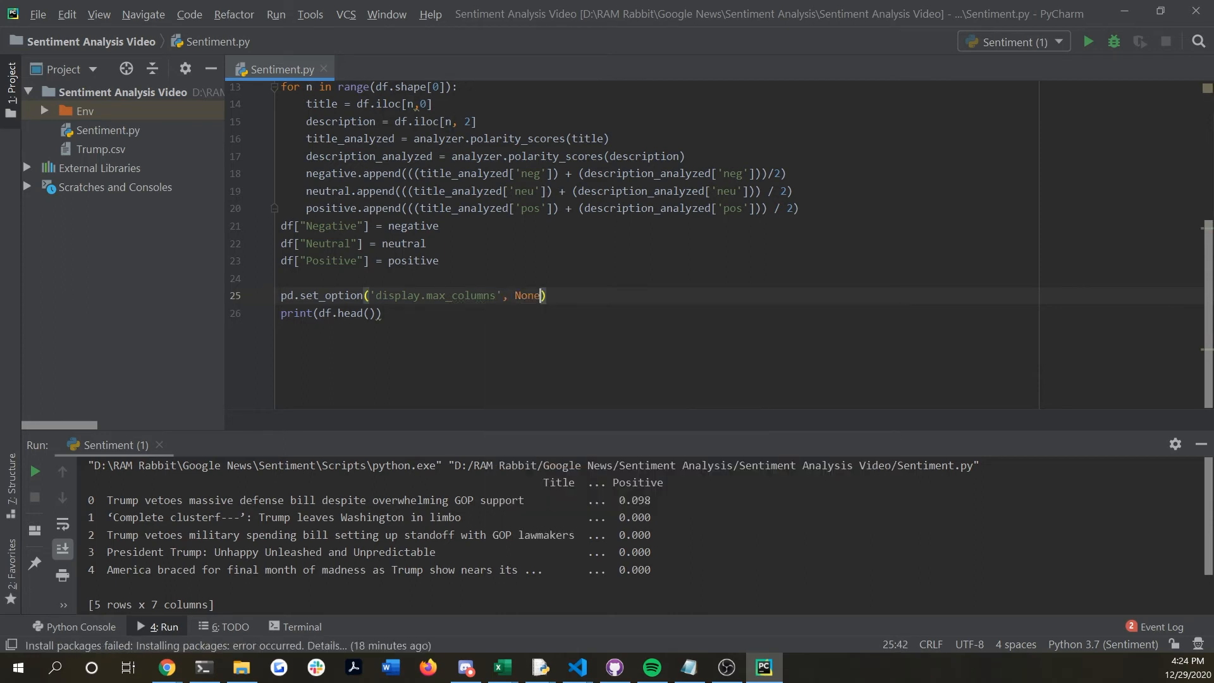
pyautogui.click(1087, 41)
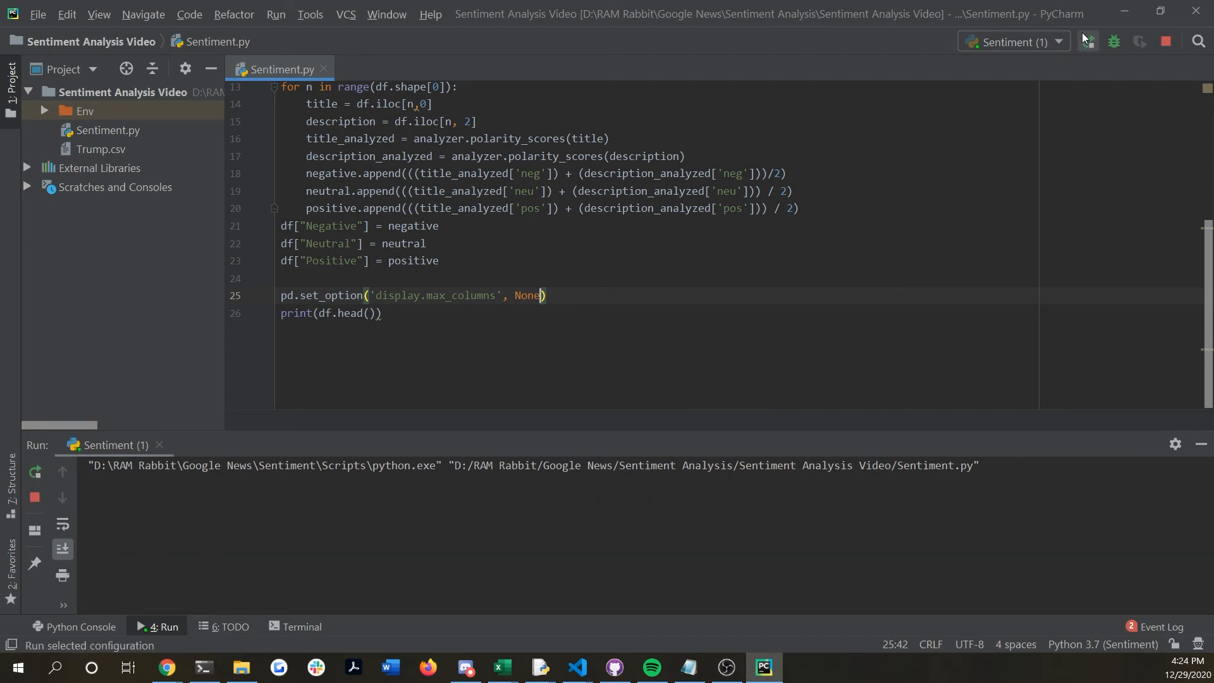
# View the Negative, Neutral and Positive columns in the run output, then comment out the print(df.head()) line
pyautogui.click(1087, 42)
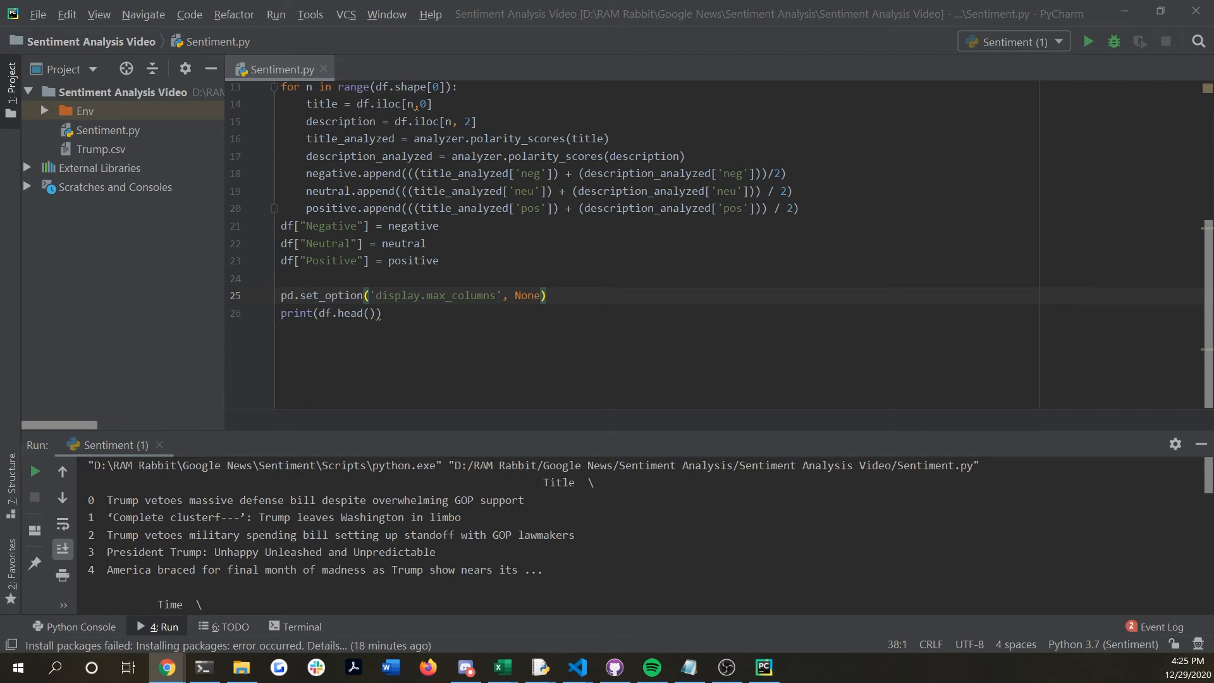
pyautogui.click(521, 296)
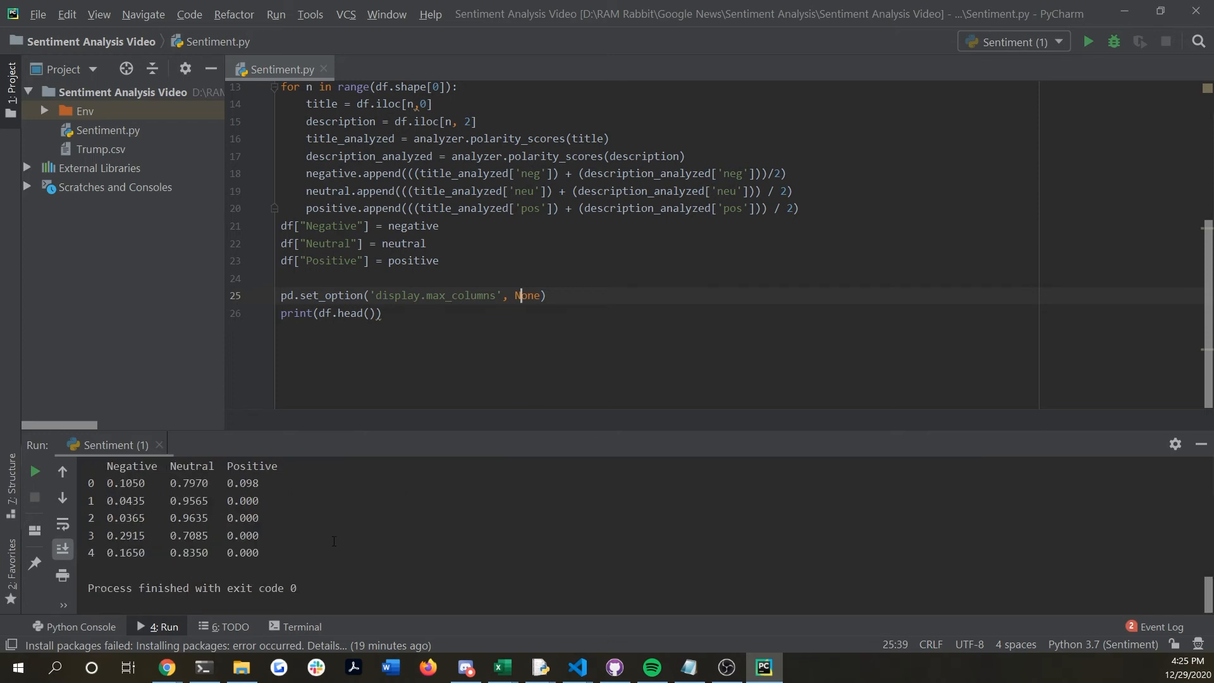
pyautogui.moveTo(228, 447)
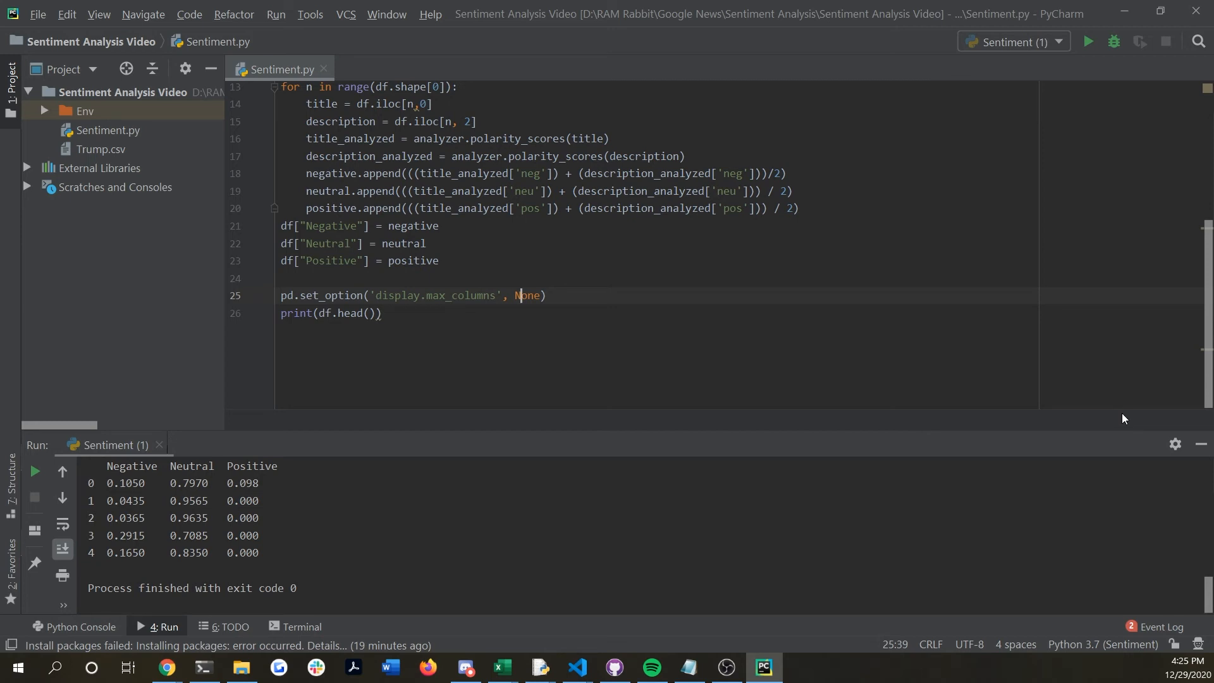
pyautogui.moveTo(513, 316)
pyautogui.write('#')
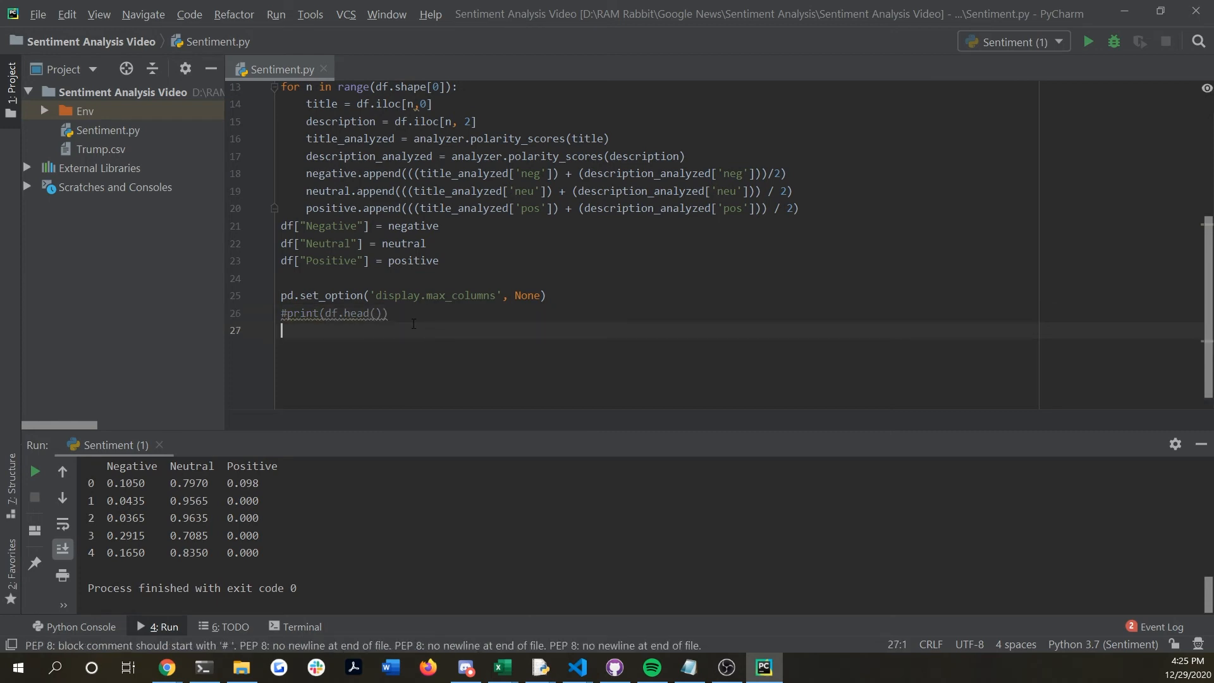
# Print df.nlargest(5, ['Positive']) and run it to list the five most positive articles
pyautogui.press('Enter')
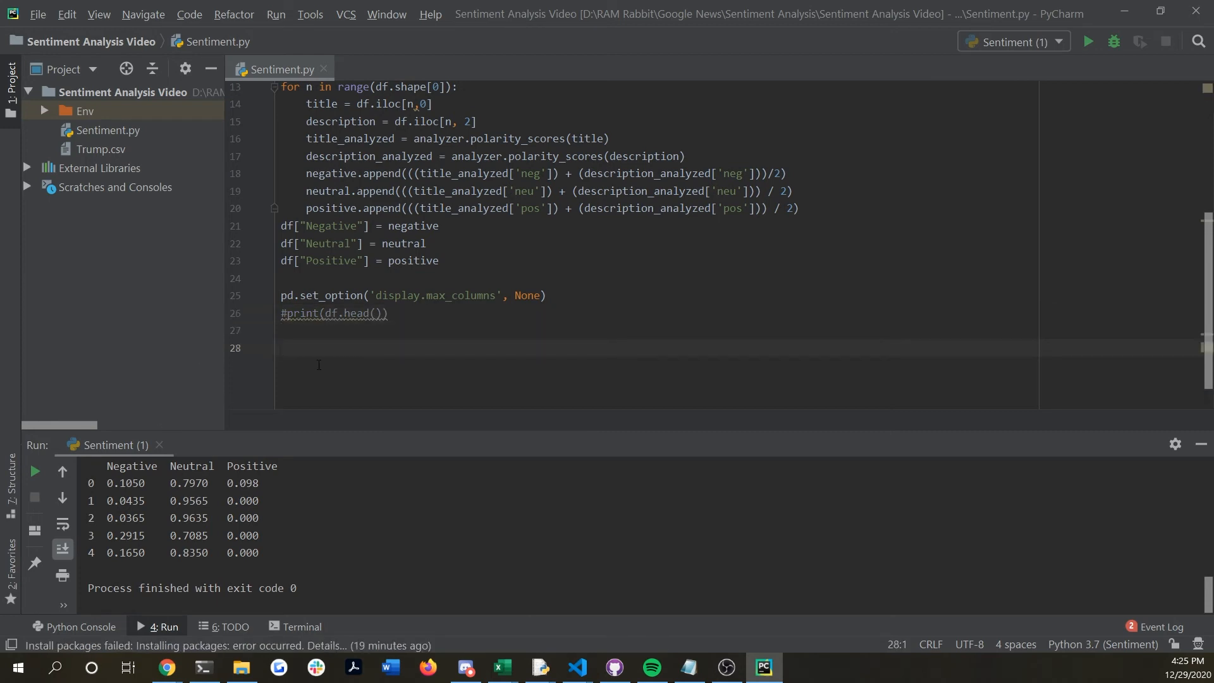
pyautogui.write('print()')
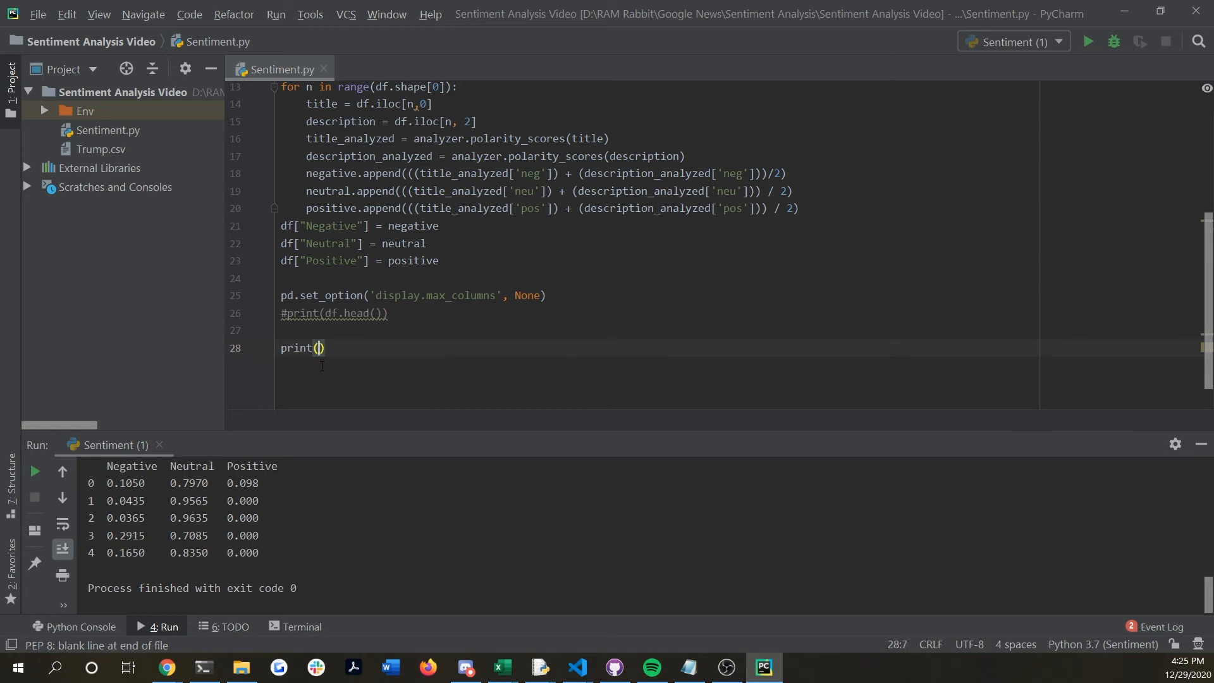
pyautogui.write('df.')
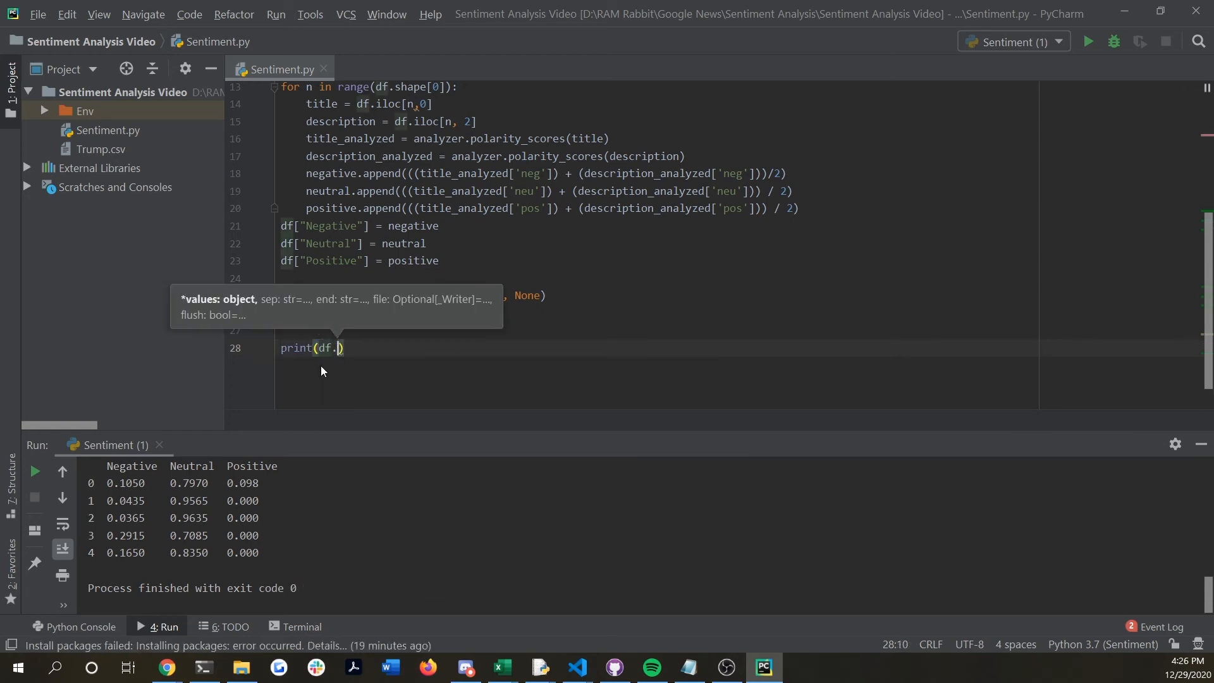
pyautogui.write('nlarges')
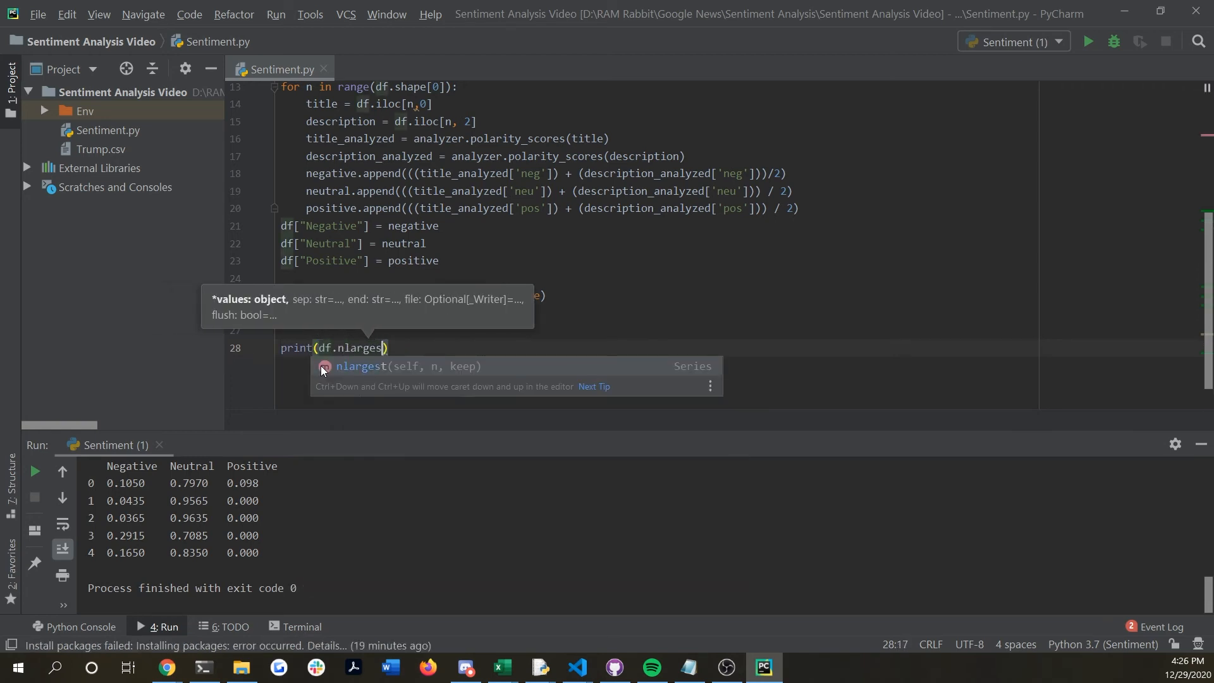
pyautogui.write('(5')
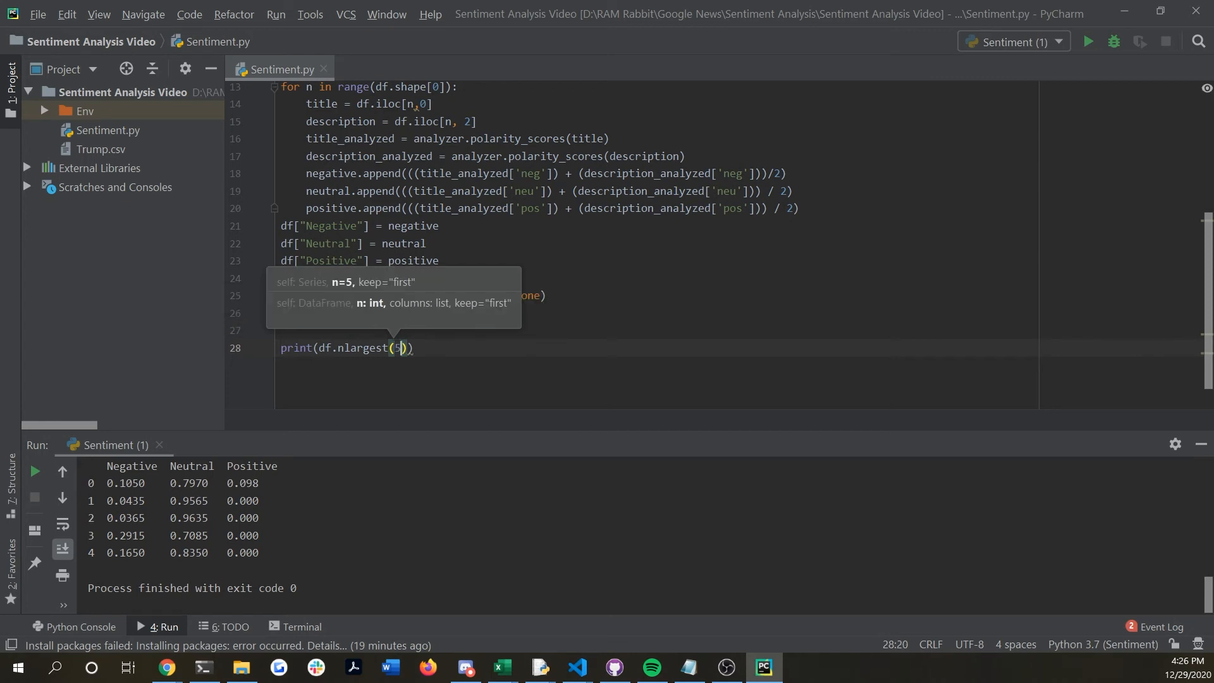
pyautogui.write(',')
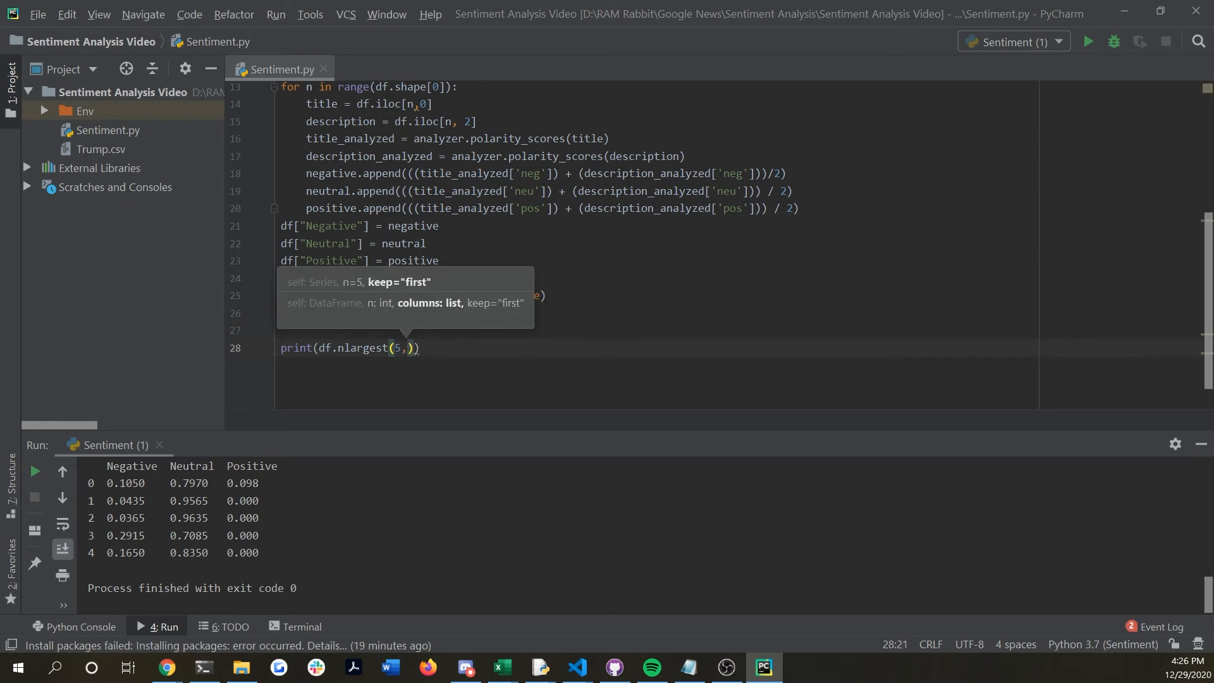
pyautogui.write('[')
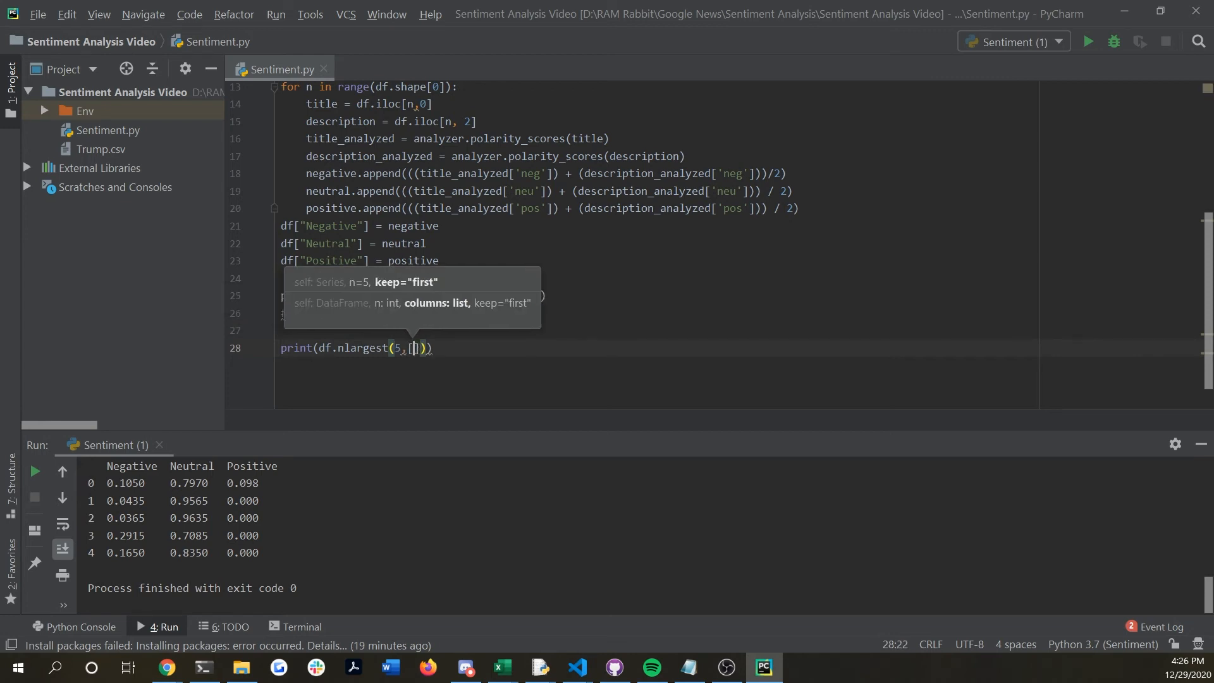
pyautogui.write("'Posit'")
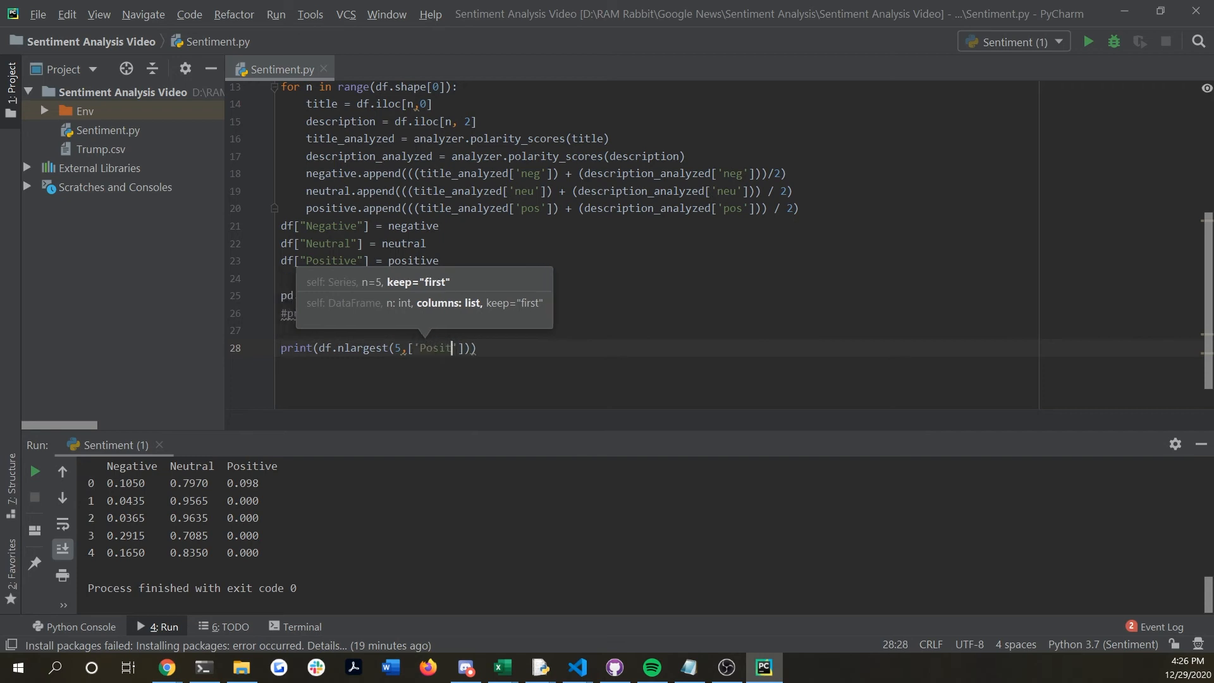
pyautogui.write("ive'")
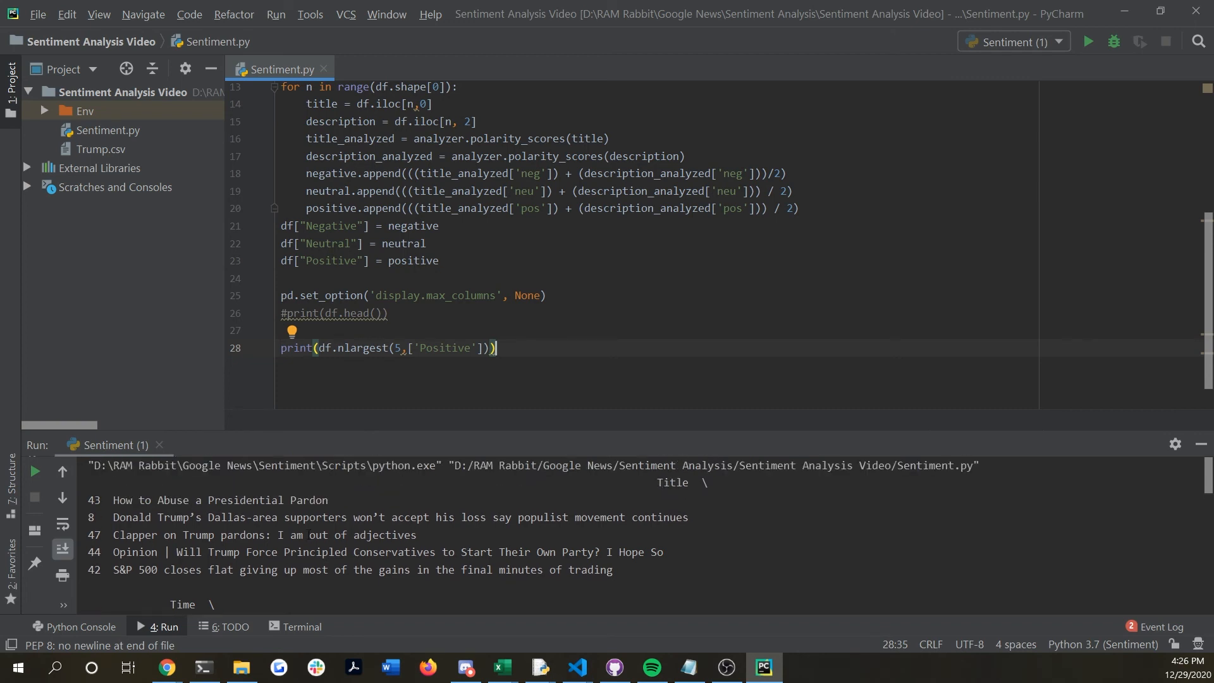
pyautogui.scroll(-3)
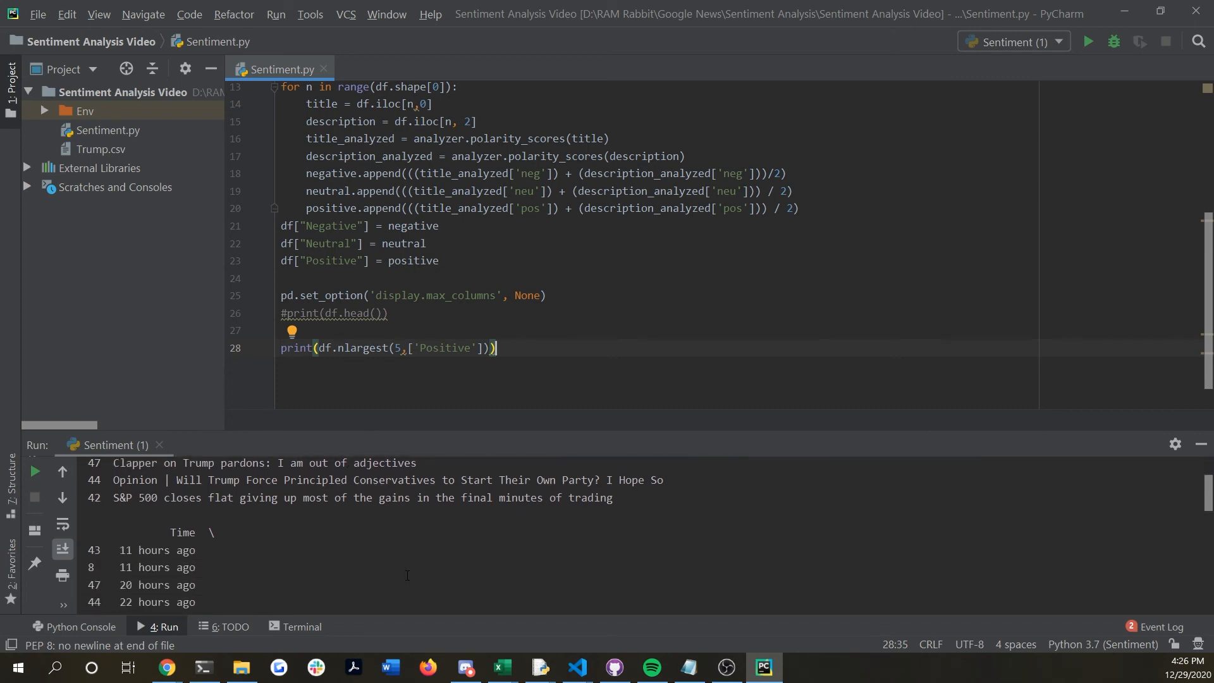
pyautogui.click(1090, 41)
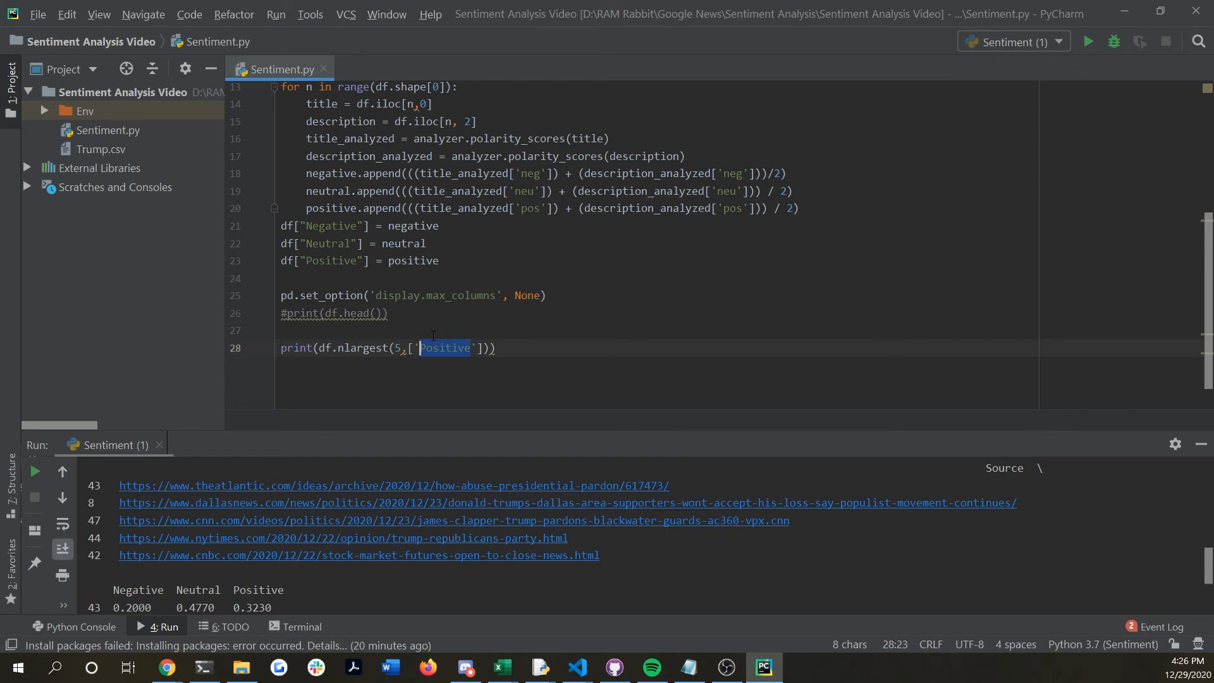
# Rank by 'Negative' instead, rerun to list the five most negative articles, then clear that print line
pyautogui.write('Negative')
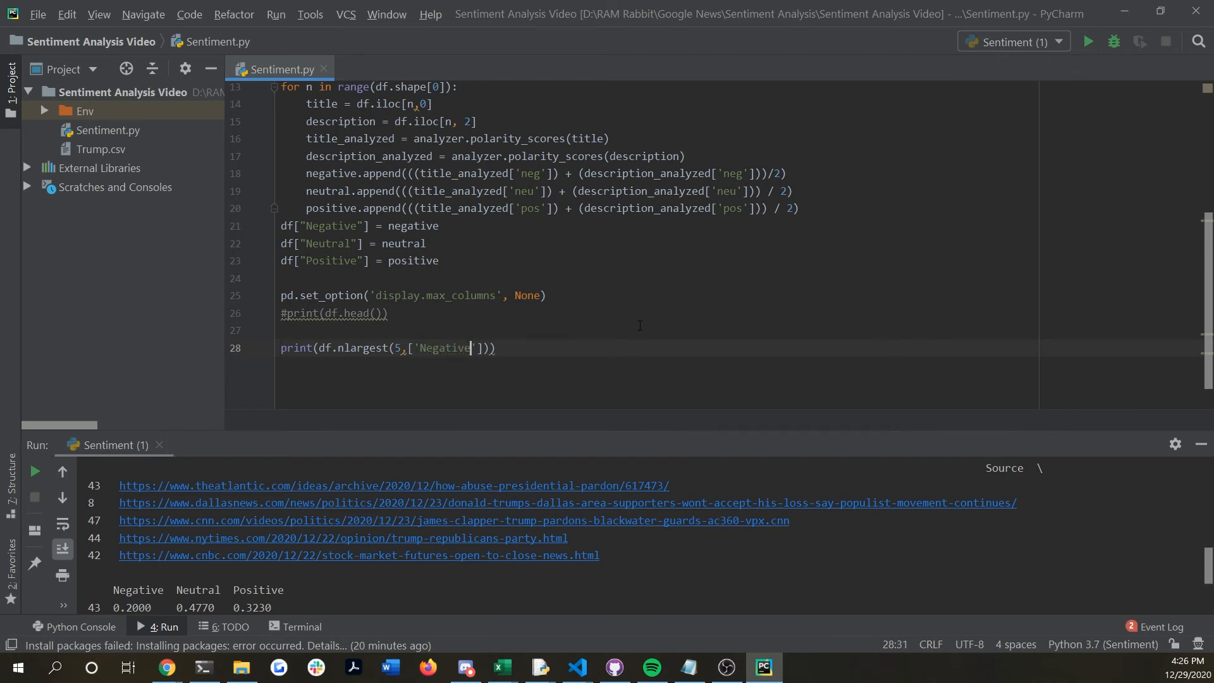
pyautogui.click(1088, 42)
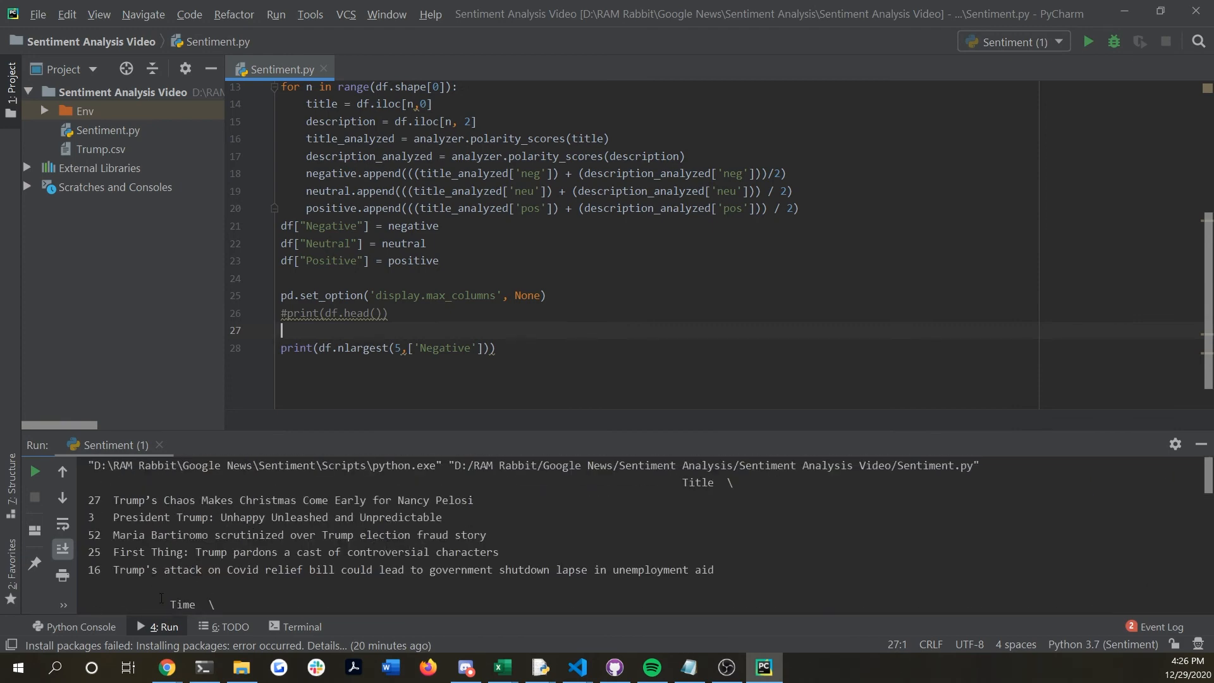
pyautogui.doubleClick(179, 499)
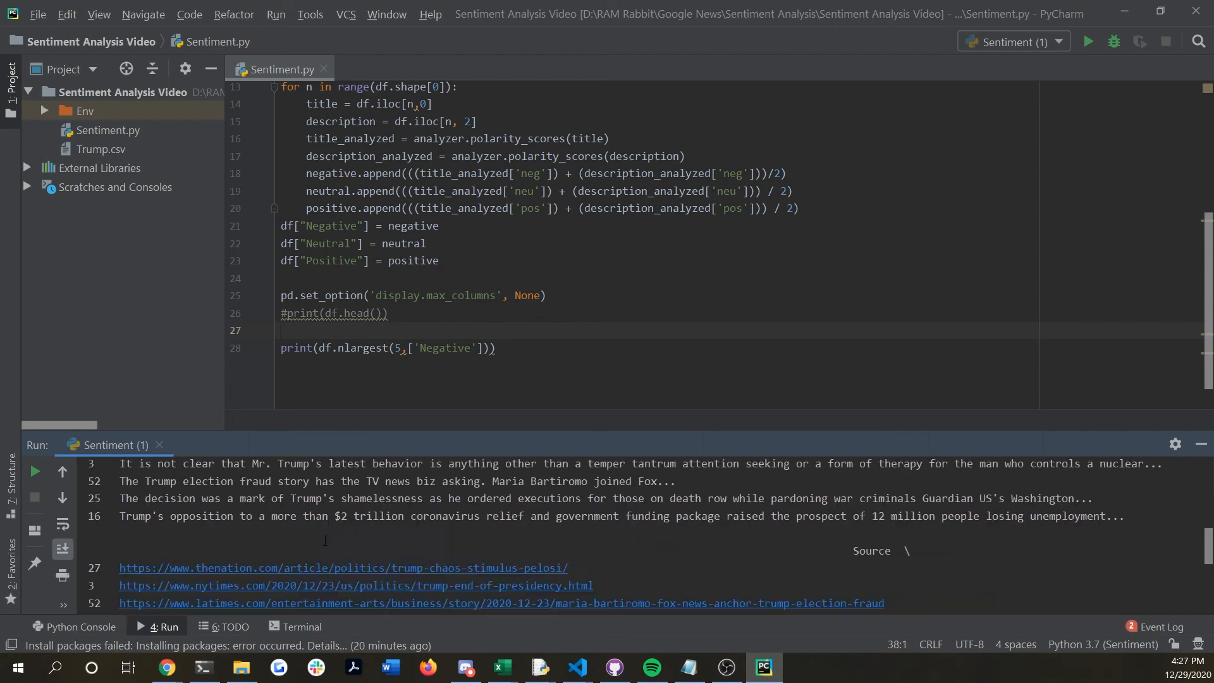
pyautogui.click(1087, 41)
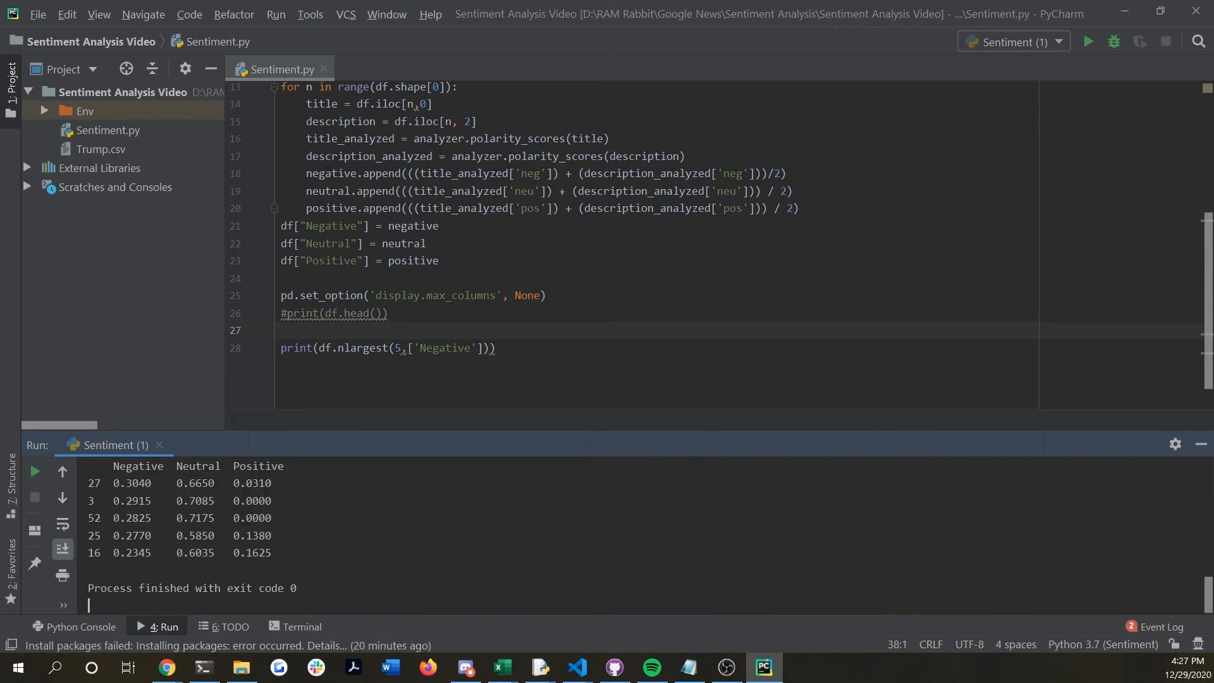
pyautogui.click(511, 348)
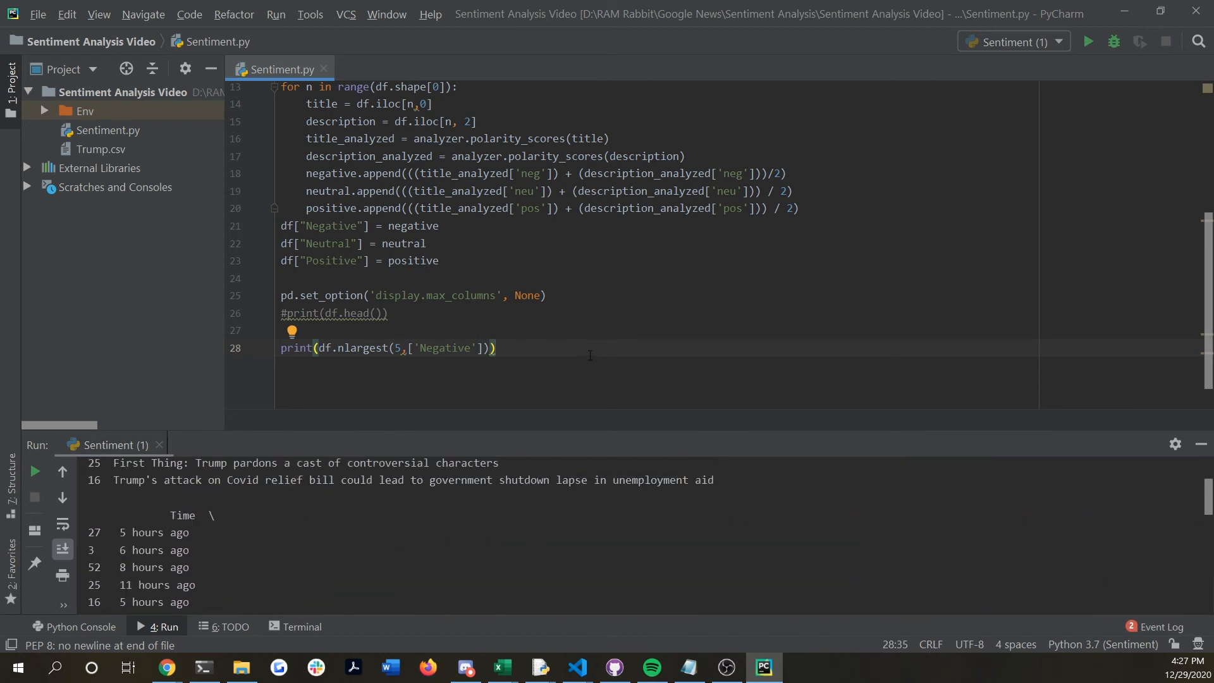
pyautogui.moveTo(540, 392)
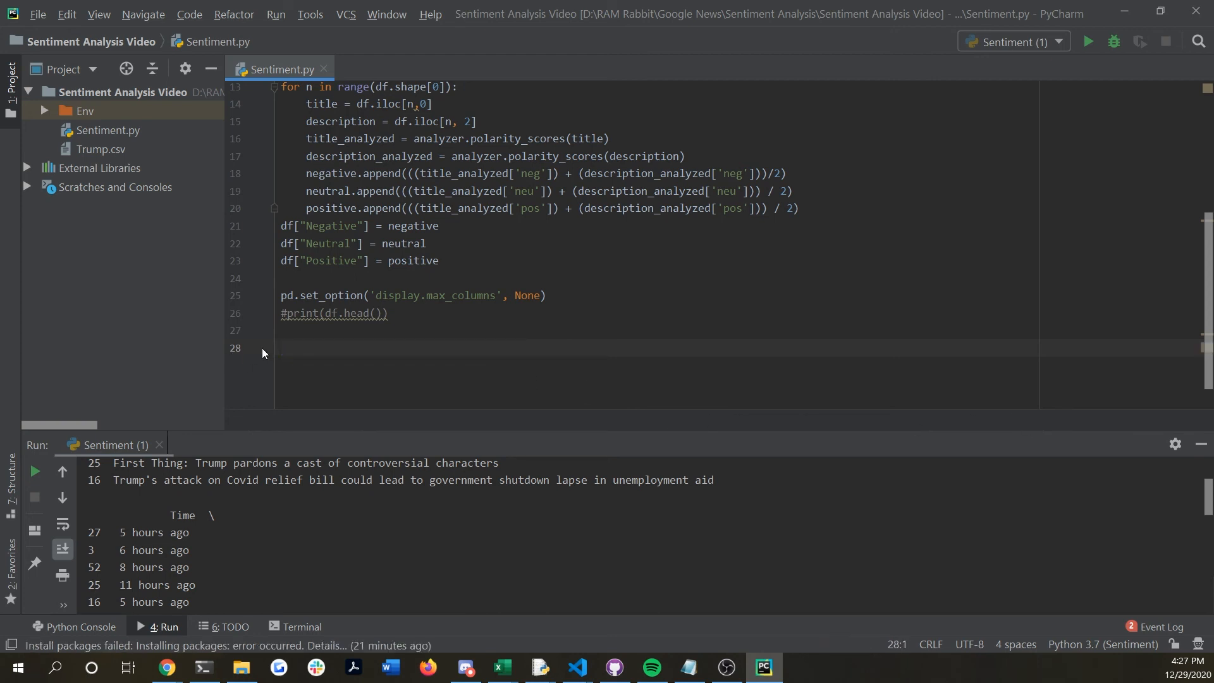
# Print df["Negative"].mean() and copy that line to make a second average below it
pyautogui.write('print(df)')
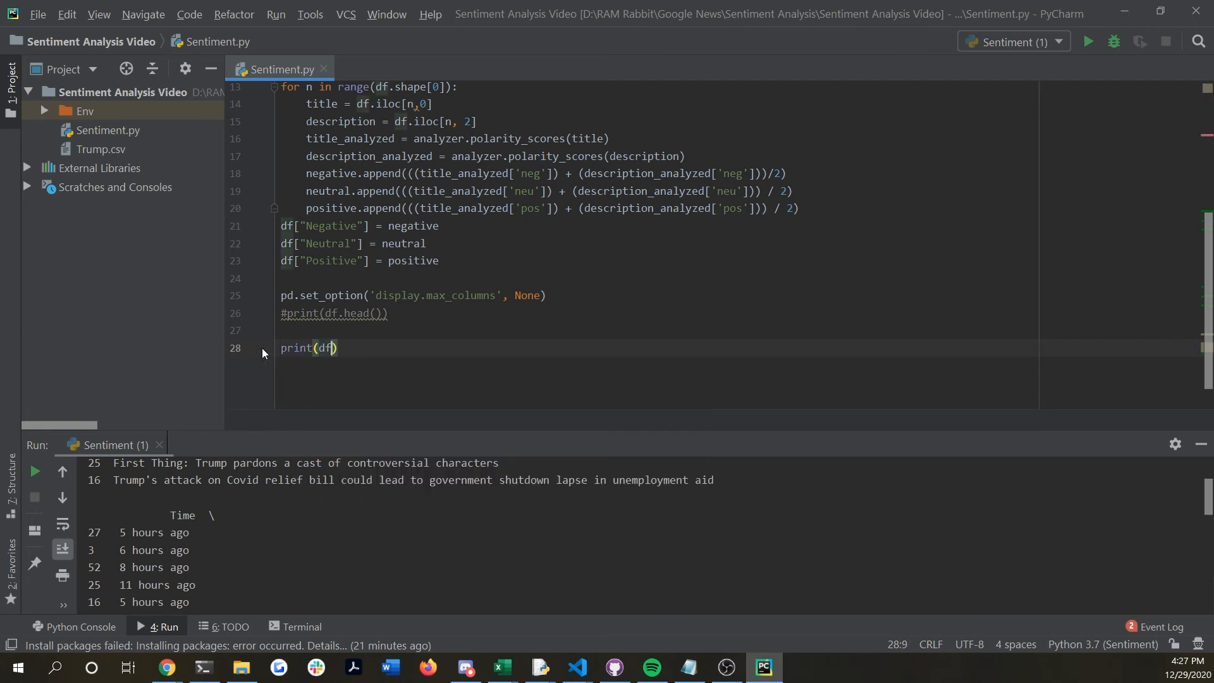
pyautogui.write('[""]')
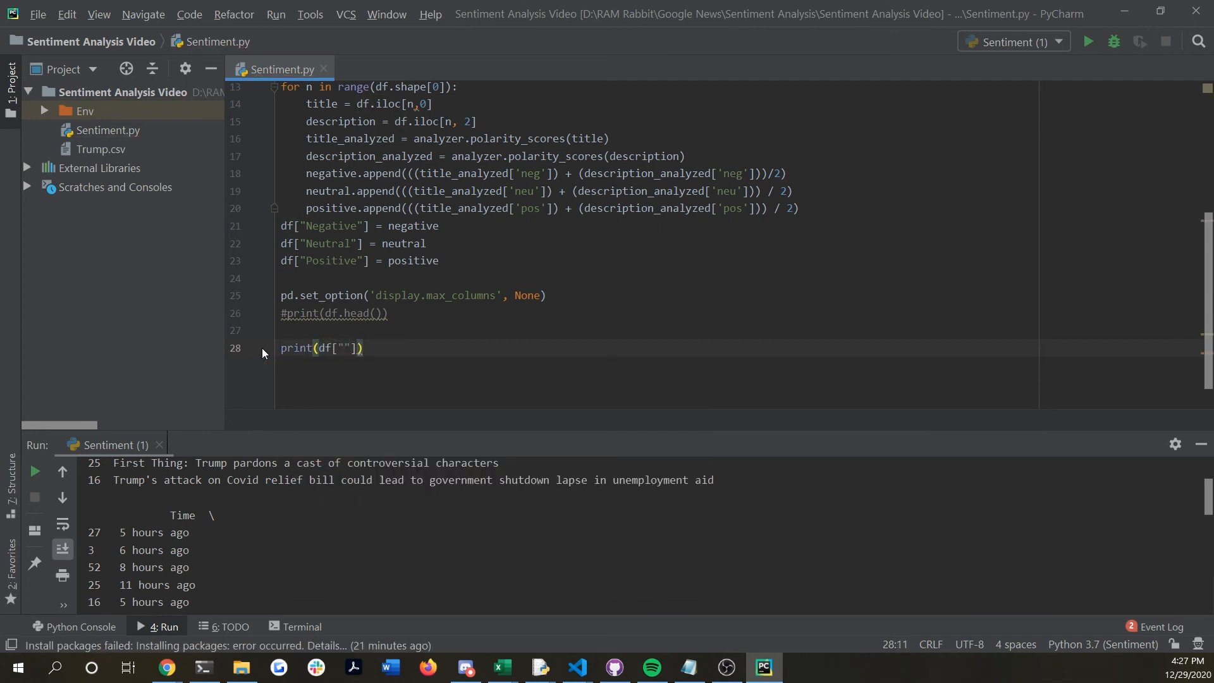
pyautogui.write('Negativ')
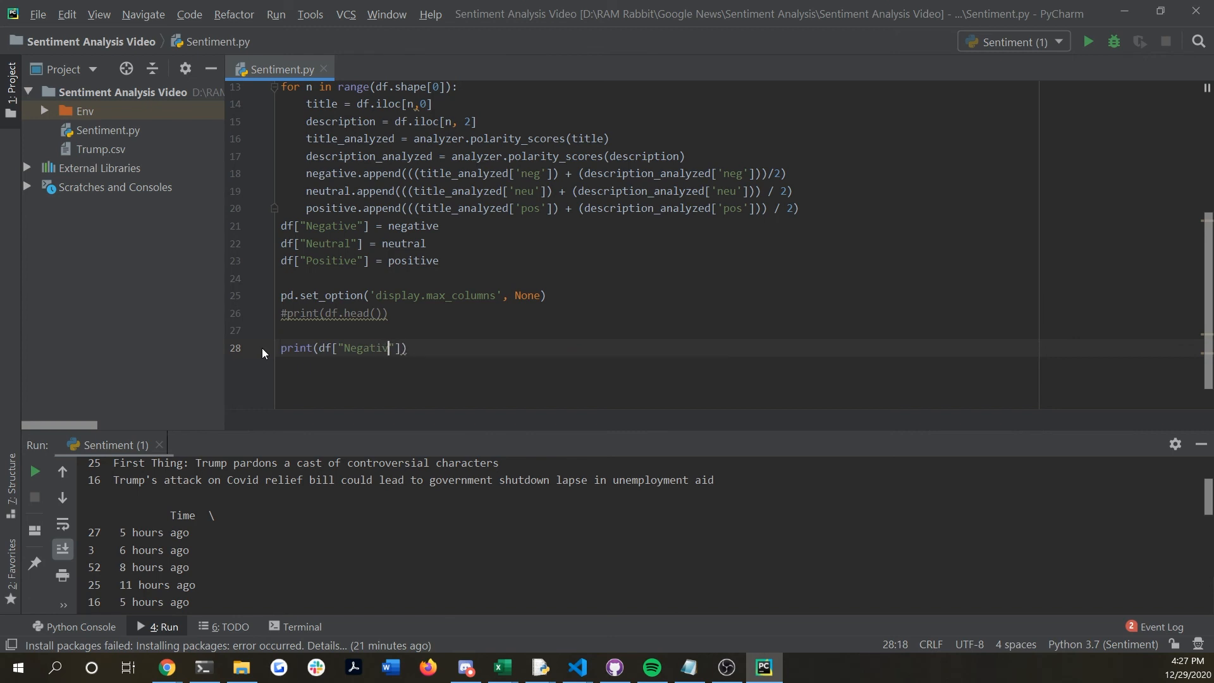
pyautogui.write('e')
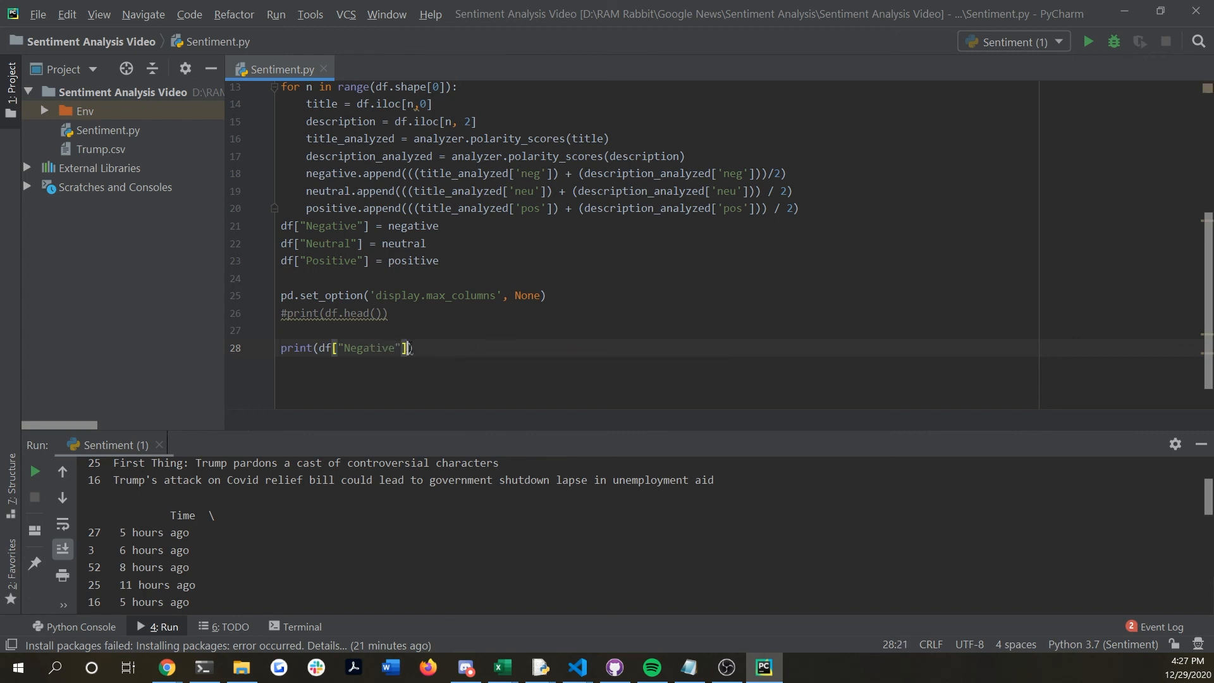
pyautogui.write('.')
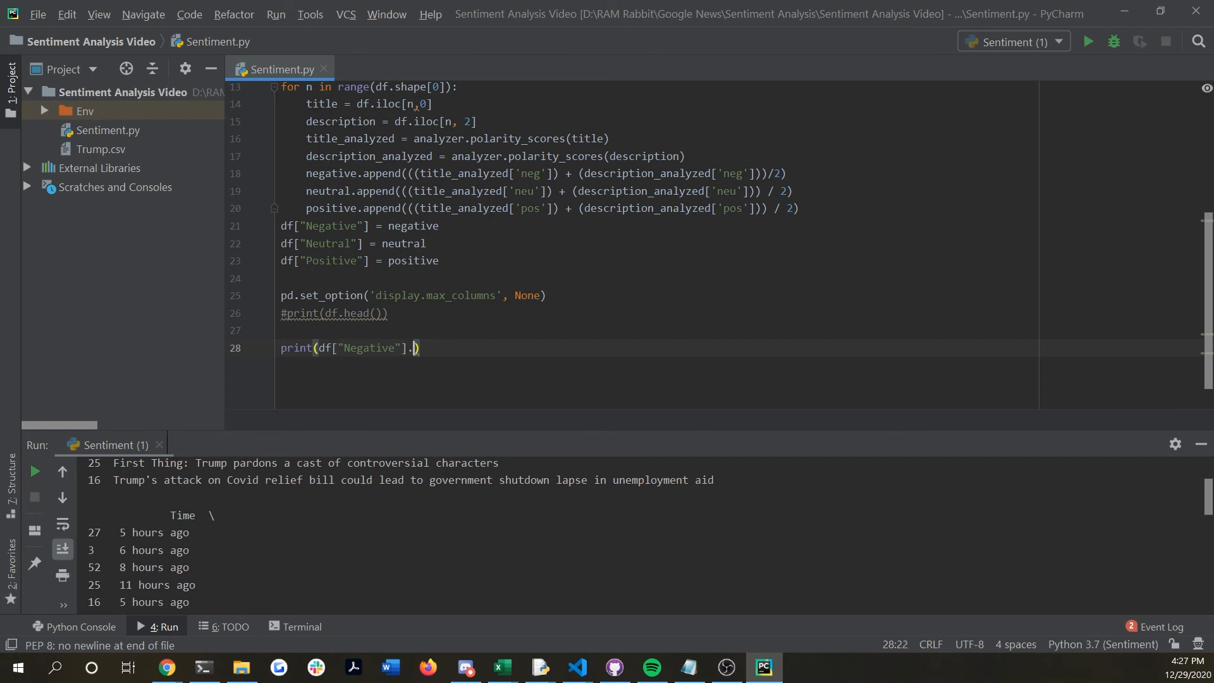
pyautogui.write('mean()')
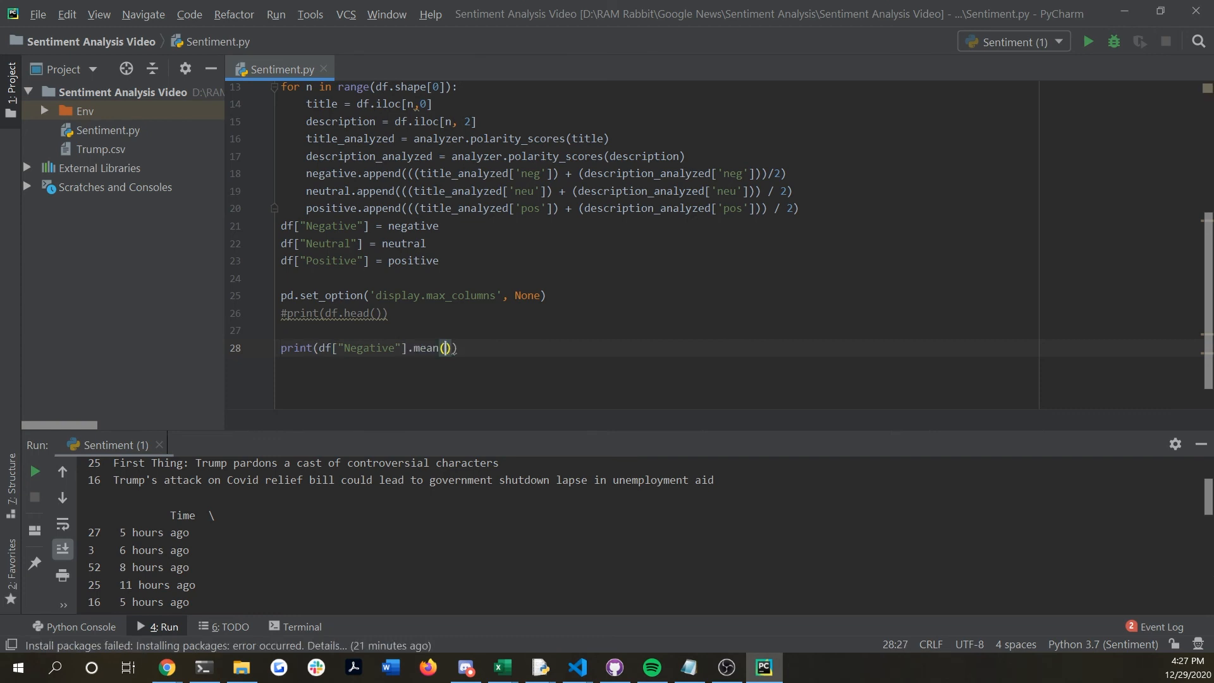
pyautogui.moveTo(281, 330); pyautogui.dragTo(458, 348)
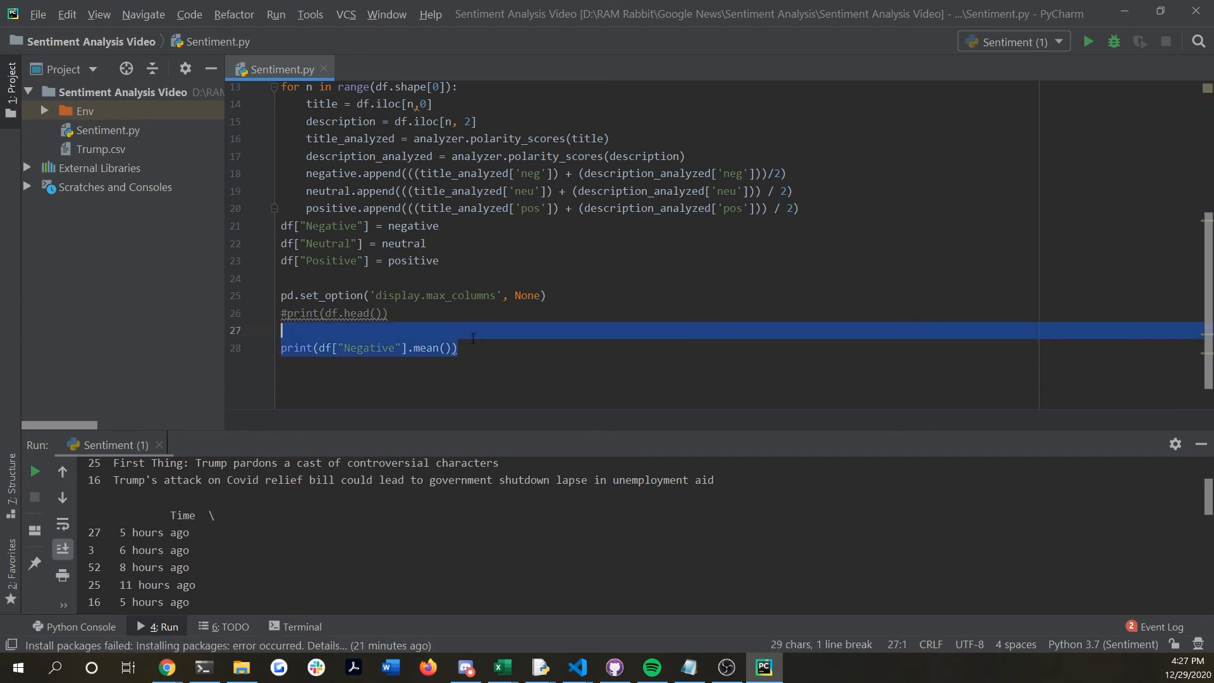
pyautogui.click(456, 348)
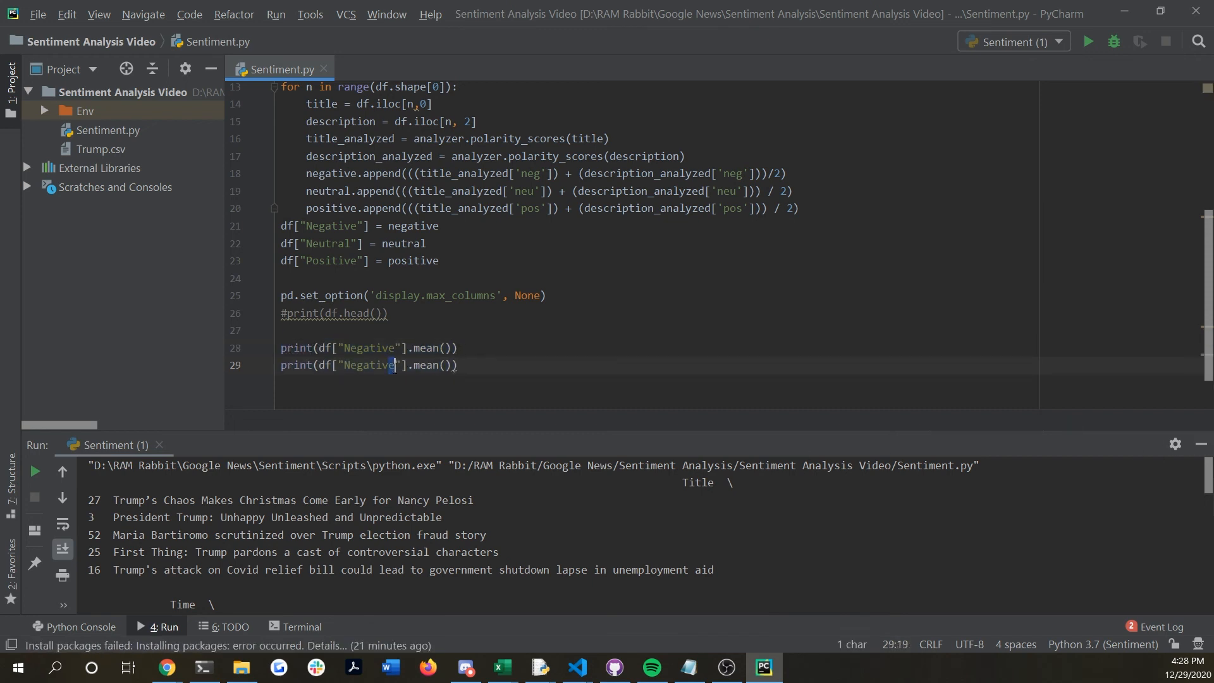
# Make the mean lines use Negative, Neutral and Positive columns and run Sentiment to print the three averages
pyautogui.doubleClick(370, 365)
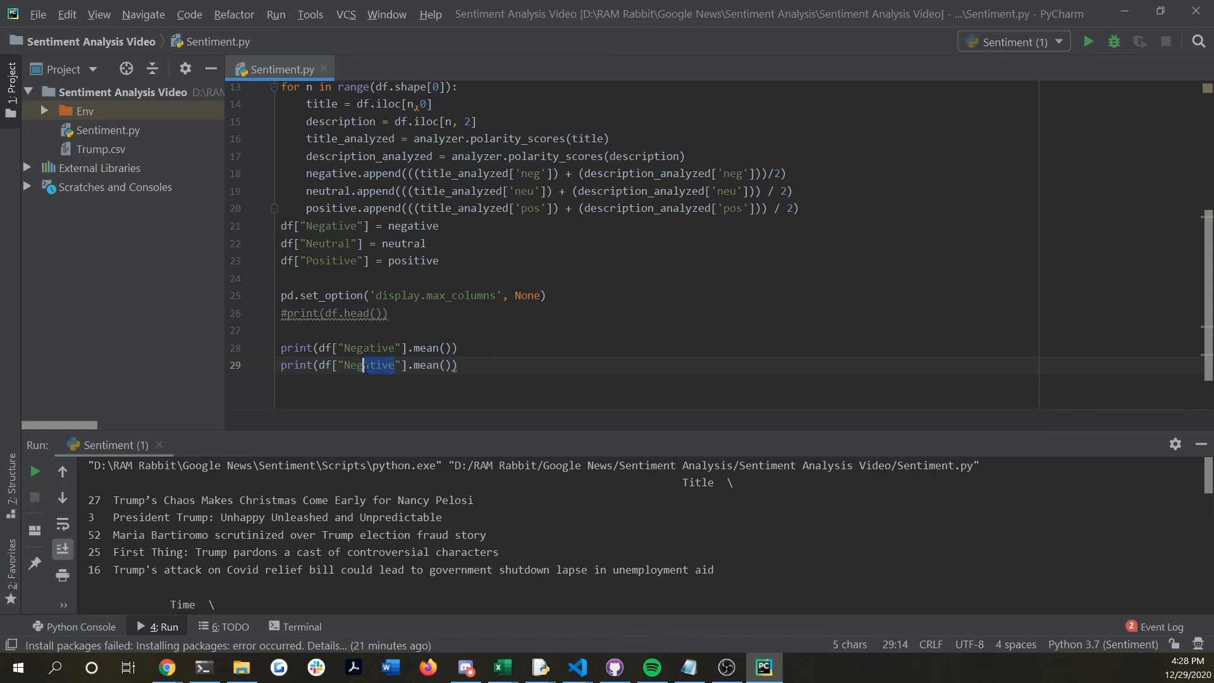
pyautogui.write('Neutral')
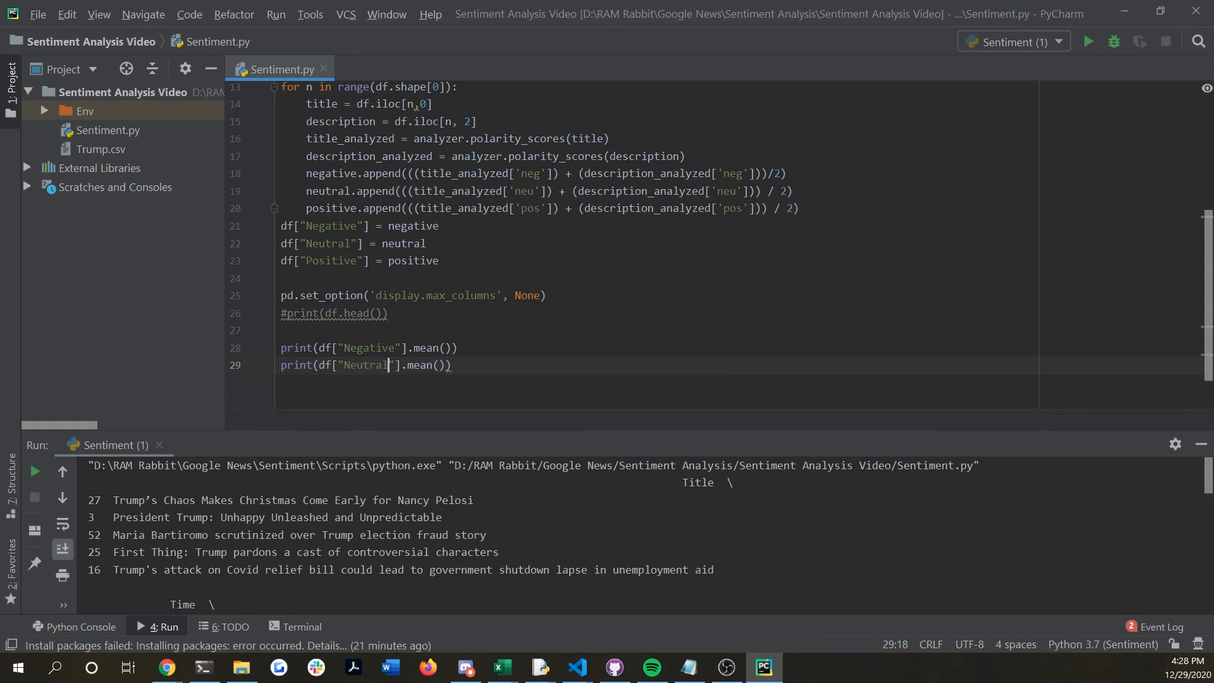
pyautogui.write('print(df["Negative"].mean())')
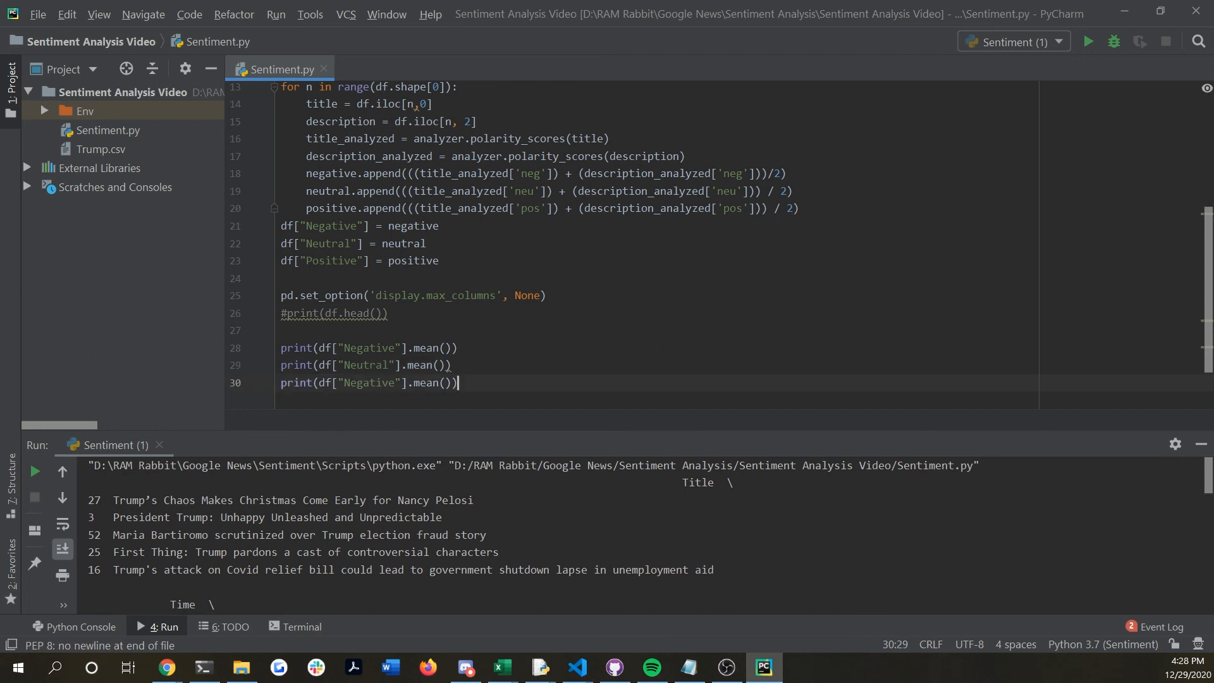
pyautogui.doubleClick(370, 382)
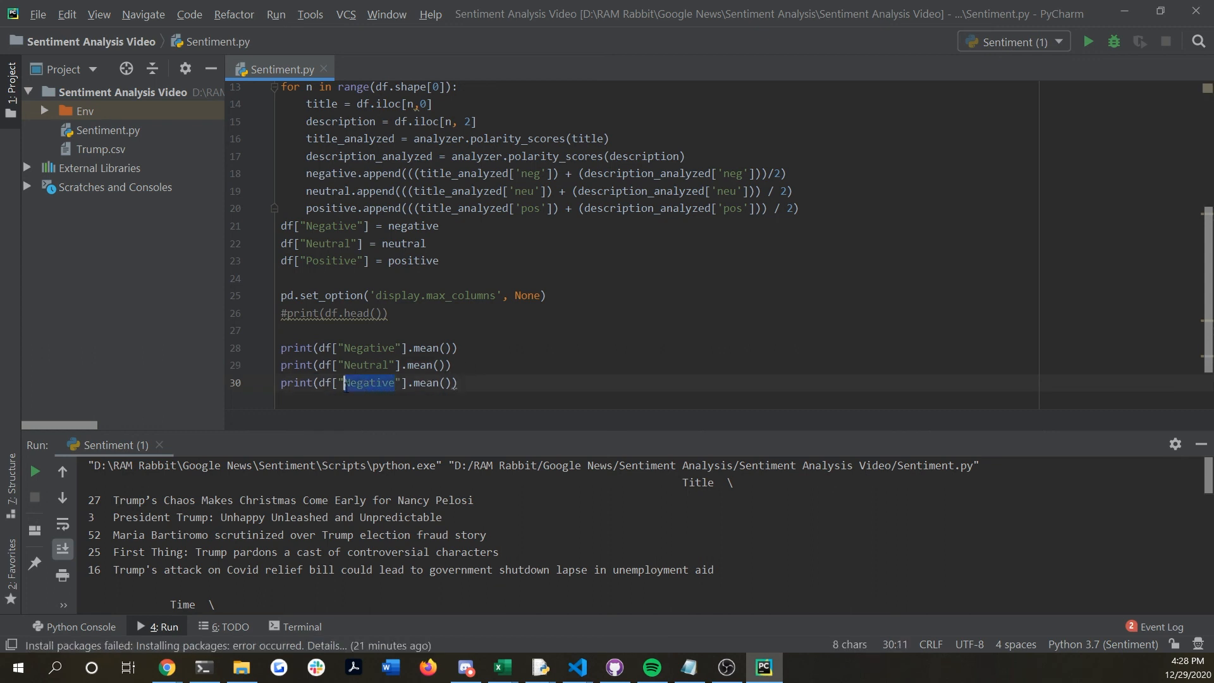
pyautogui.write('Positive')
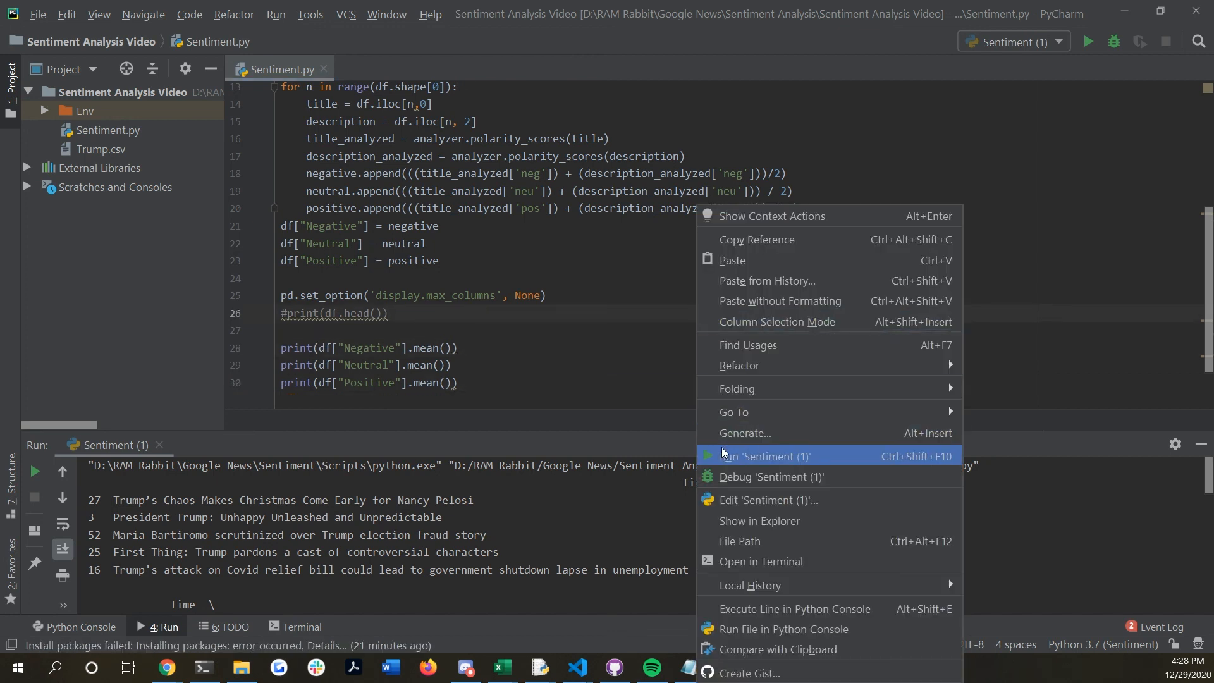
pyautogui.click(766, 455)
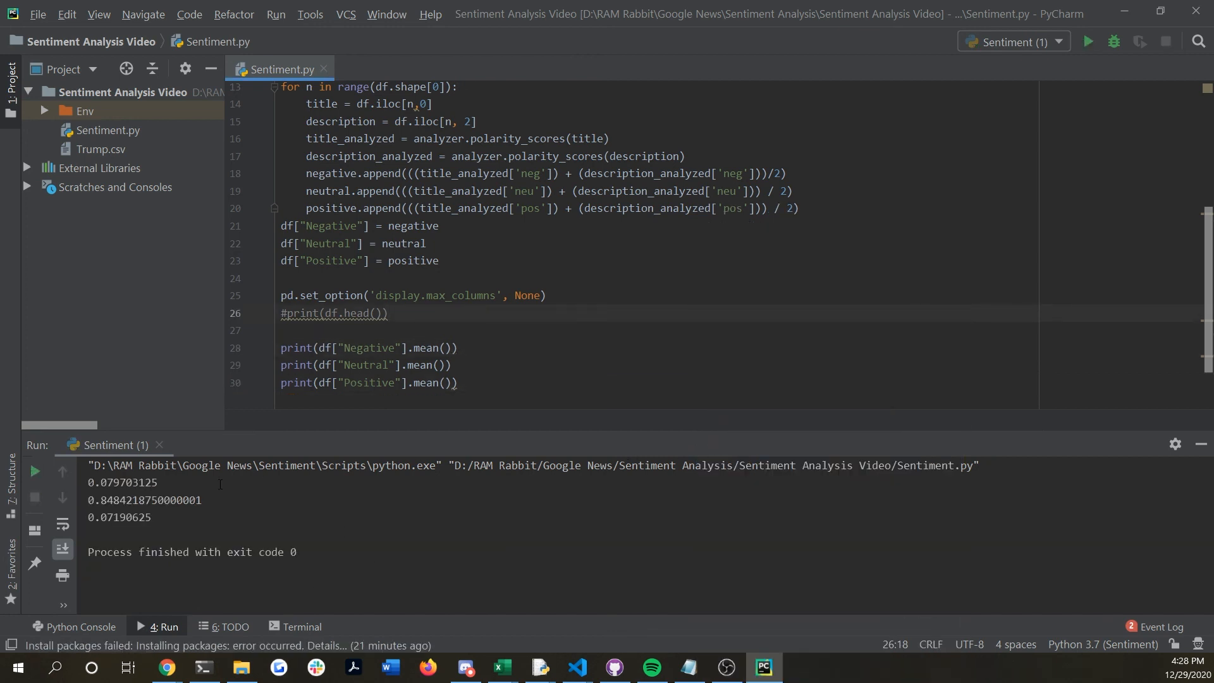